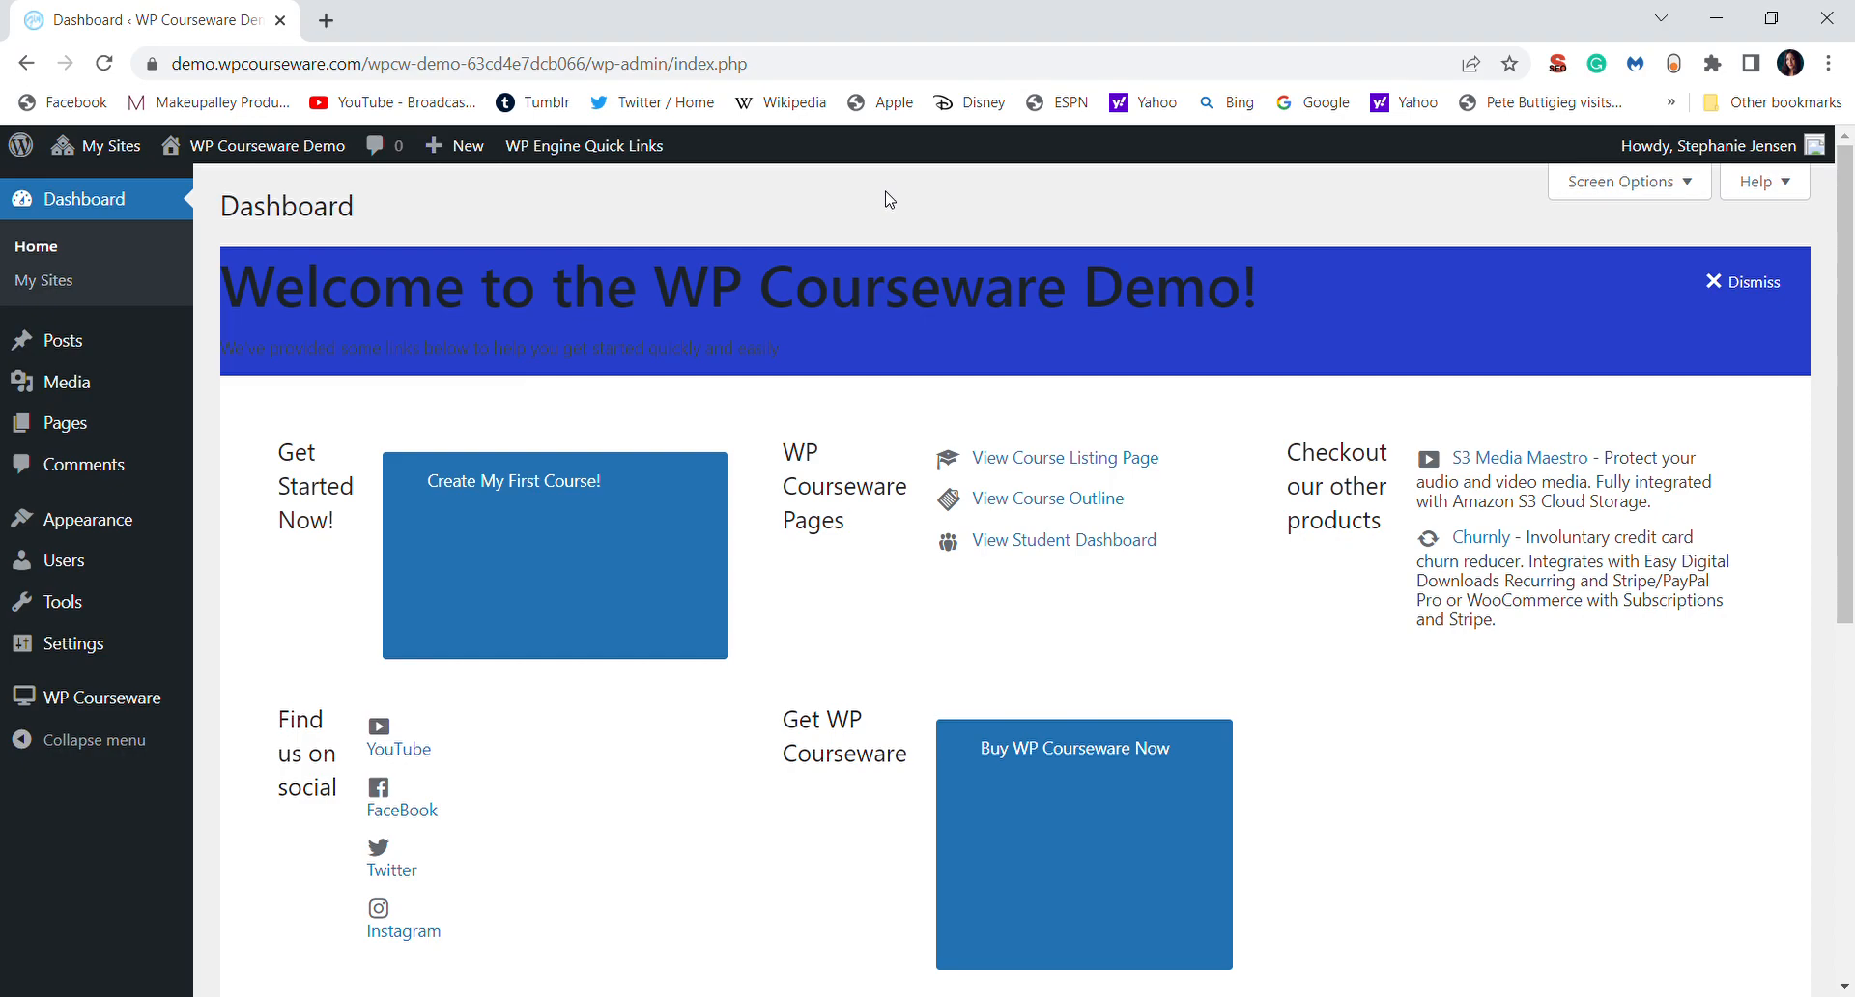
mouse_move(1078, 253)
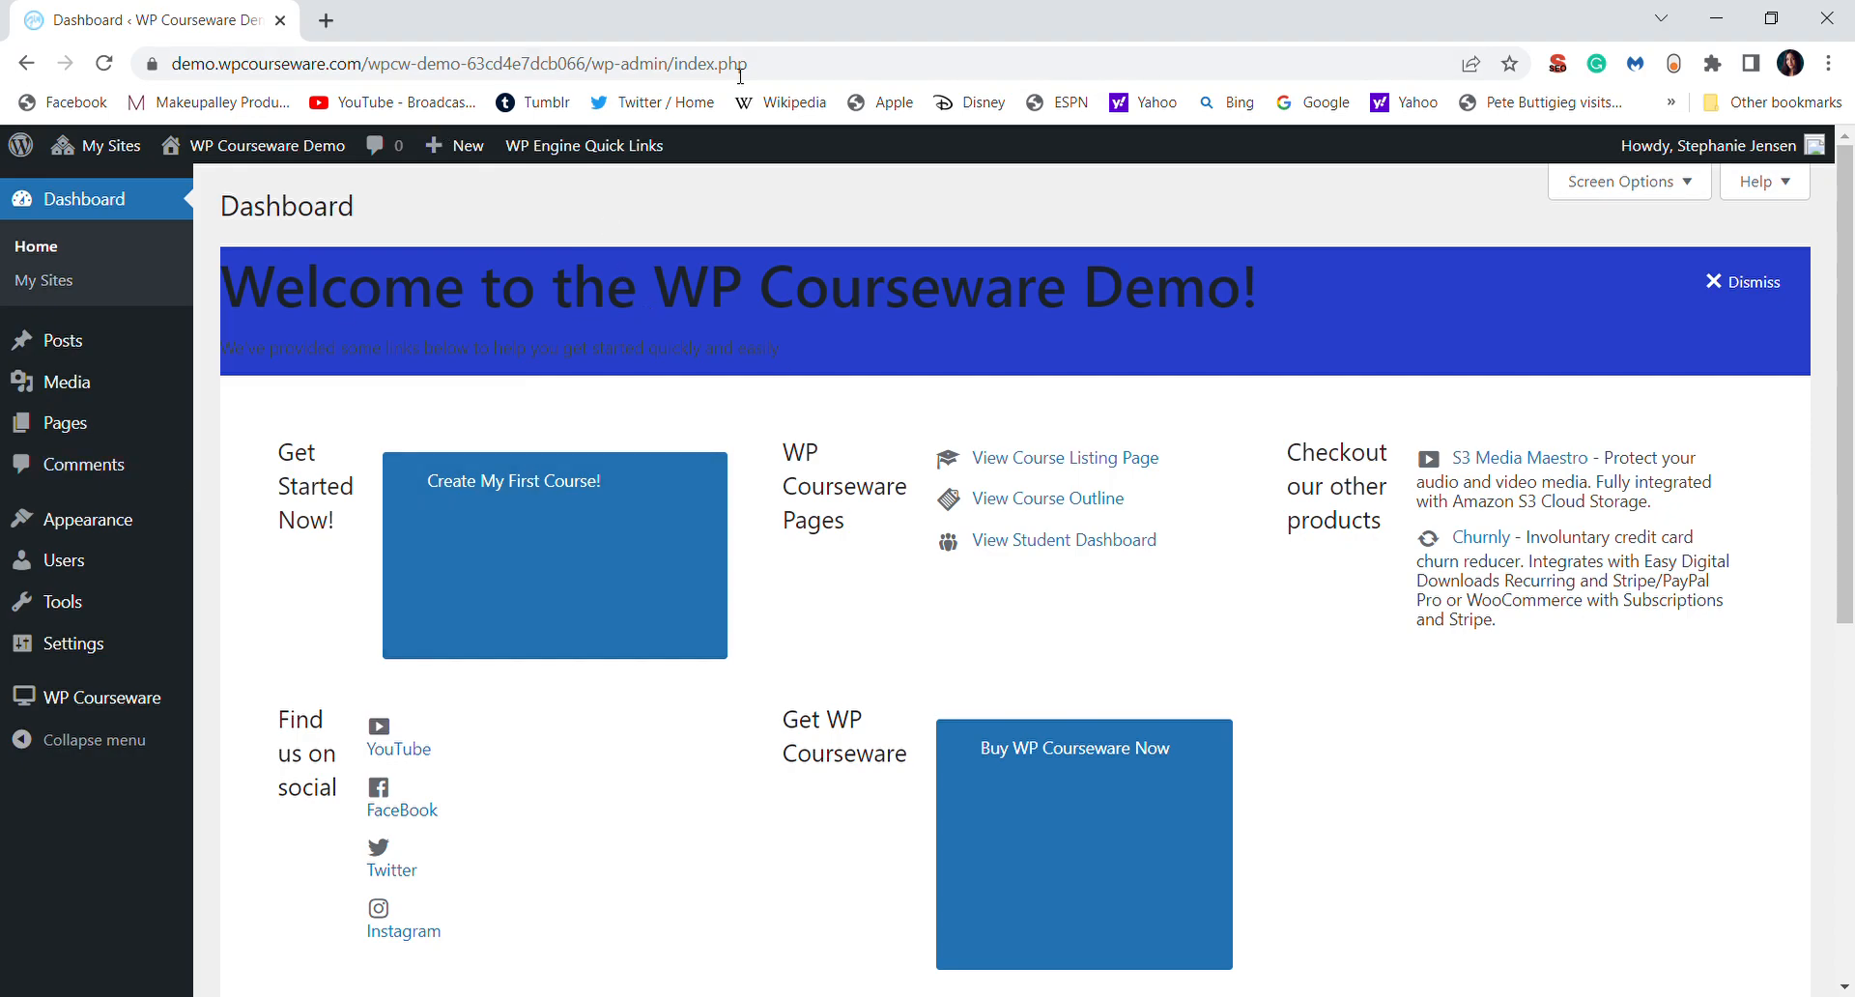
mouse_move(863, 224)
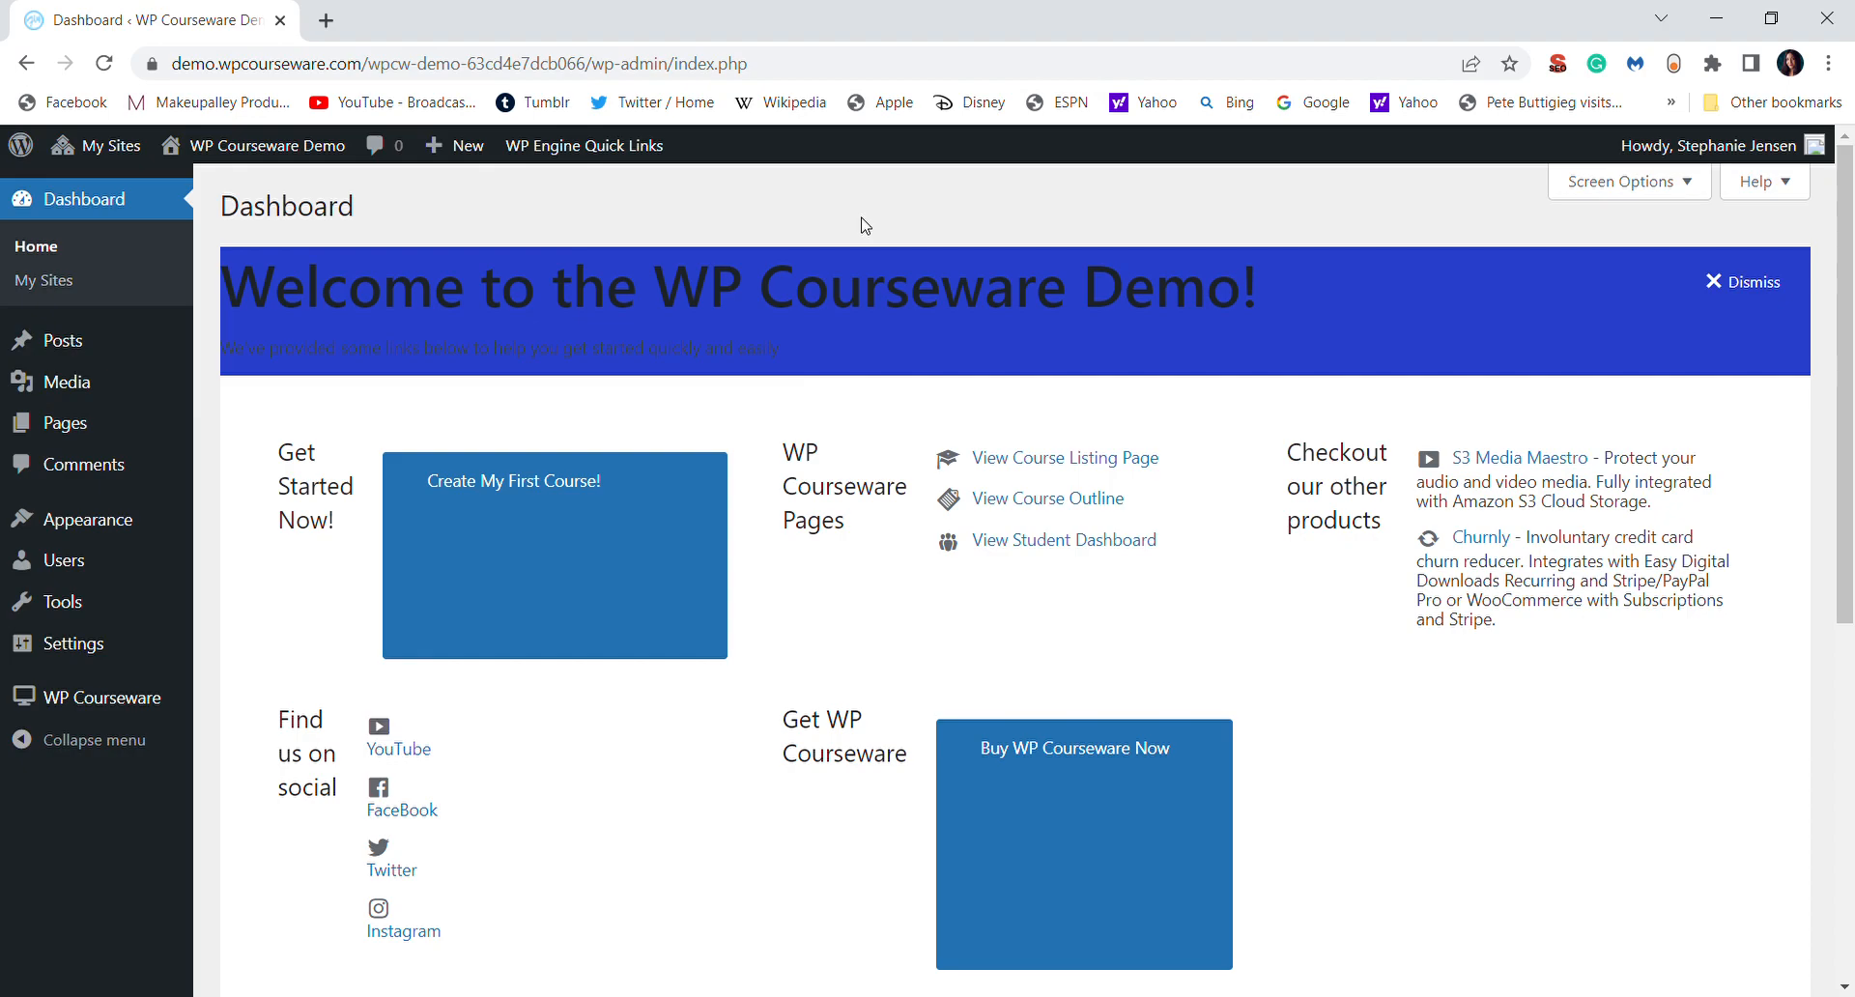
mouse_move(742, 226)
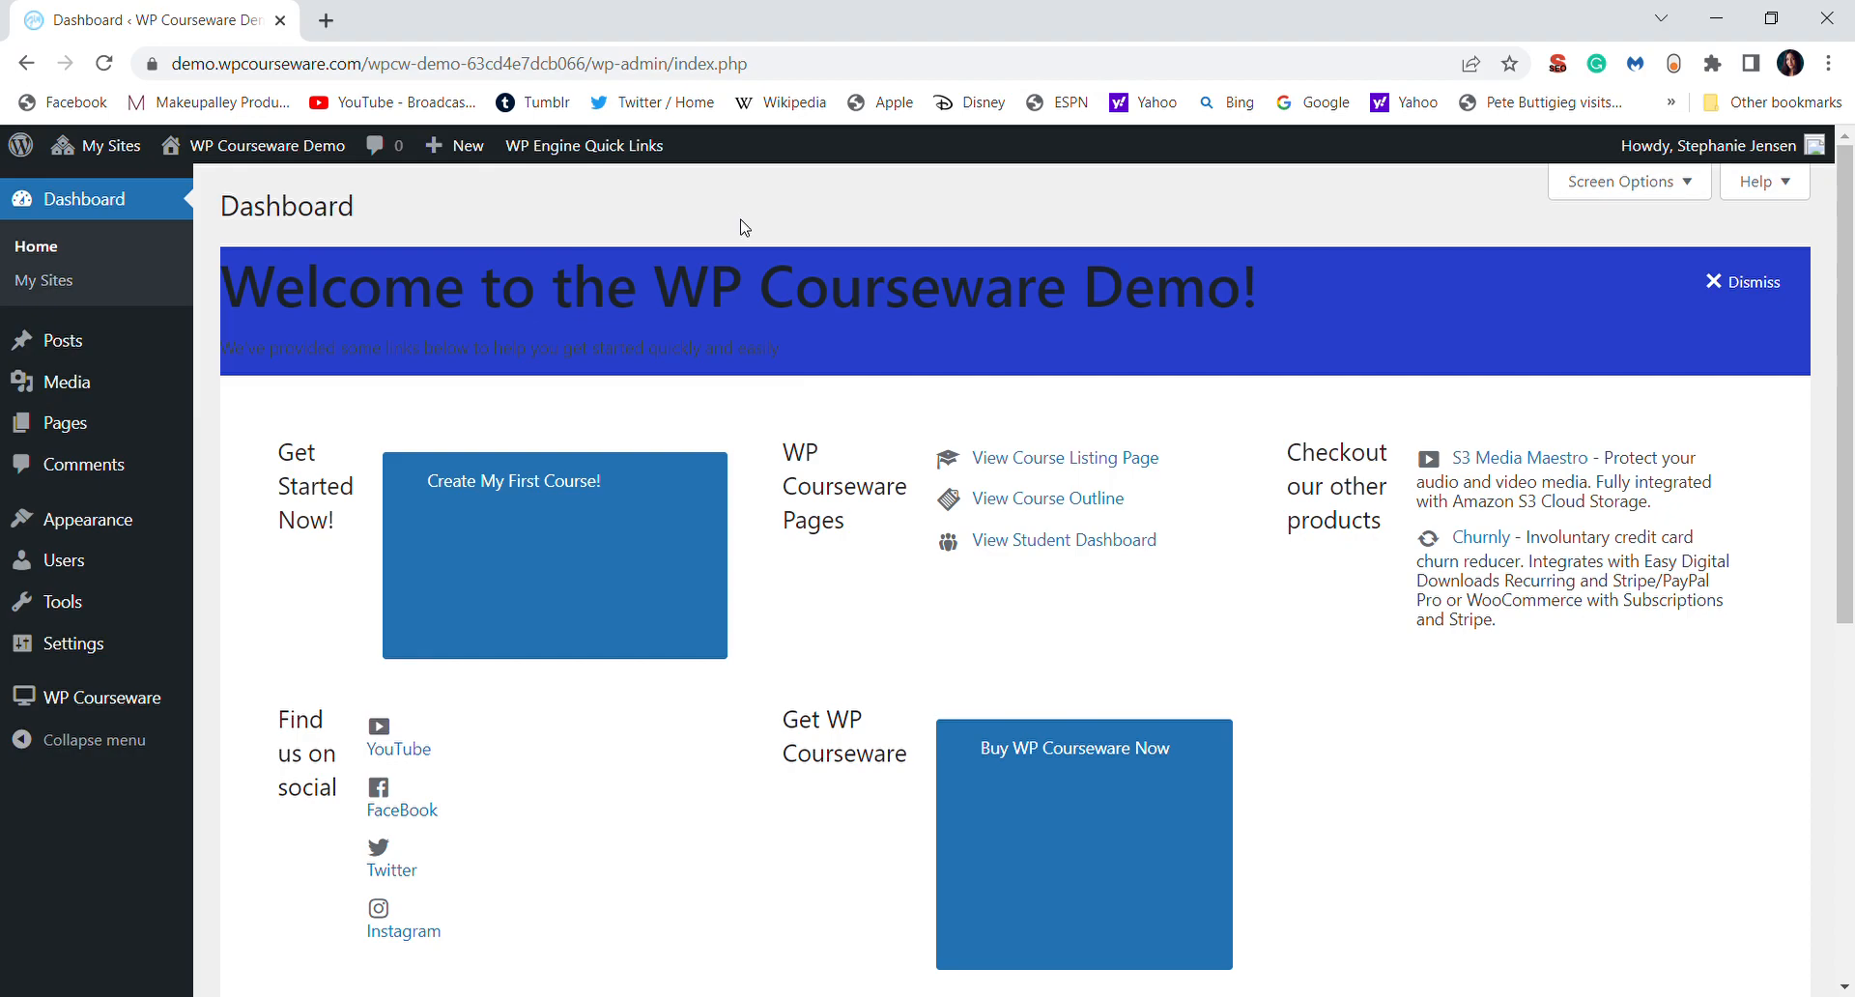
mouse_move(408, 255)
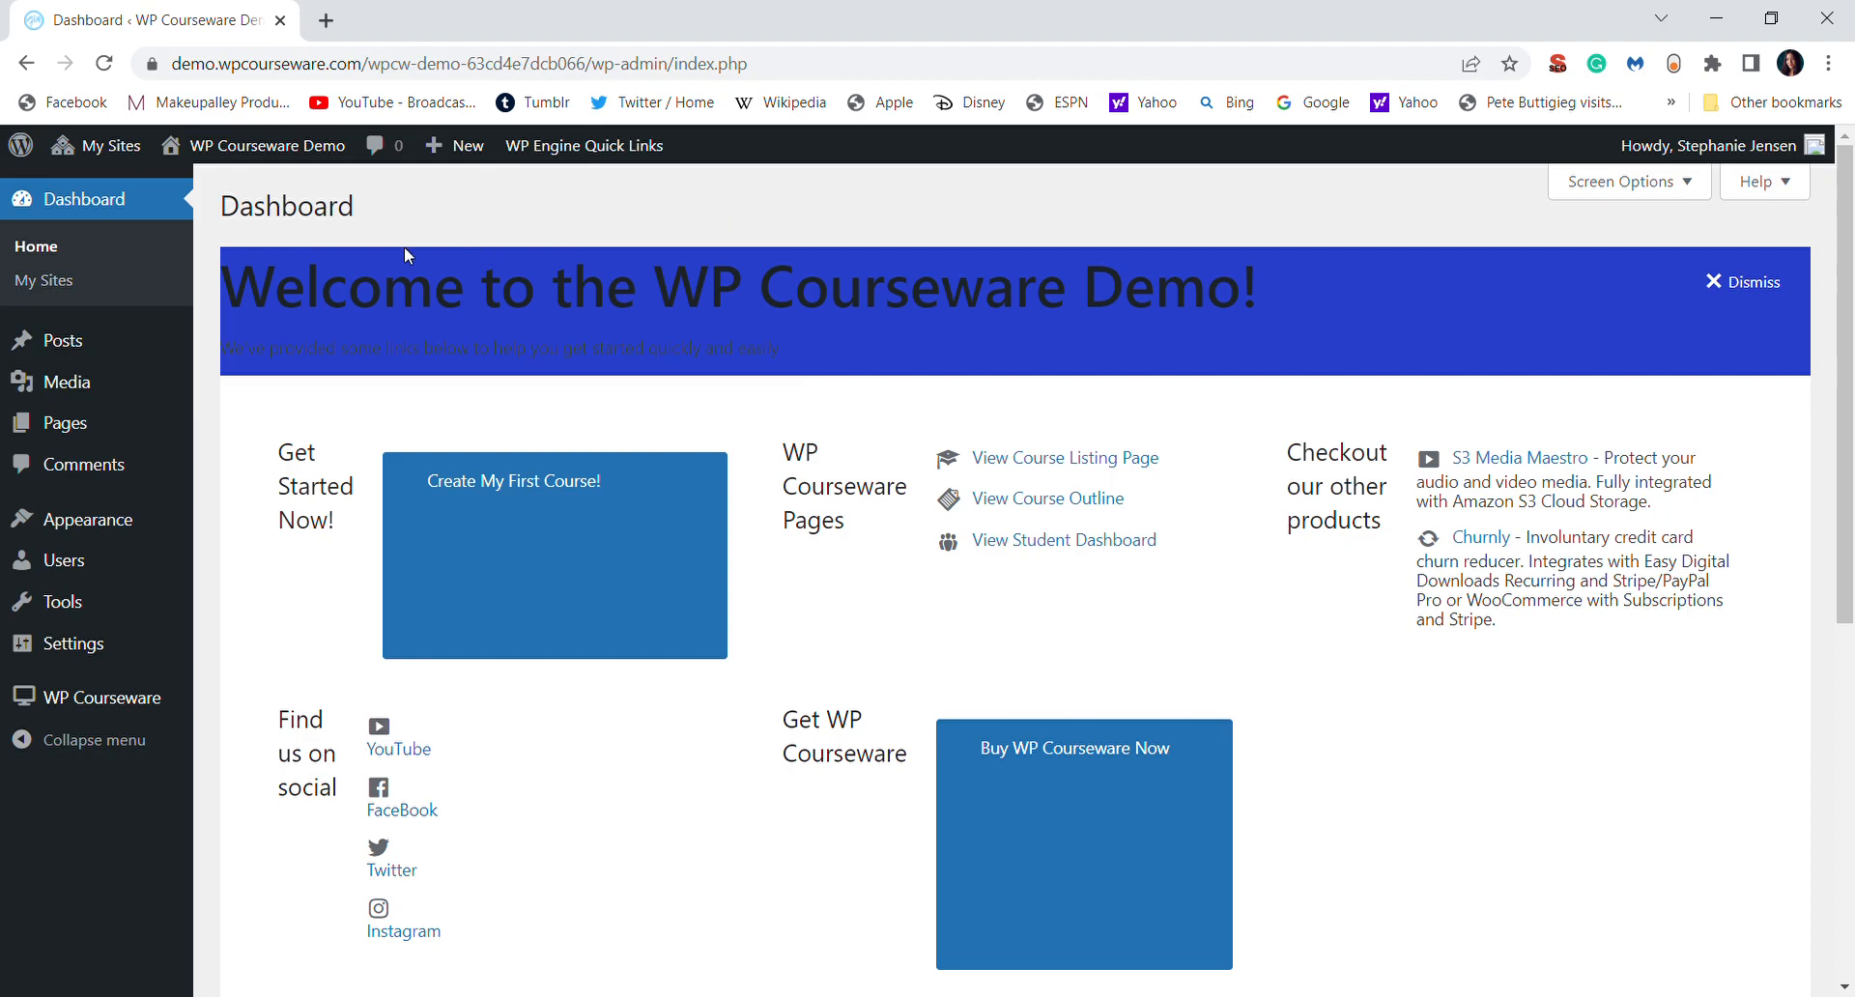
mouse_move(232, 550)
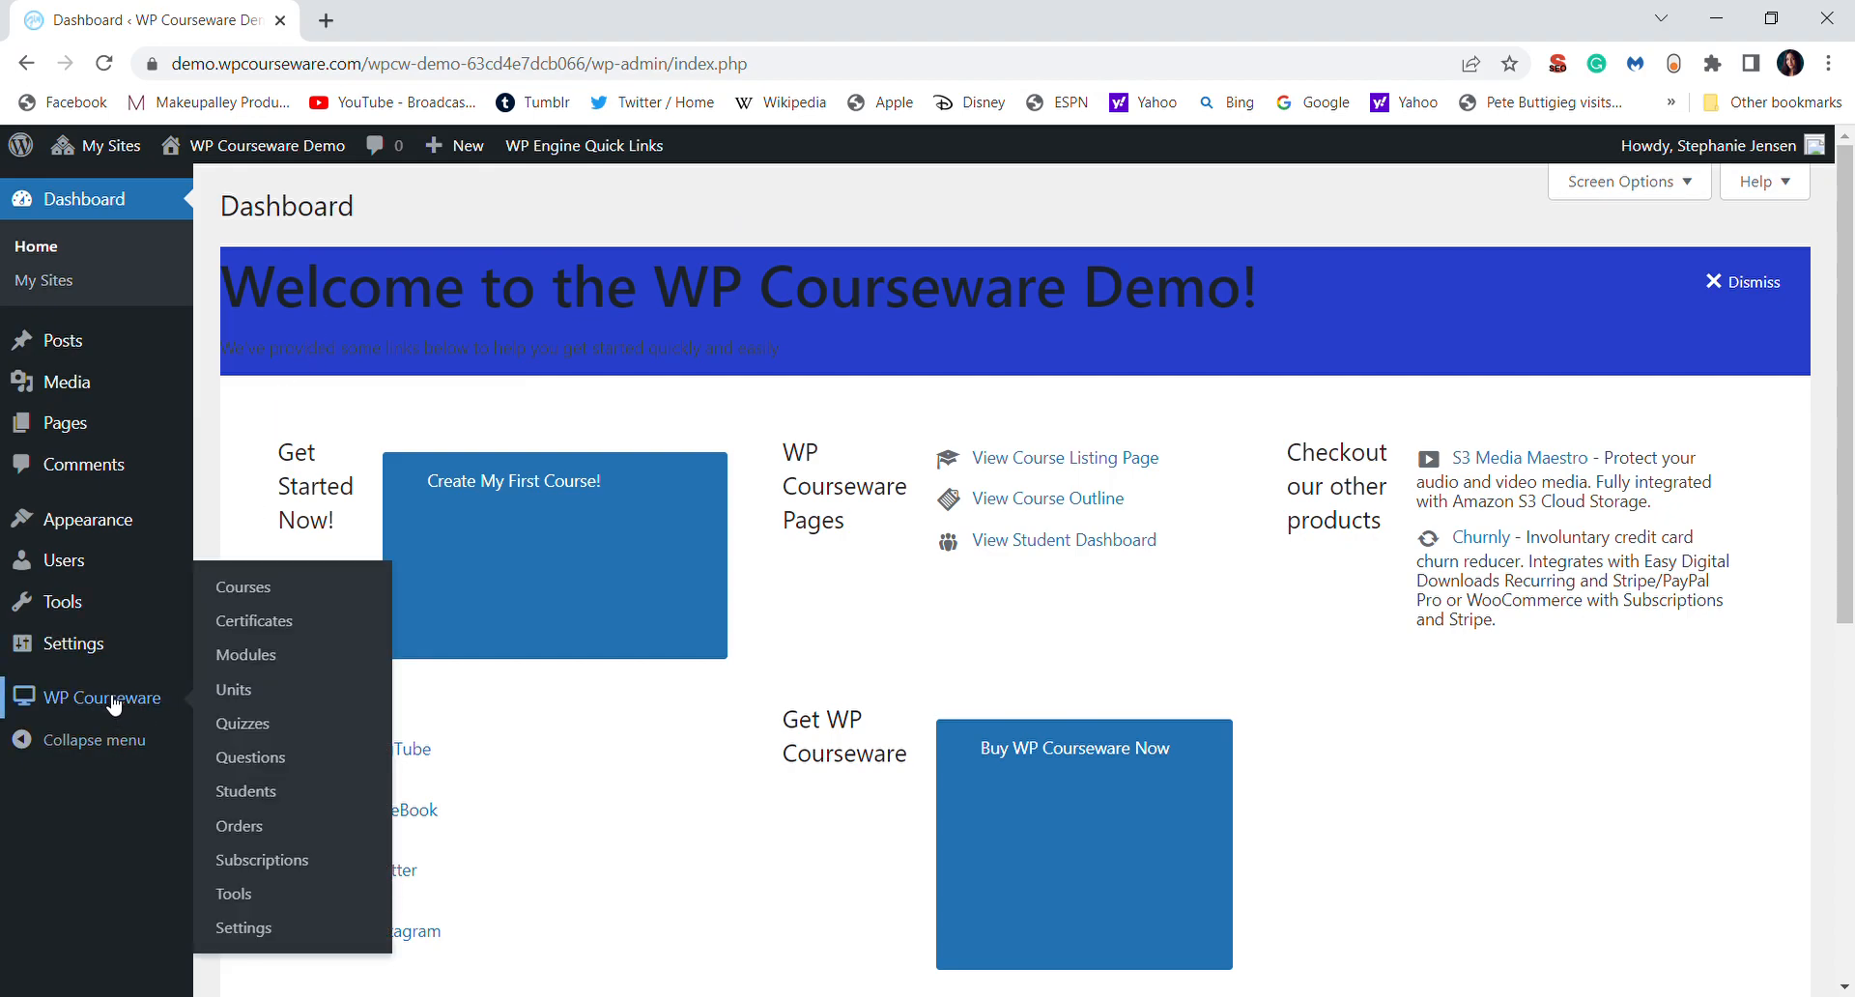
mouse_move(101, 416)
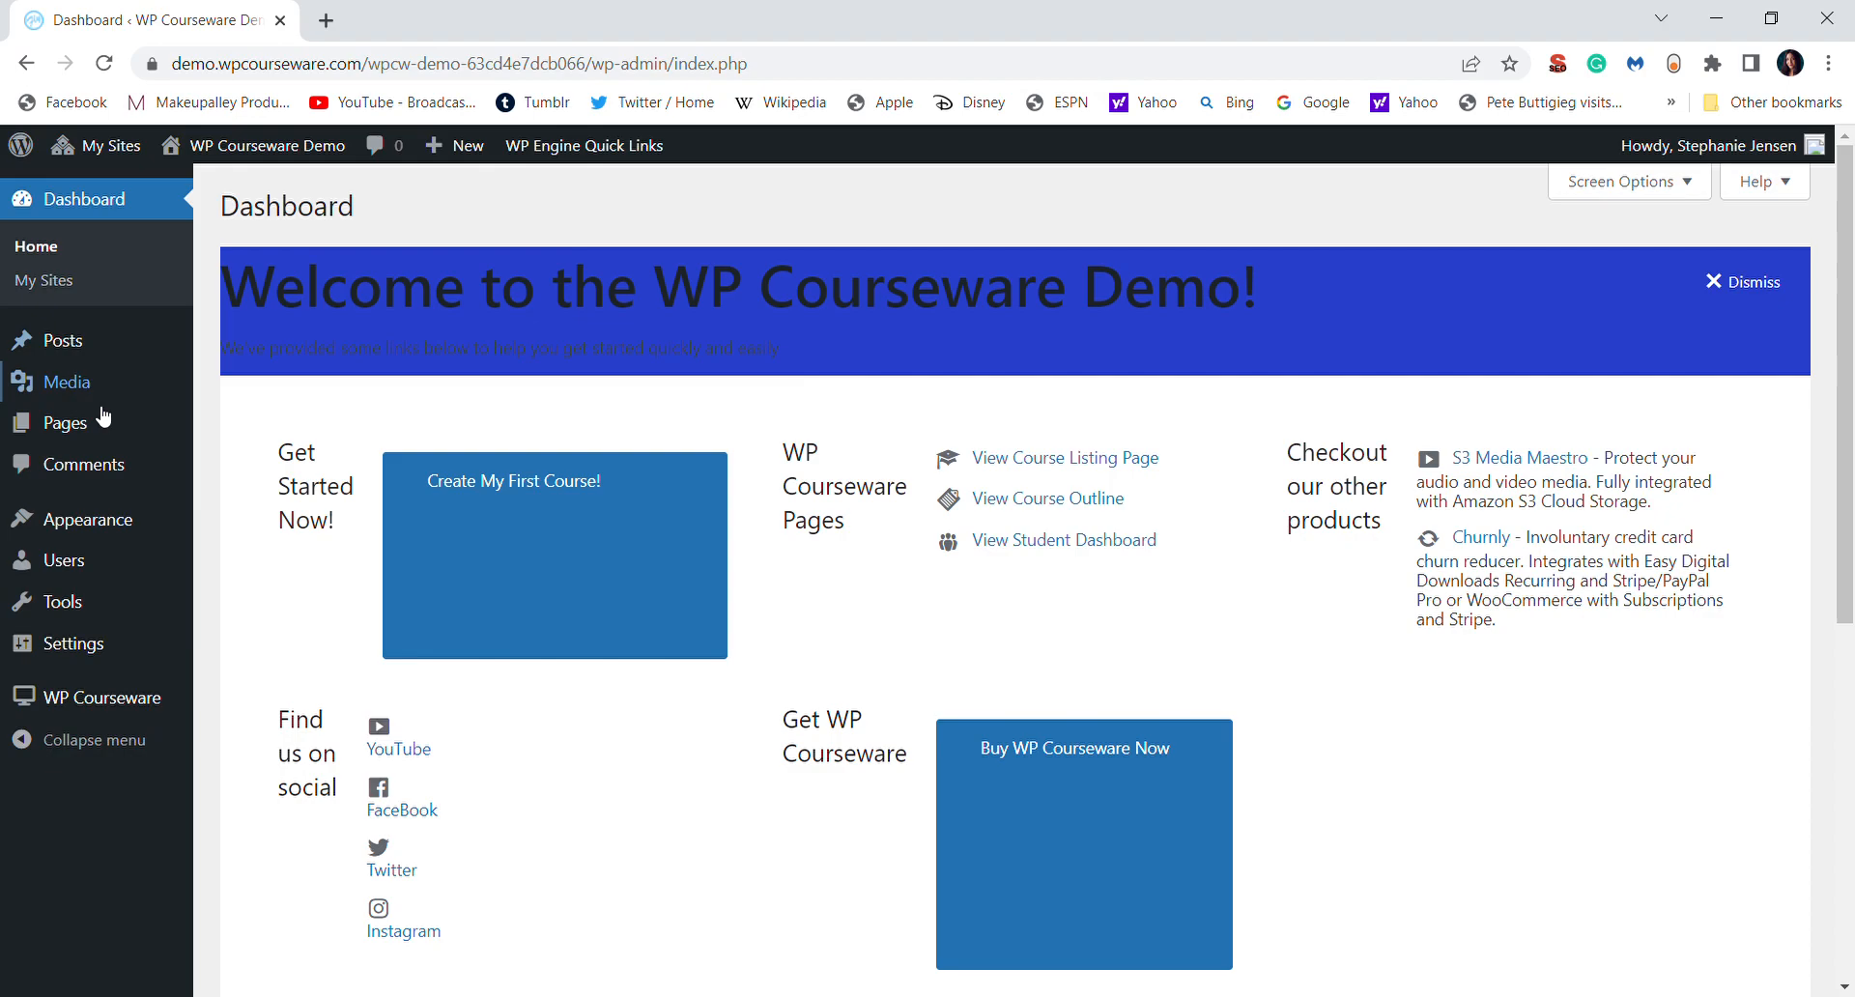
mouse_move(121, 635)
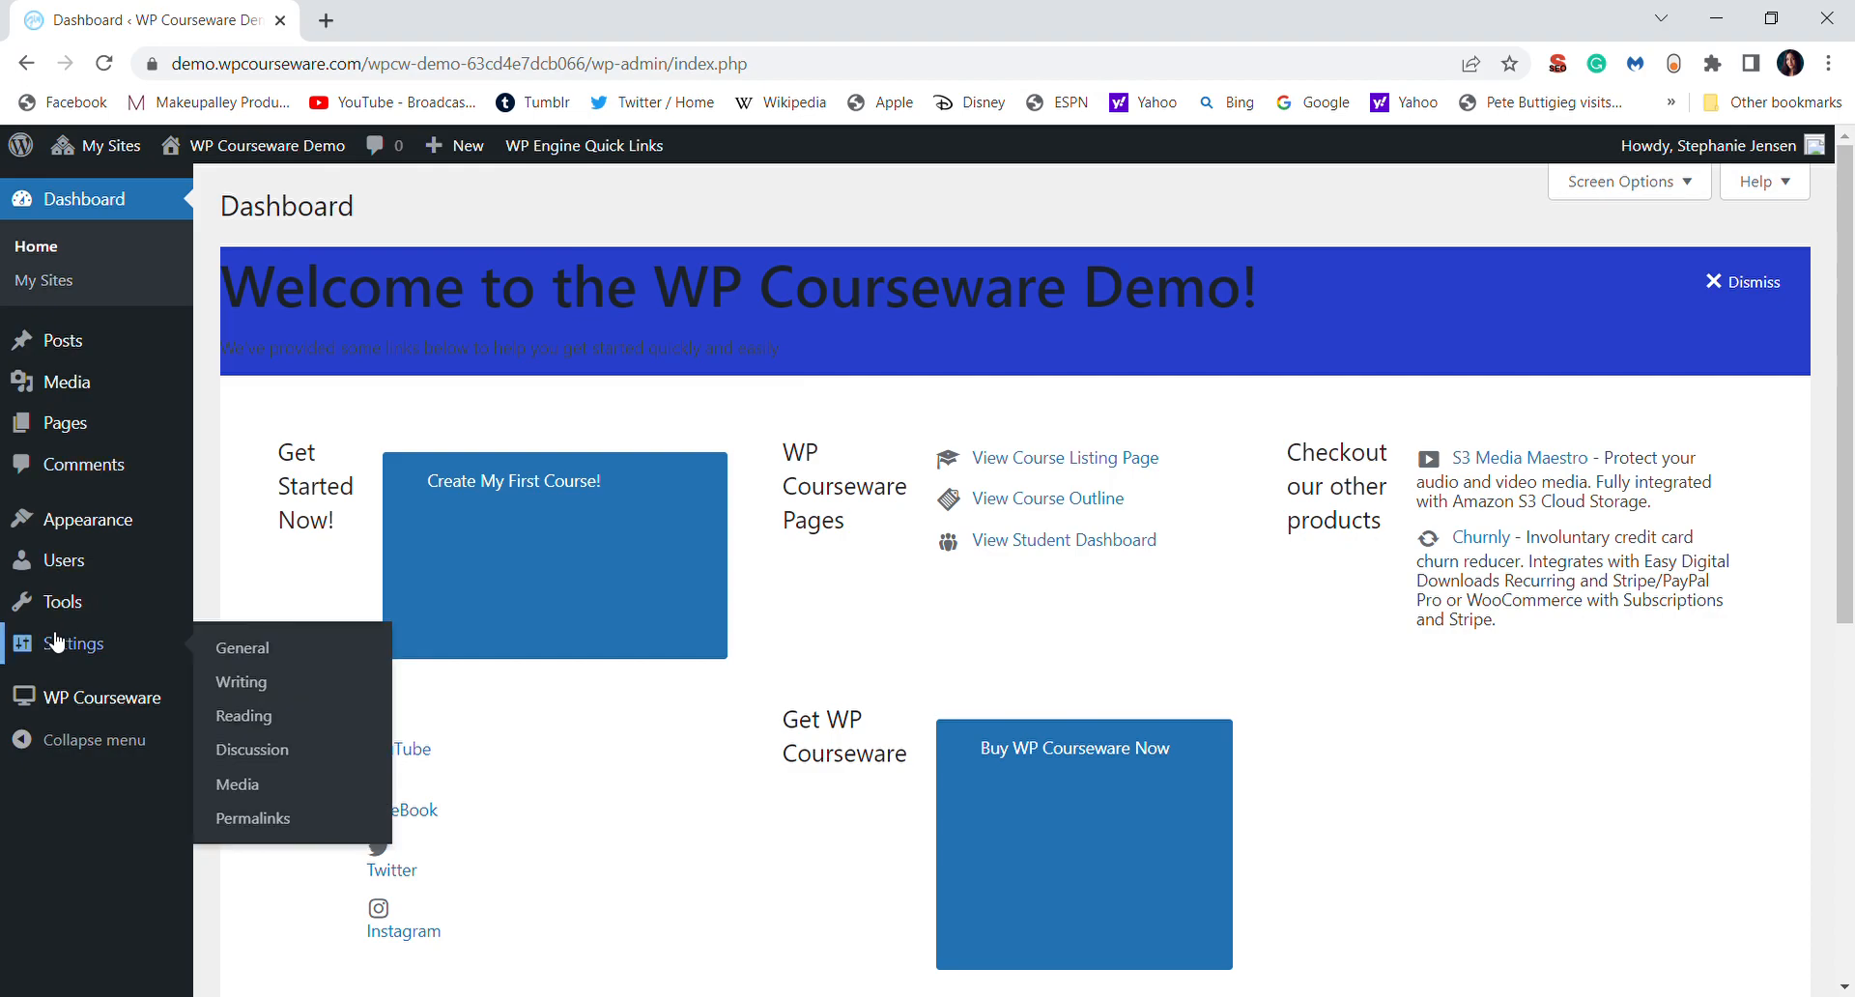
mouse_move(104, 697)
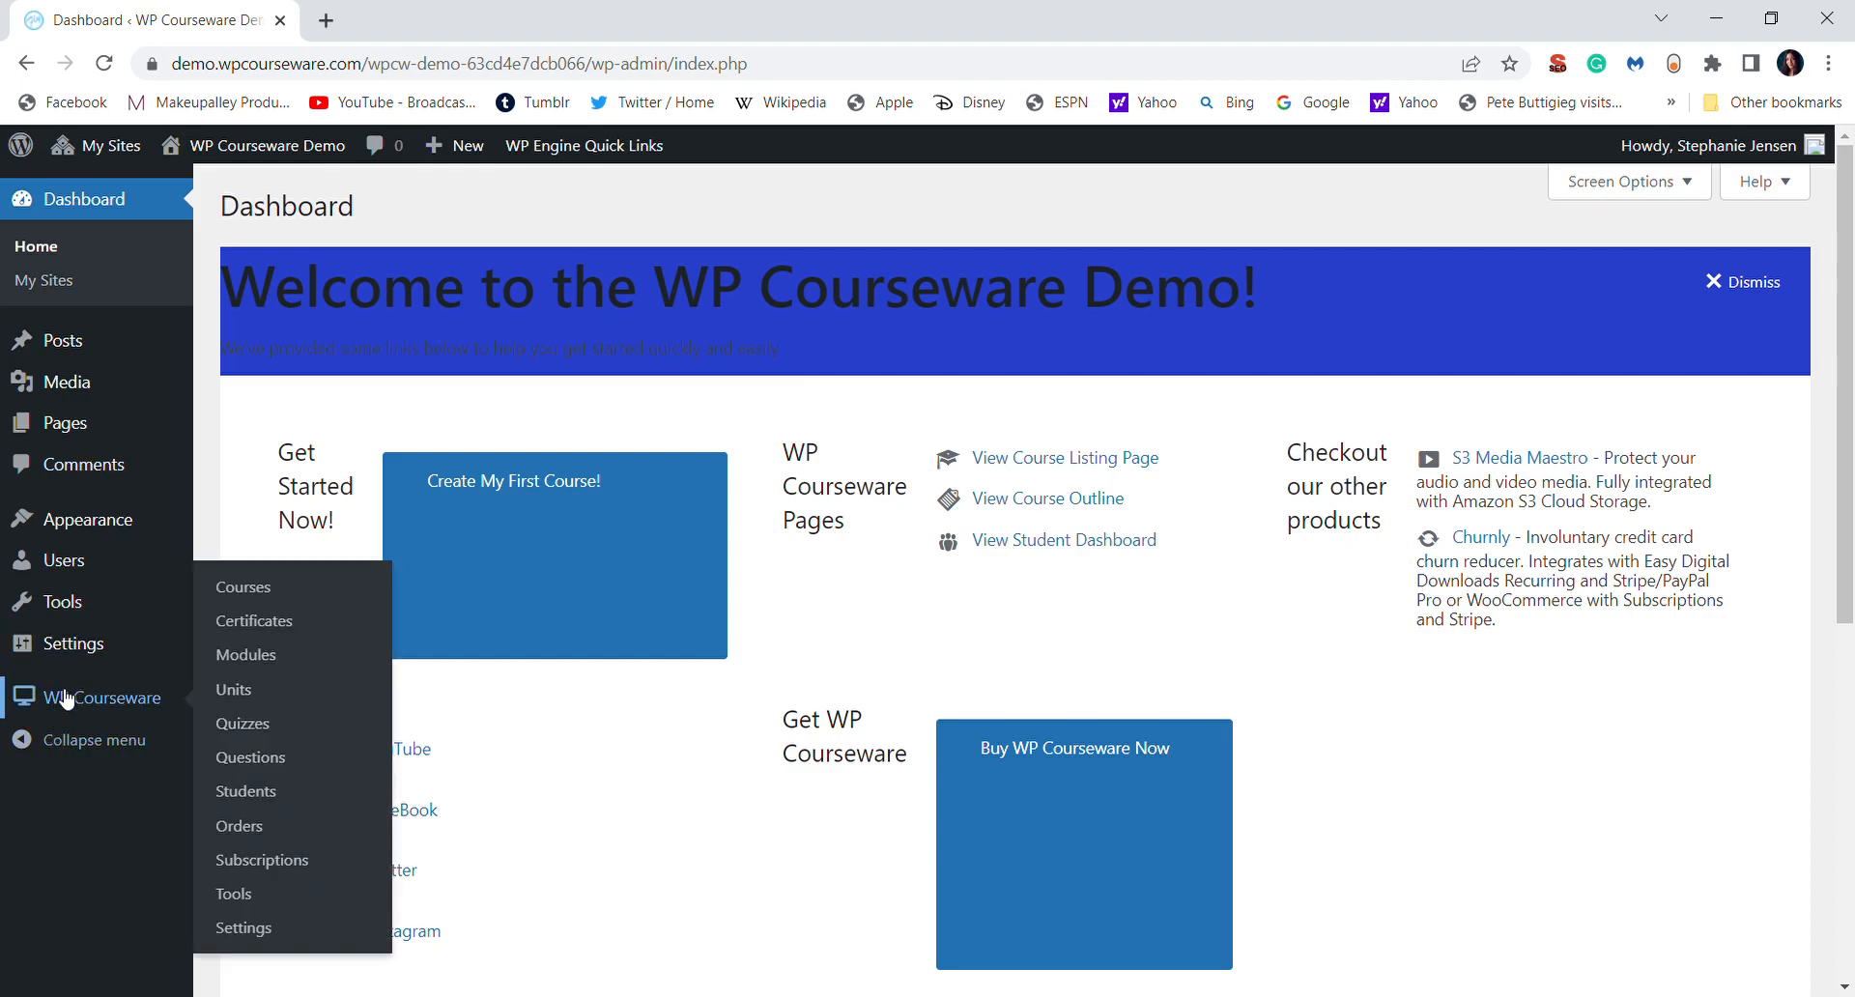
mouse_move(139, 701)
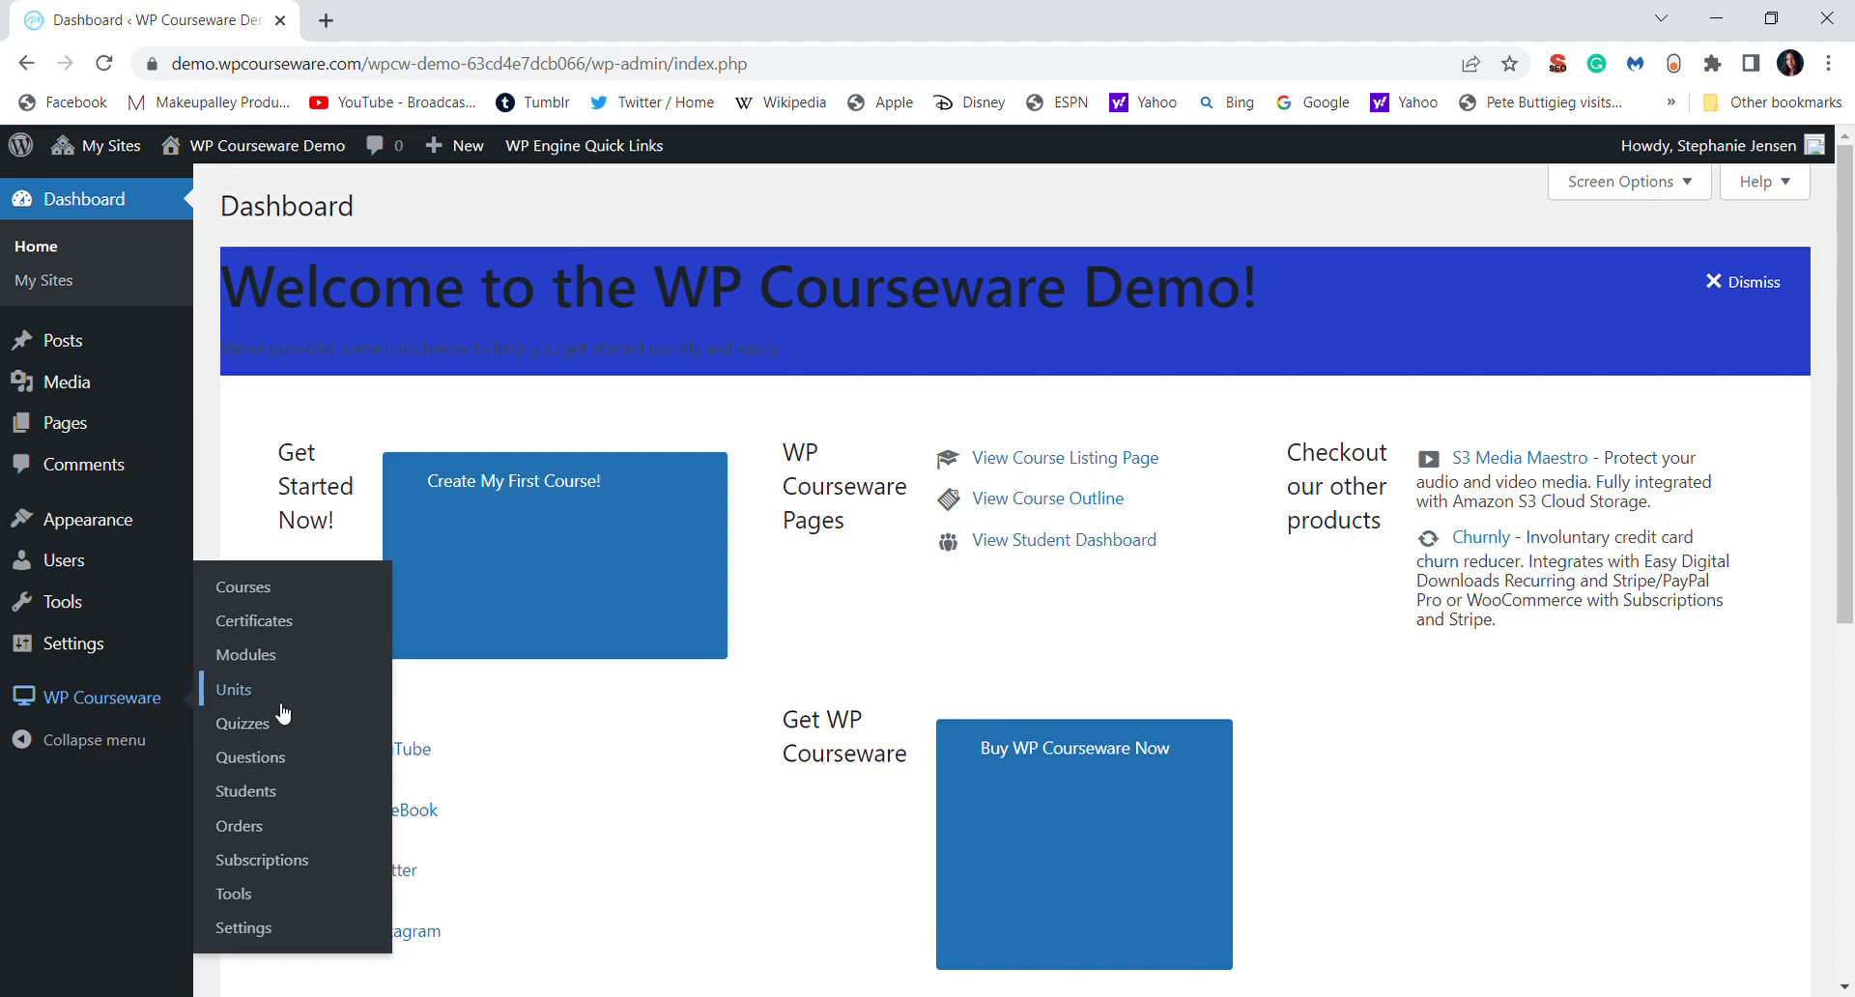
Go to the WP Courseware Courses list from the dashboard sidebar.
left_click(244, 587)
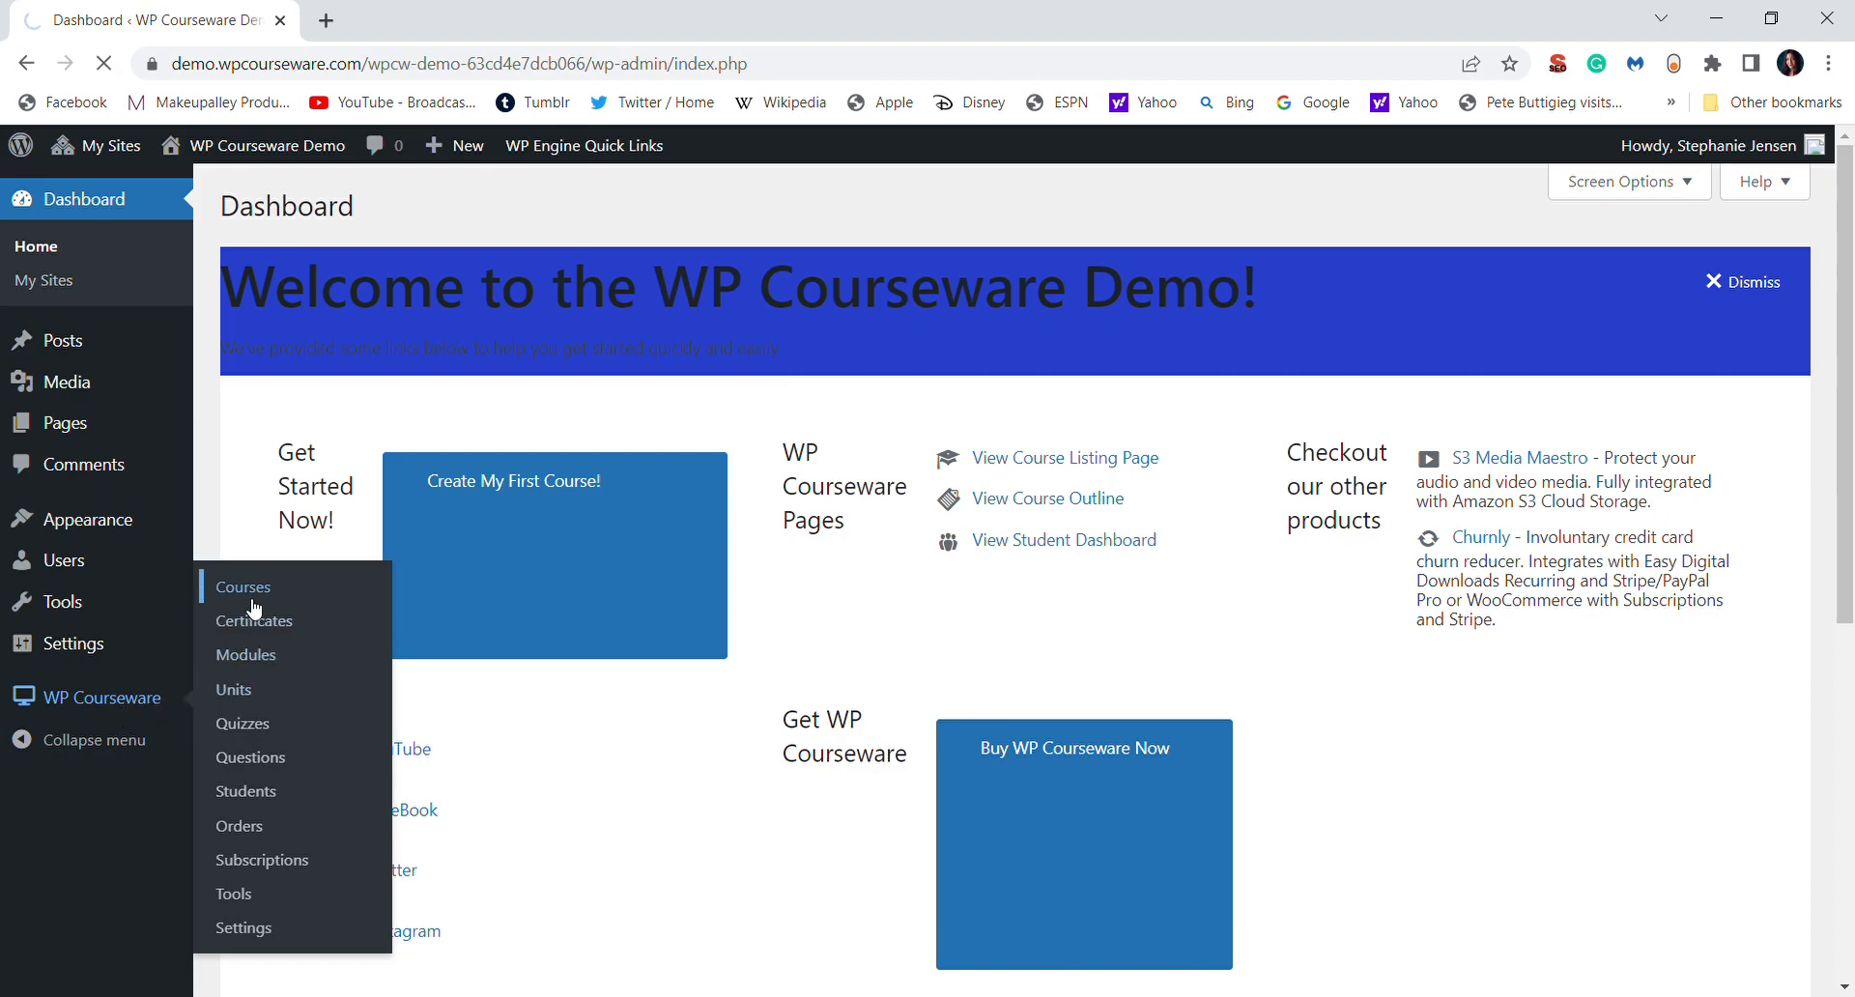
From the Courses list of three existing courses, start a new course with Add New.
left_click(243, 587)
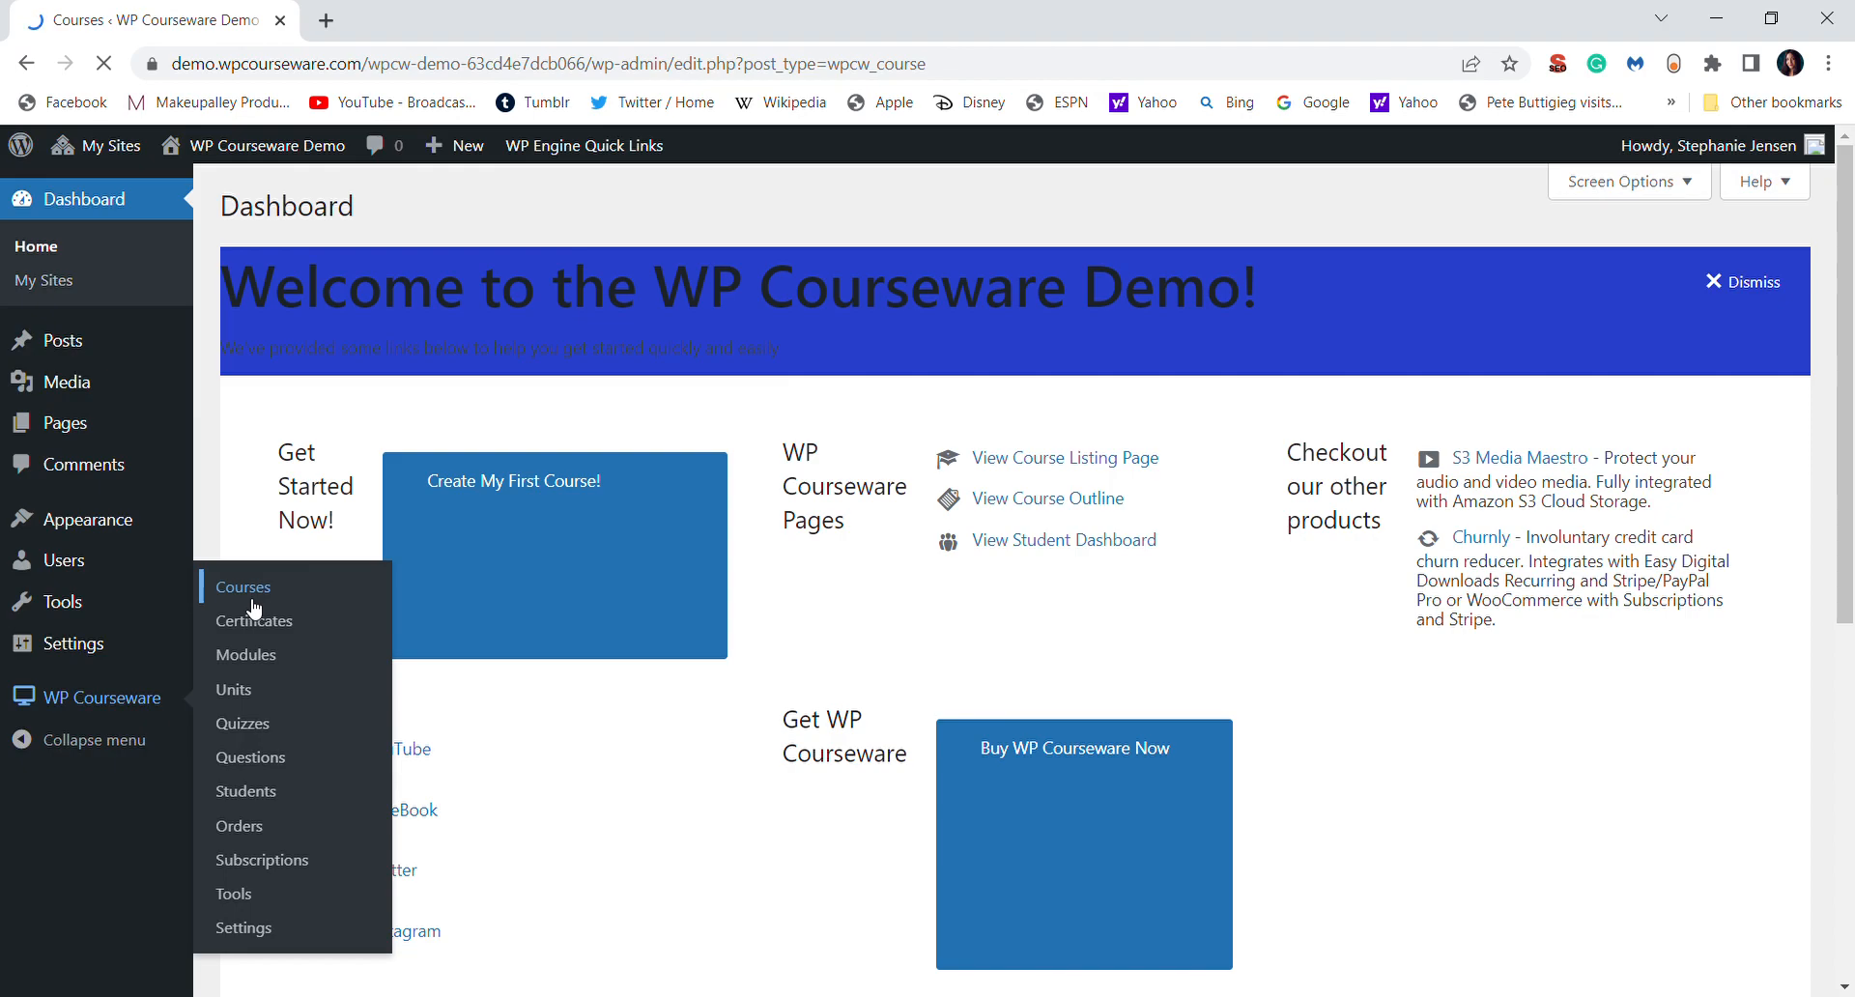
left_click(243, 587)
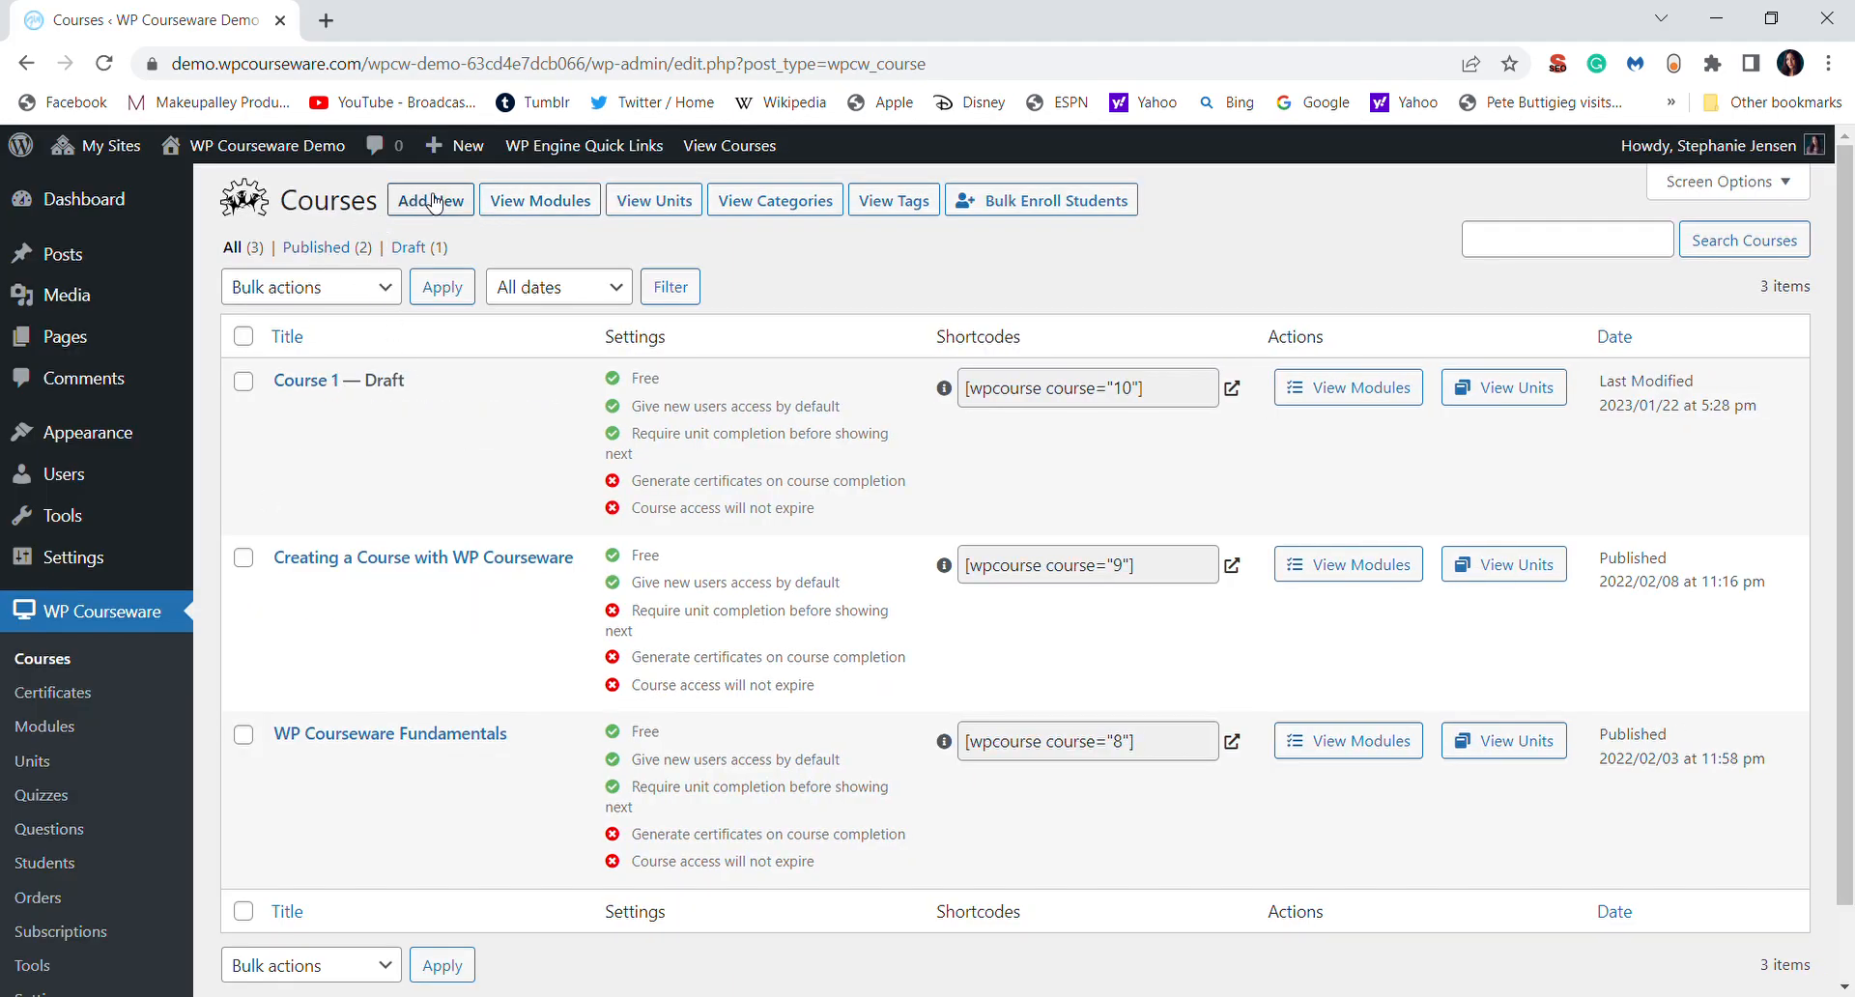
mouse_move(305, 378)
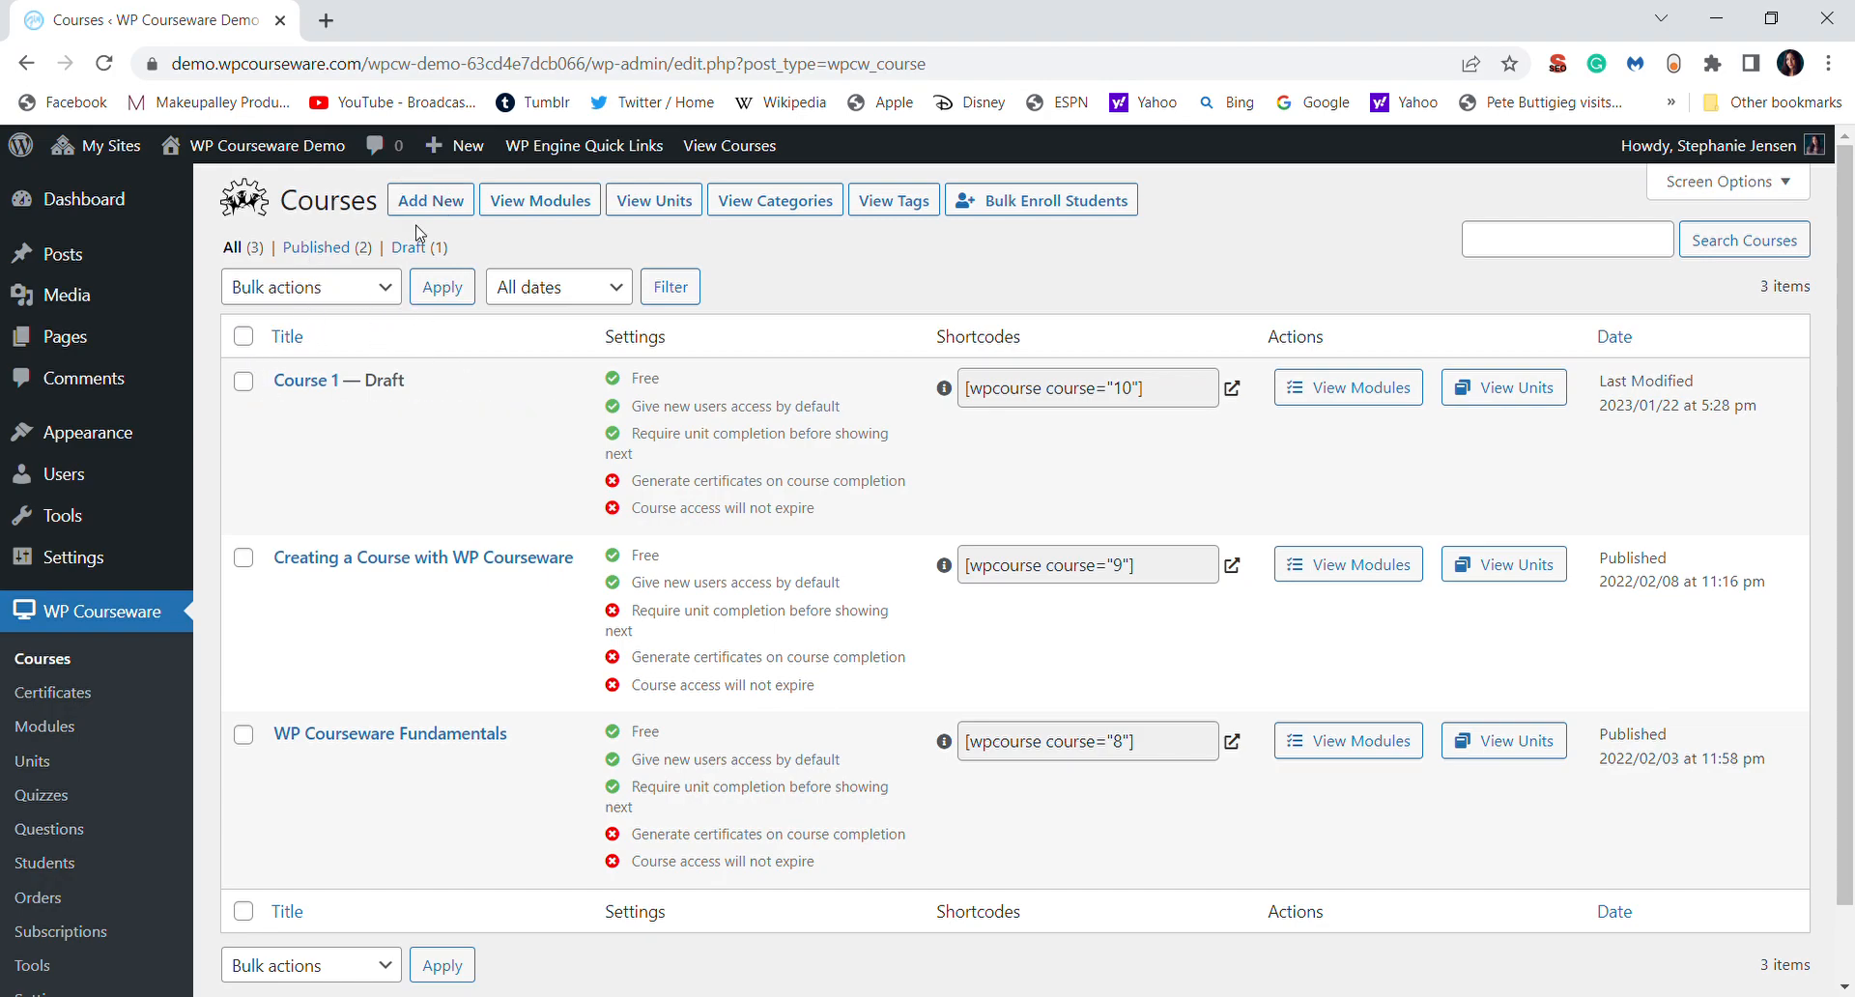
left_click(429, 199)
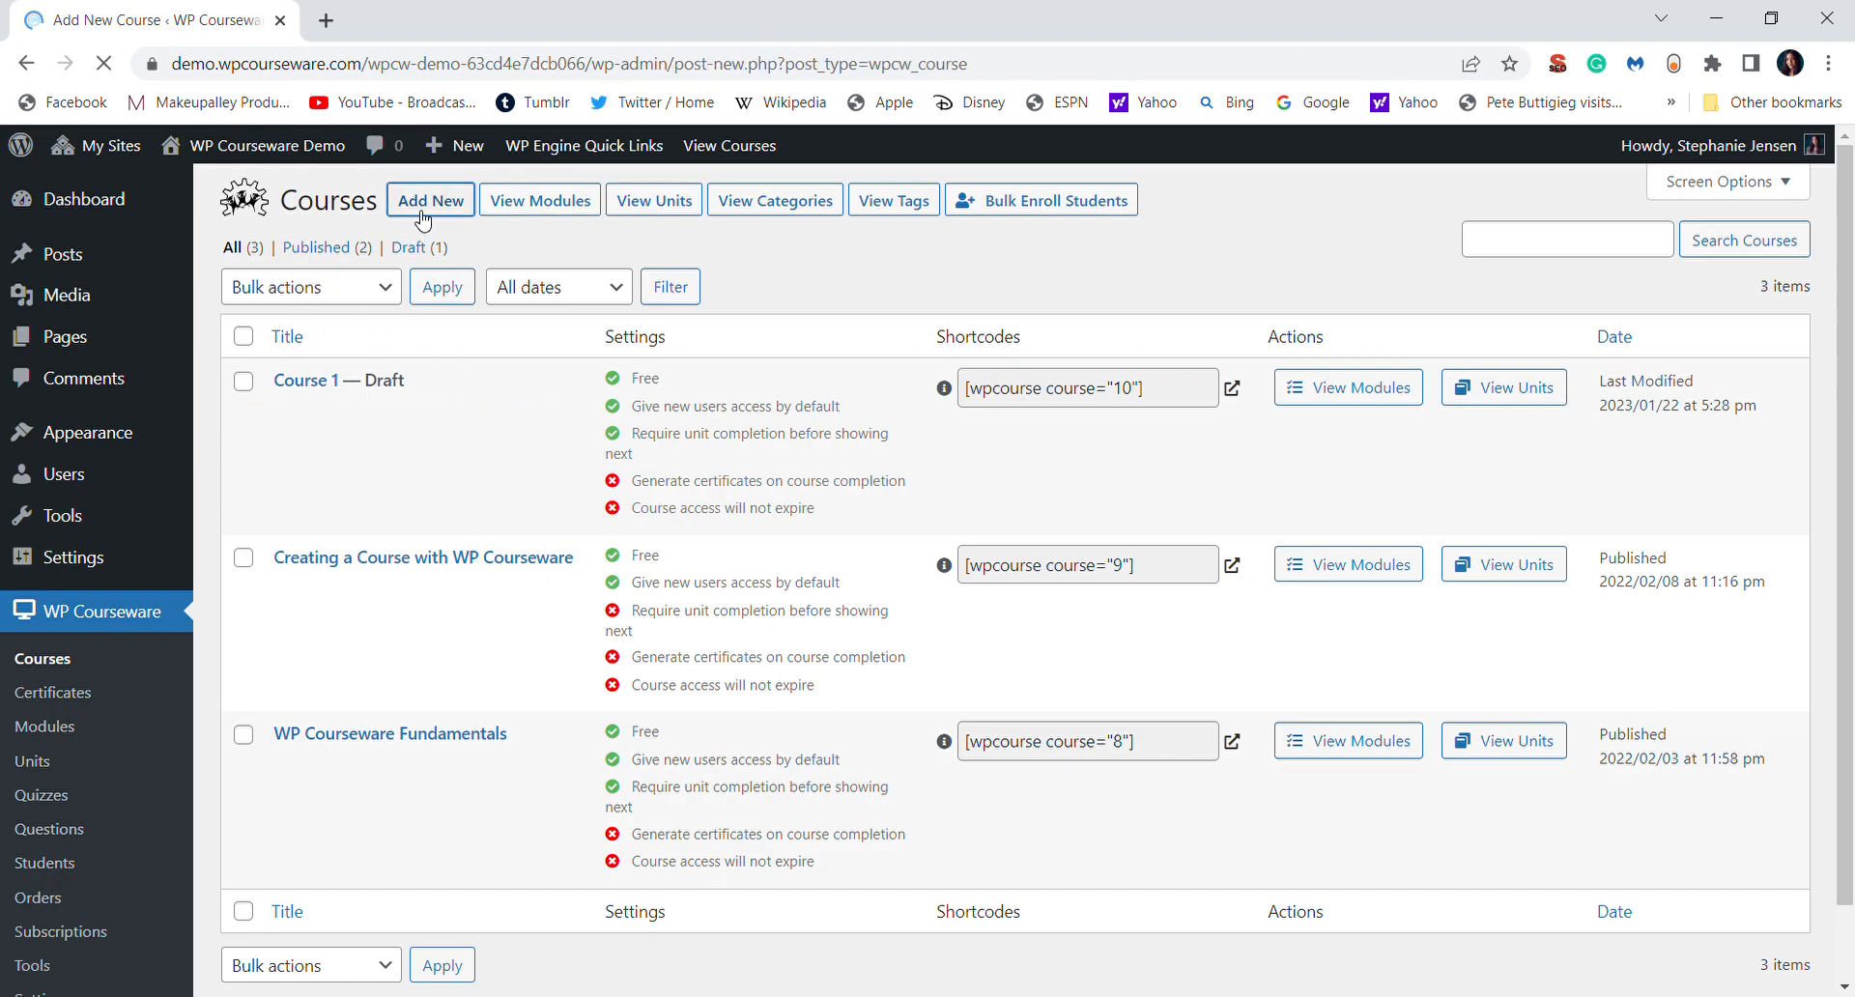
Title the new course 'Course 2' in the Add title field.
left_click(428, 199)
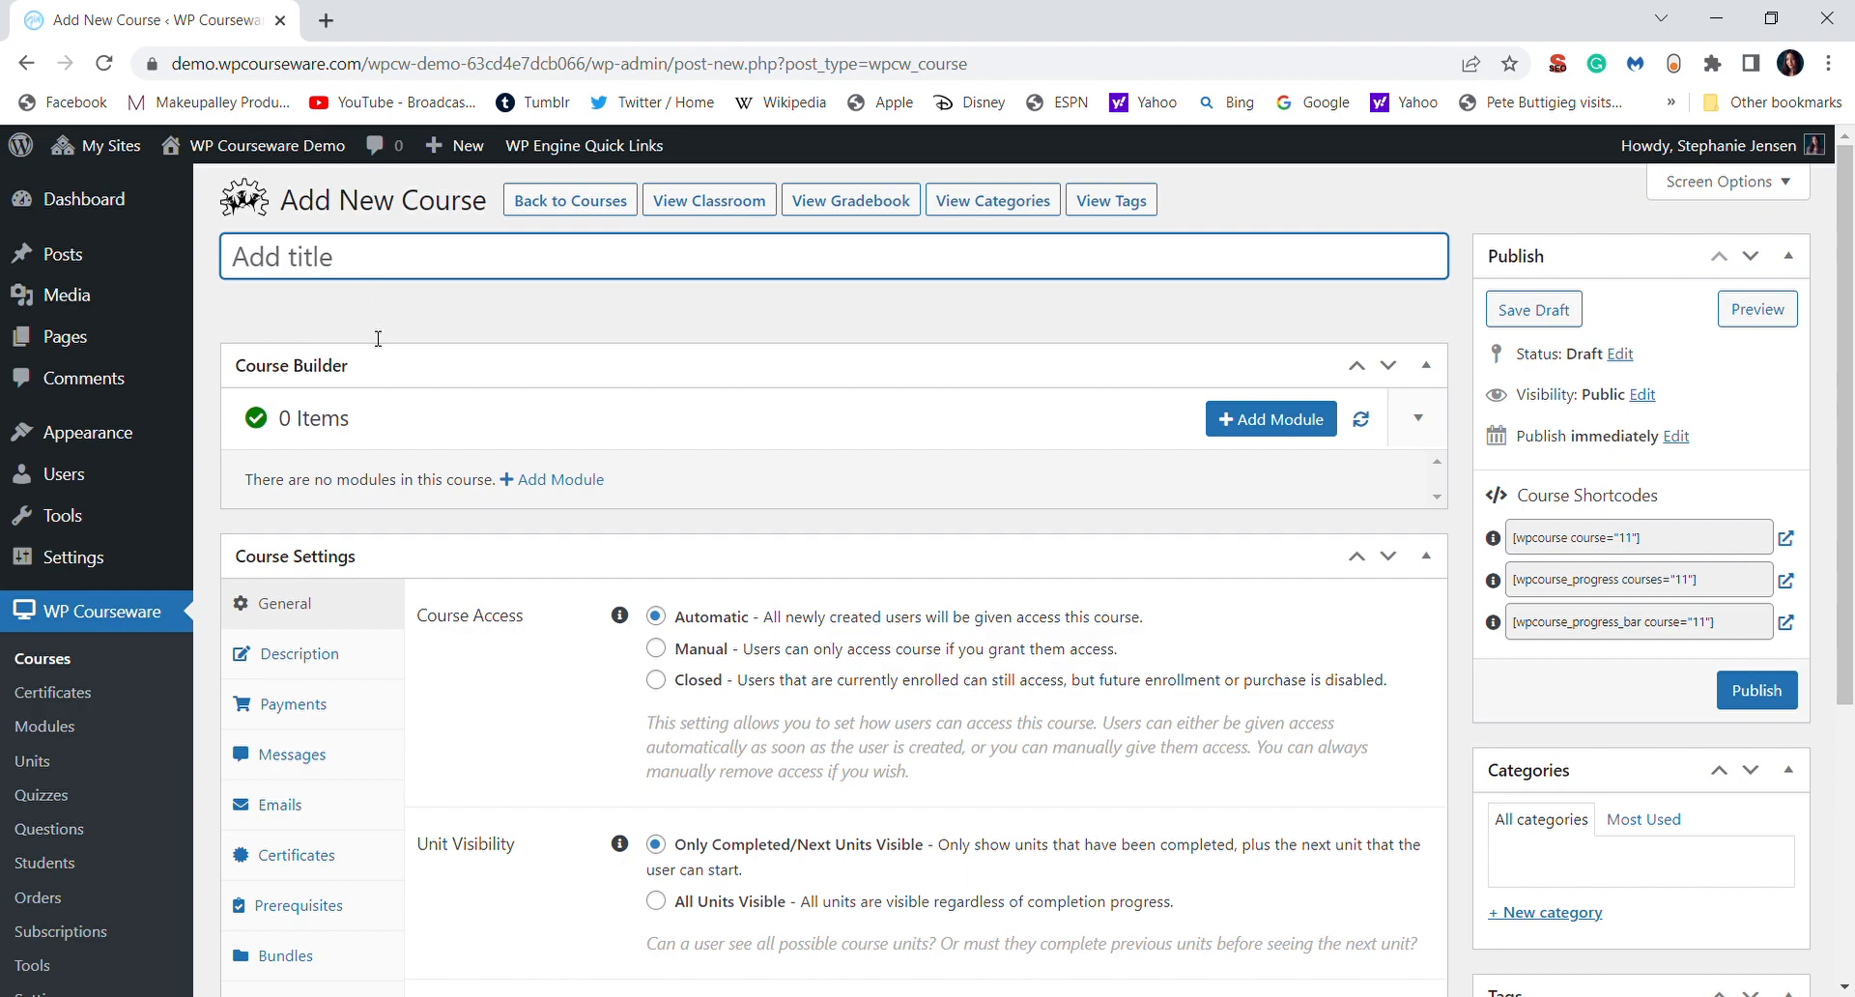
type("Course 2")
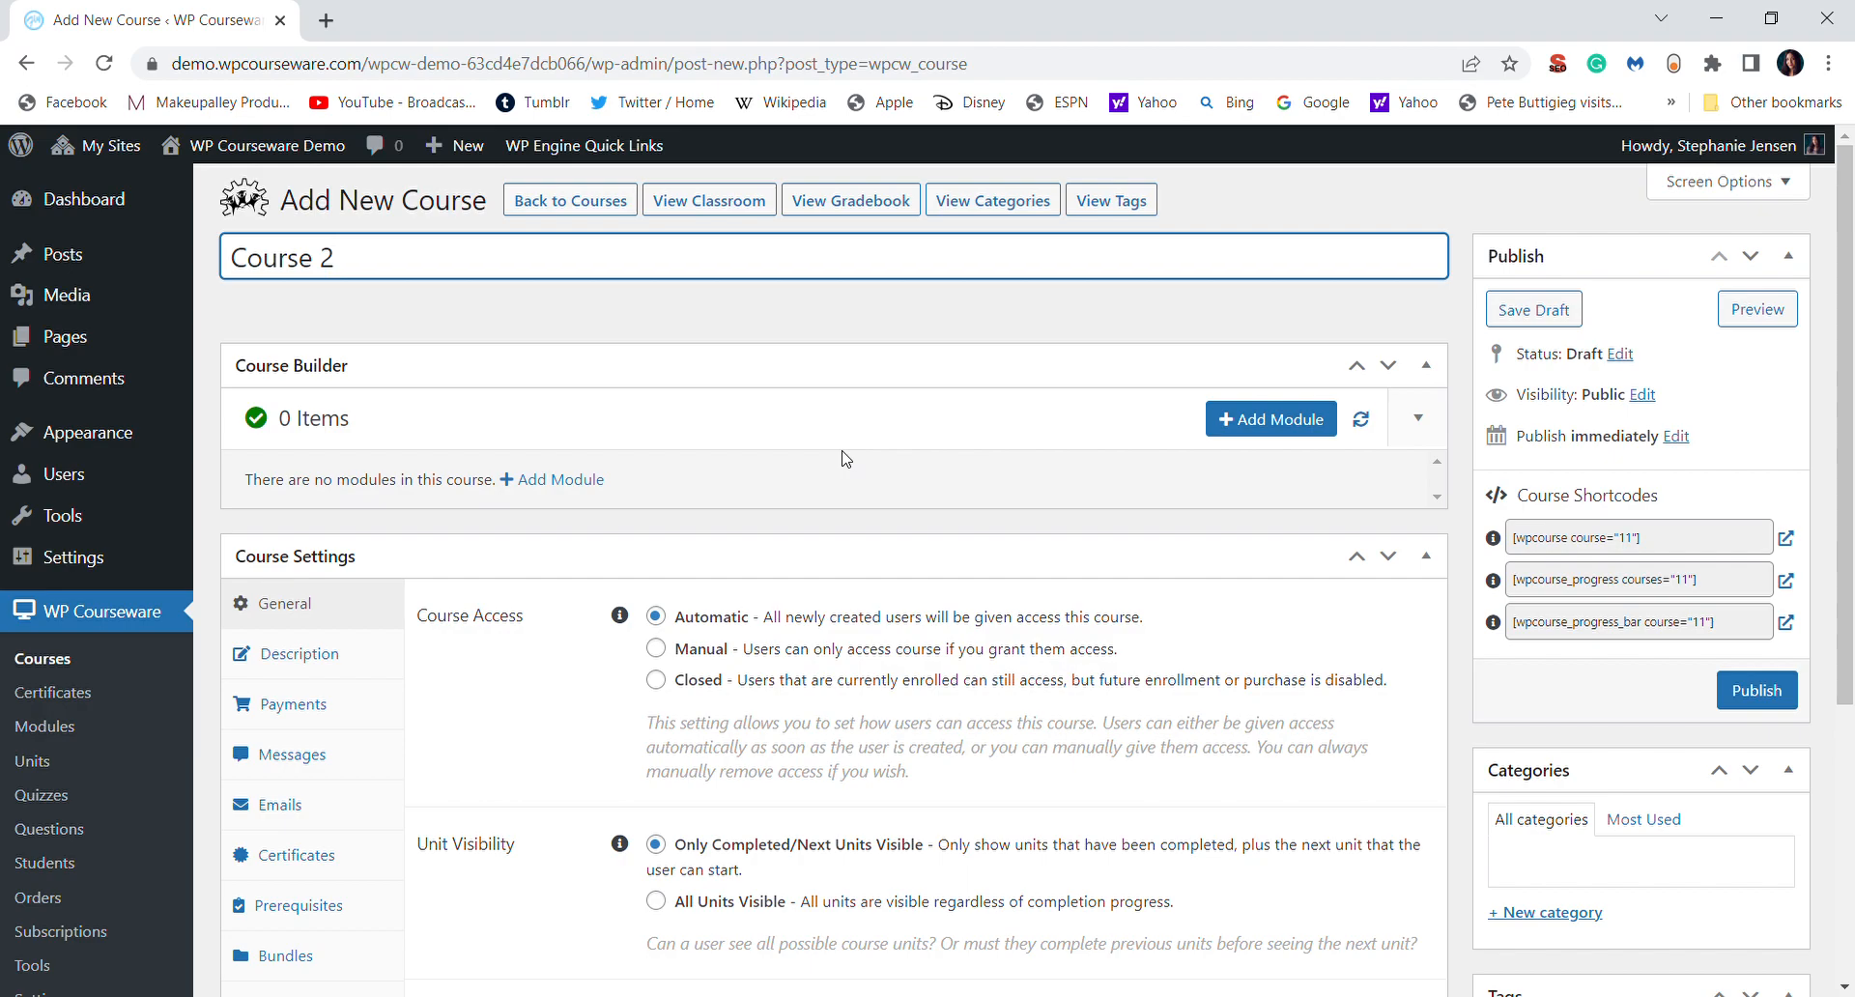
left_click(334, 257)
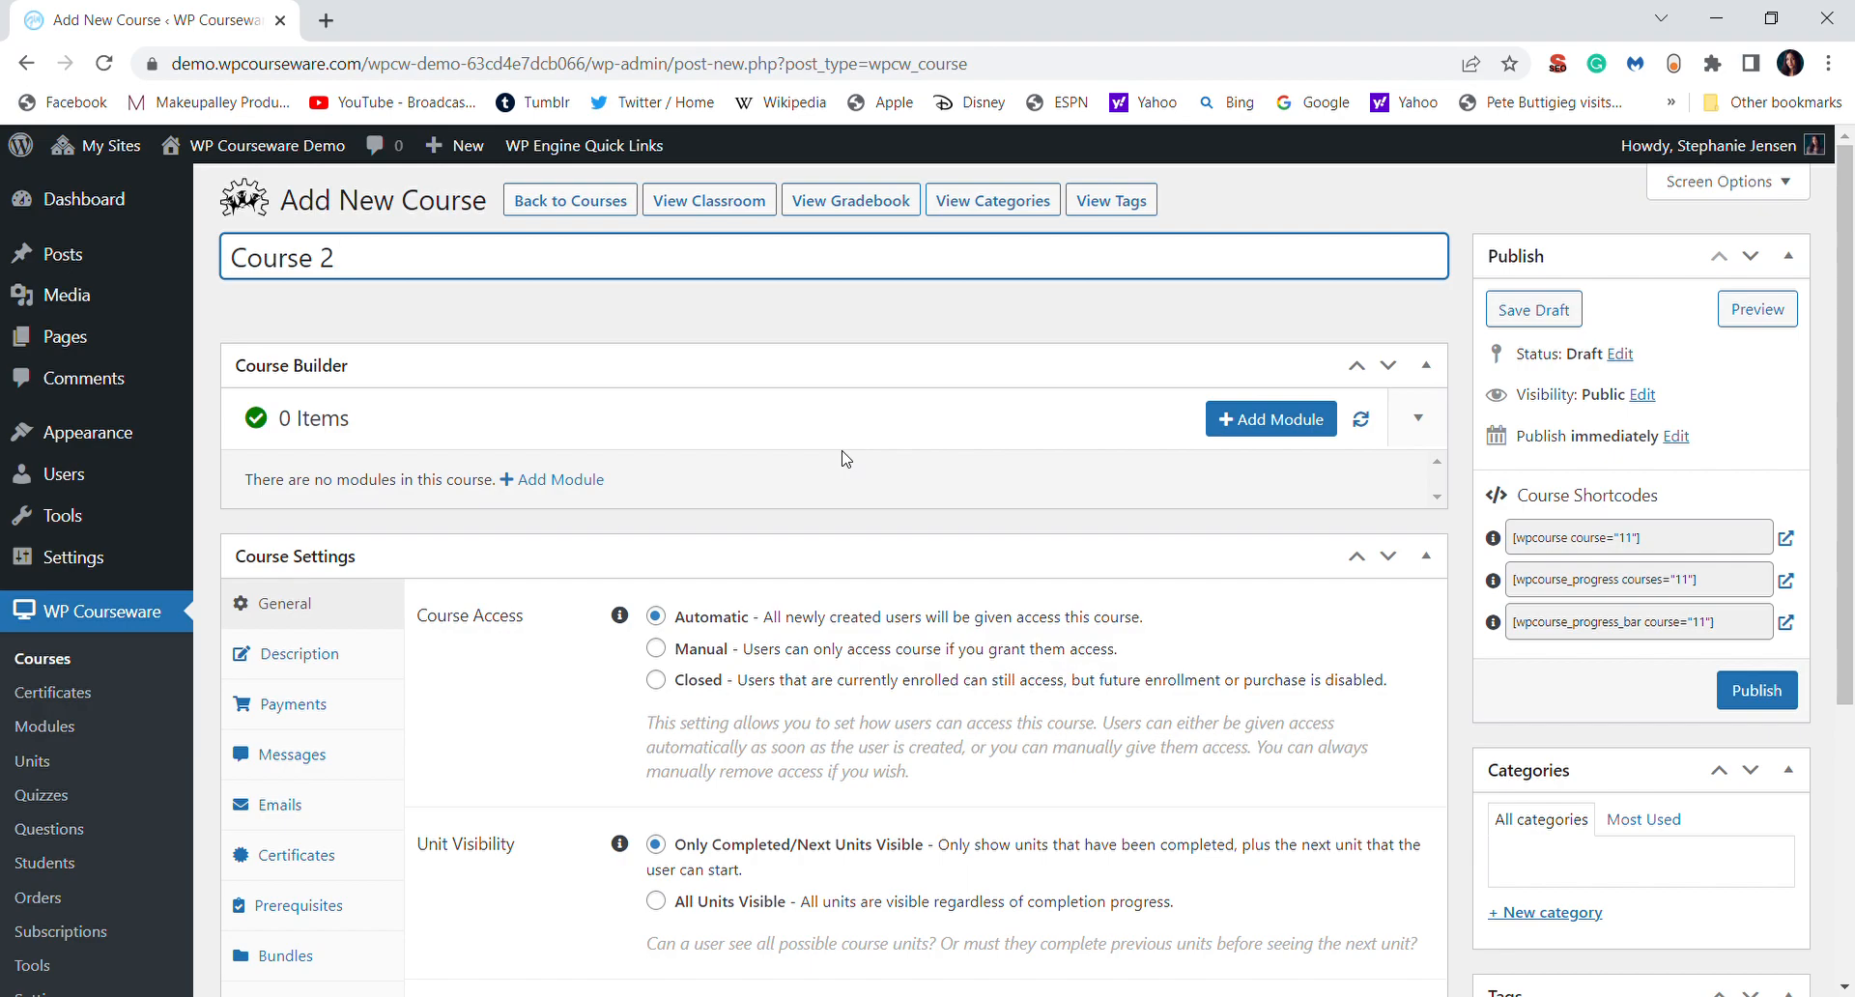
mouse_move(1079, 444)
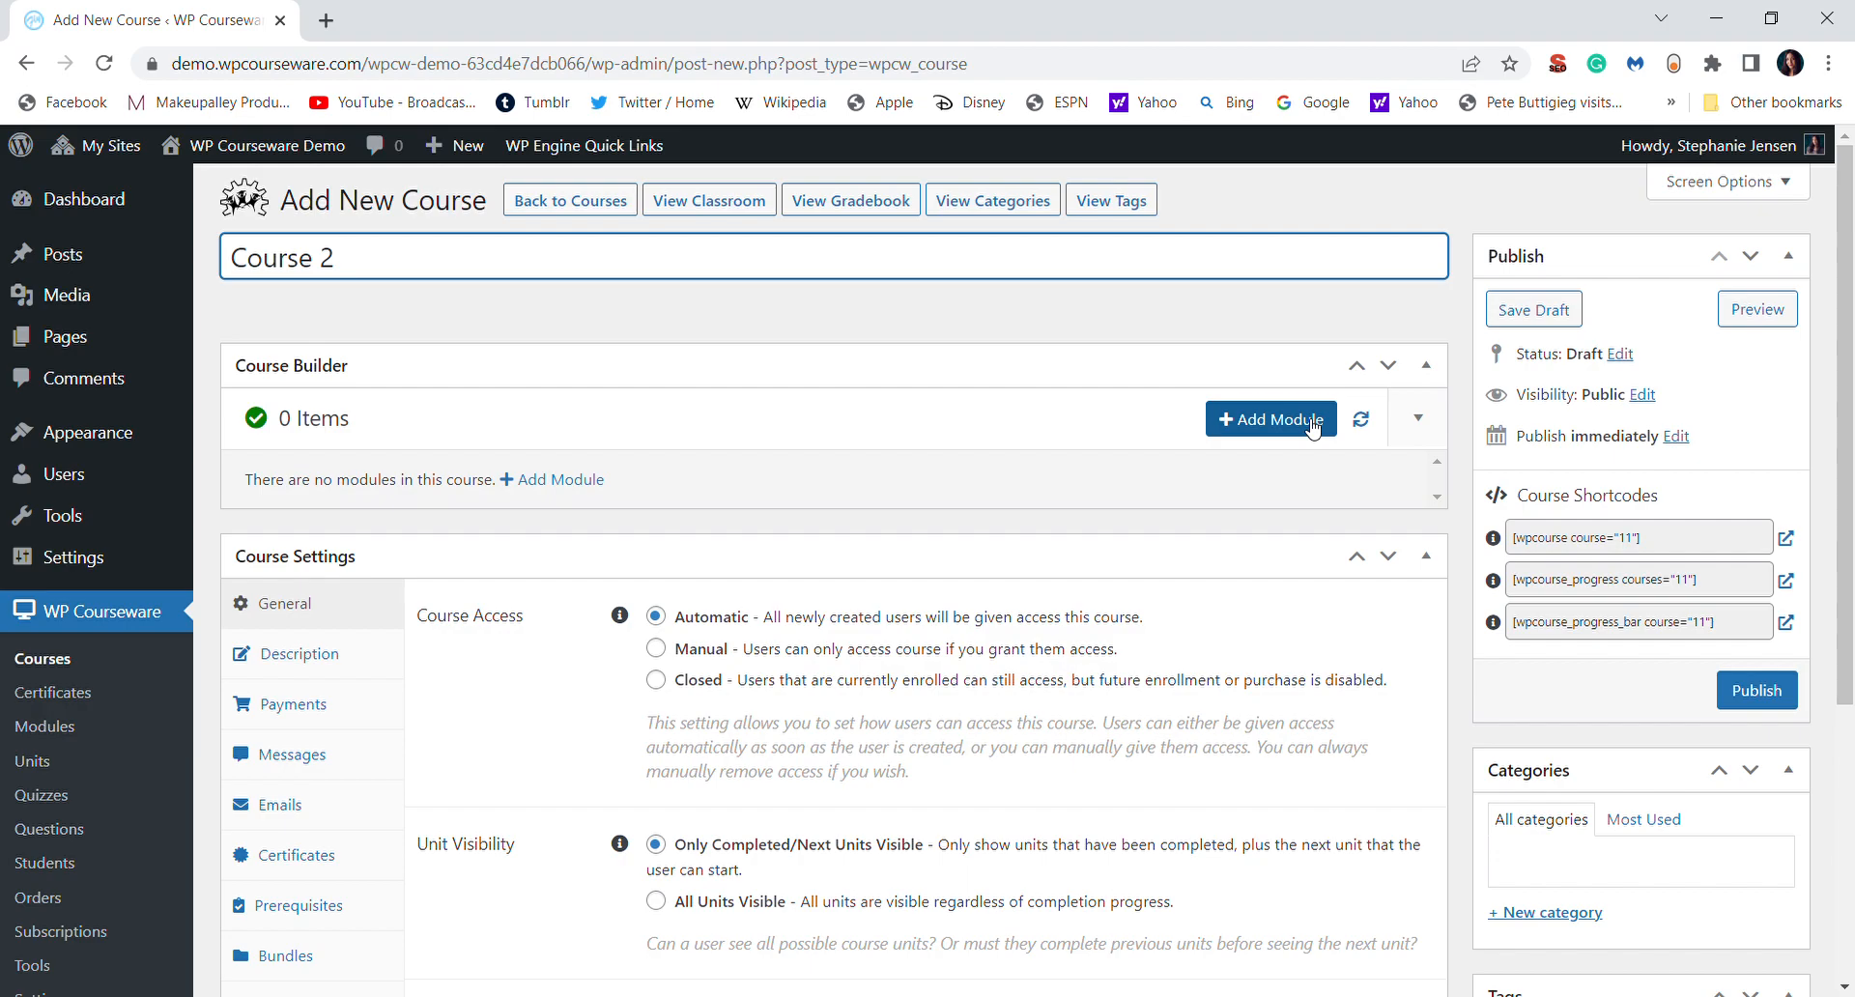
Add module 'Module 1' described 'This is a module.' to Course 2 and dismiss the dialog.
left_click(1271, 417)
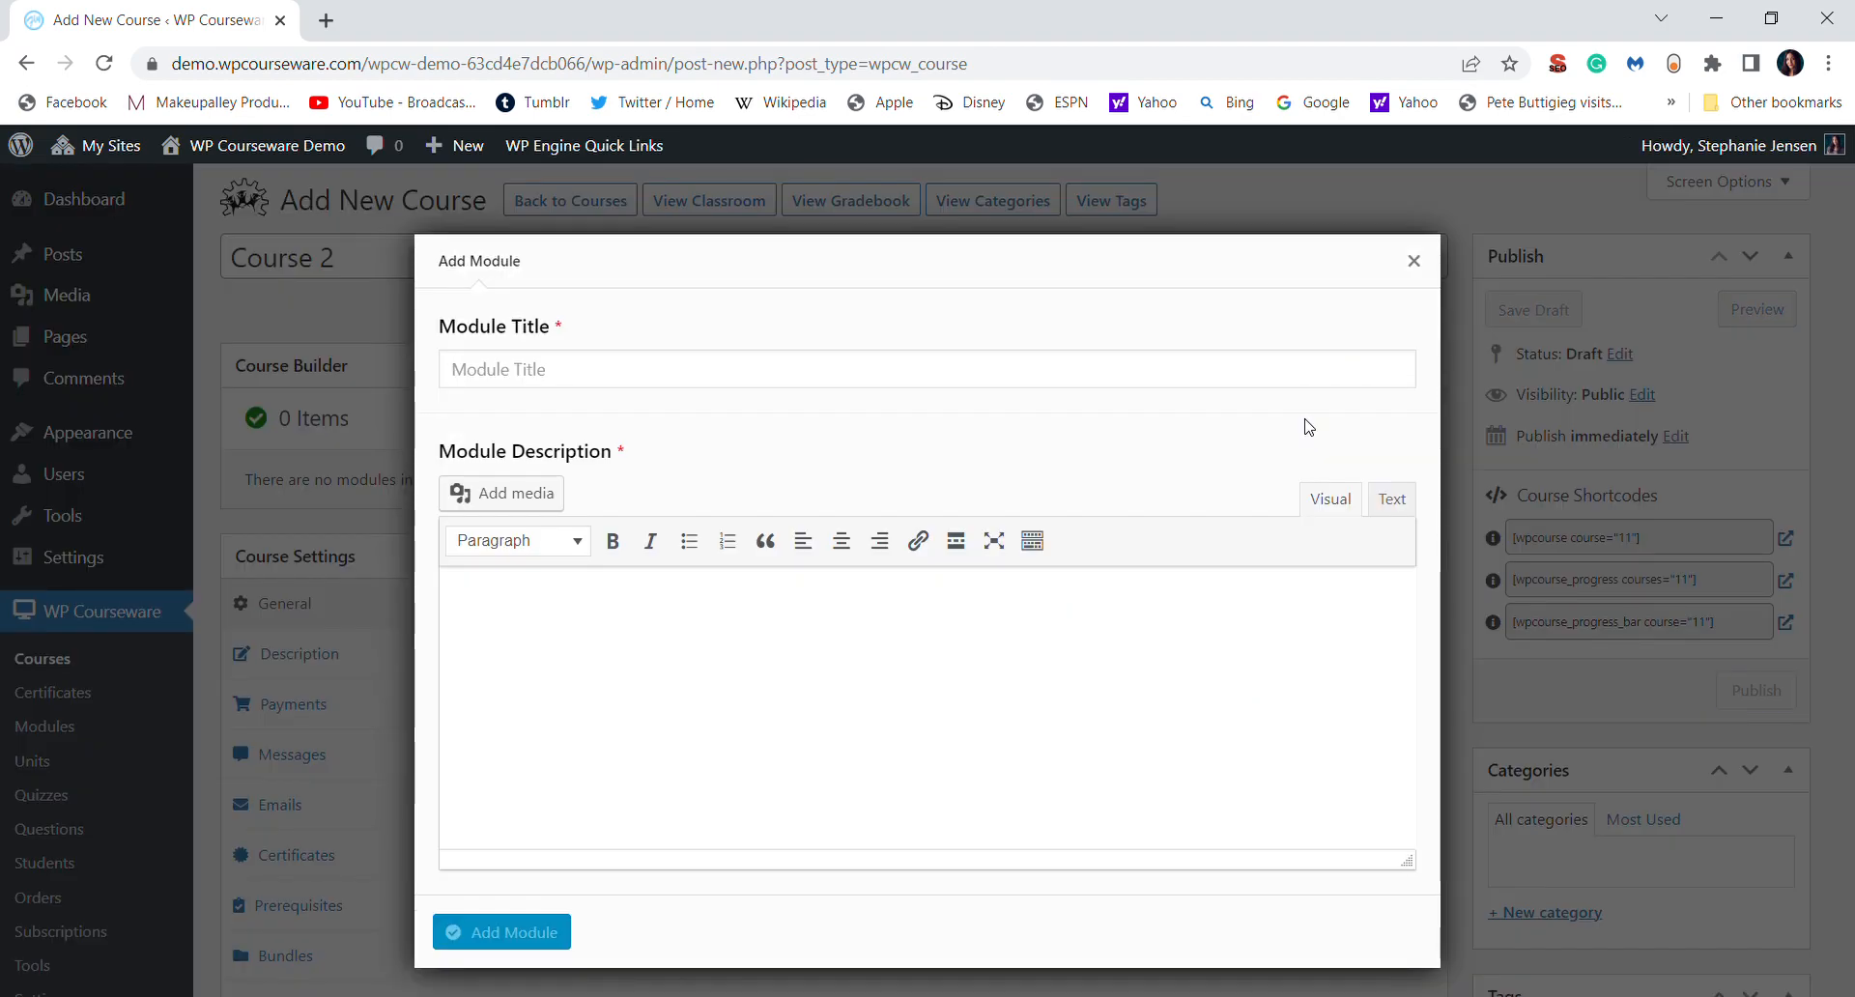
type("M")
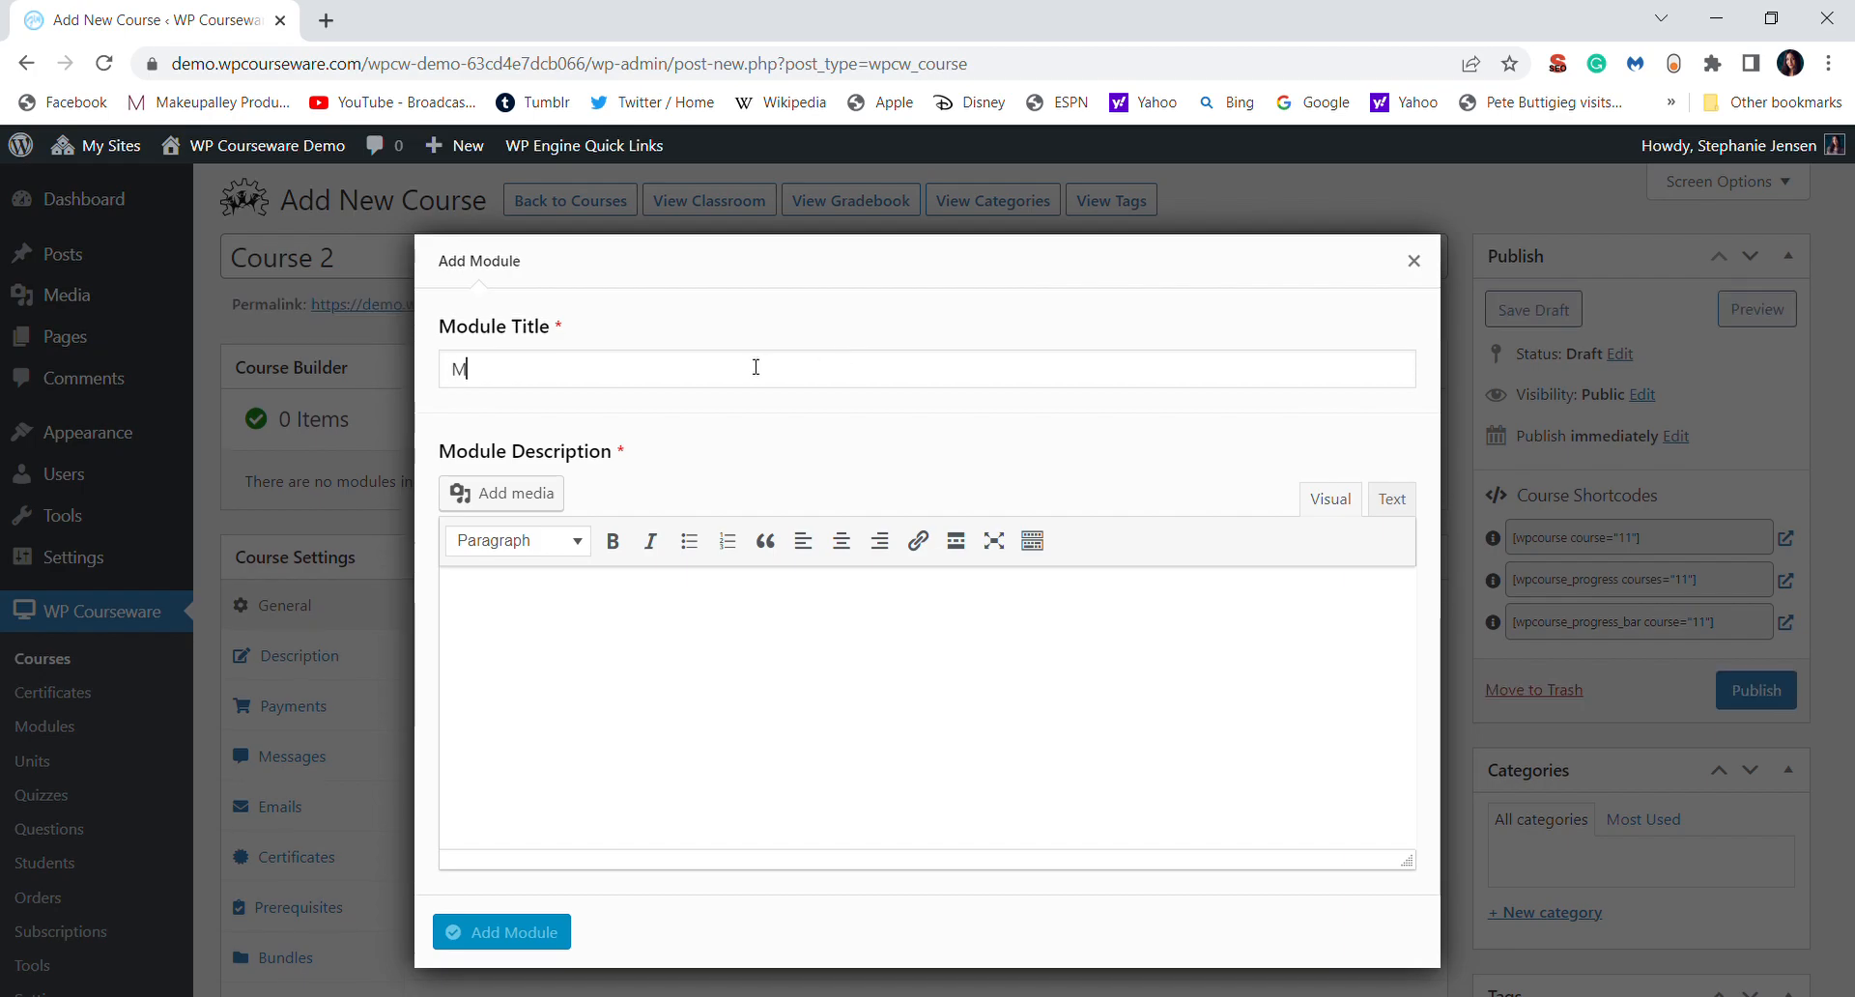
type("odule 1")
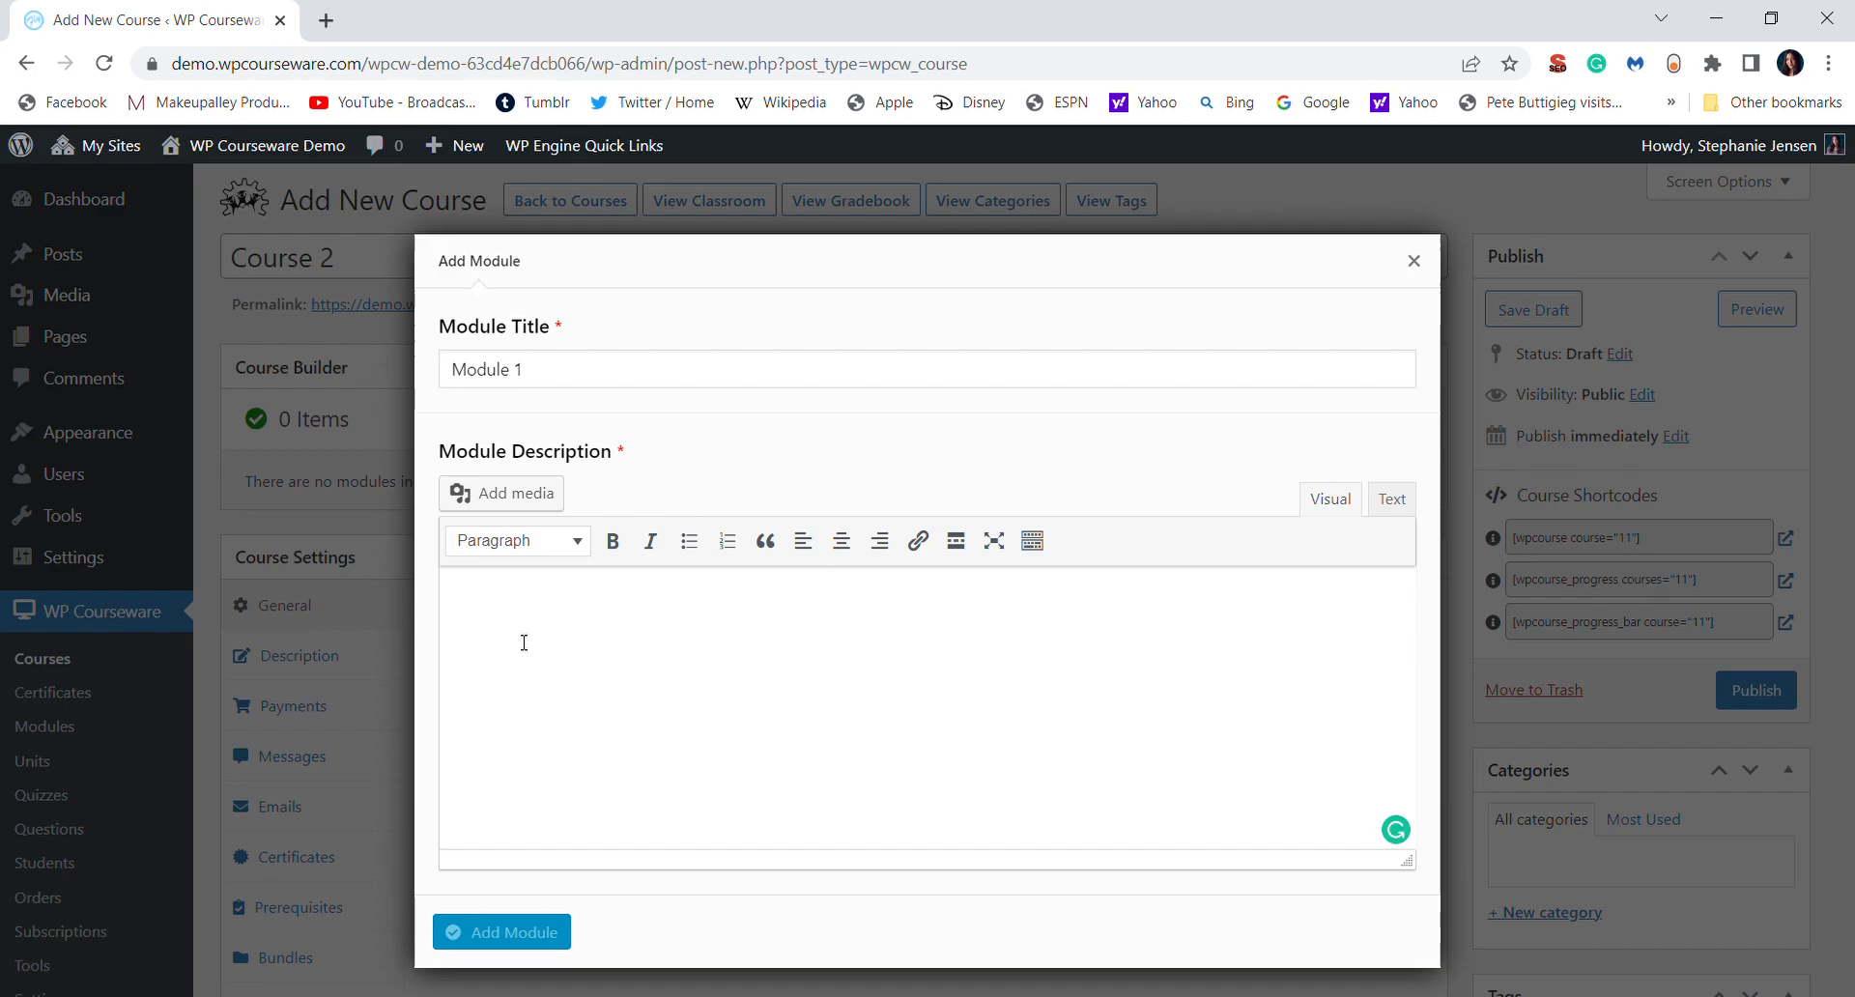
type("This is a")
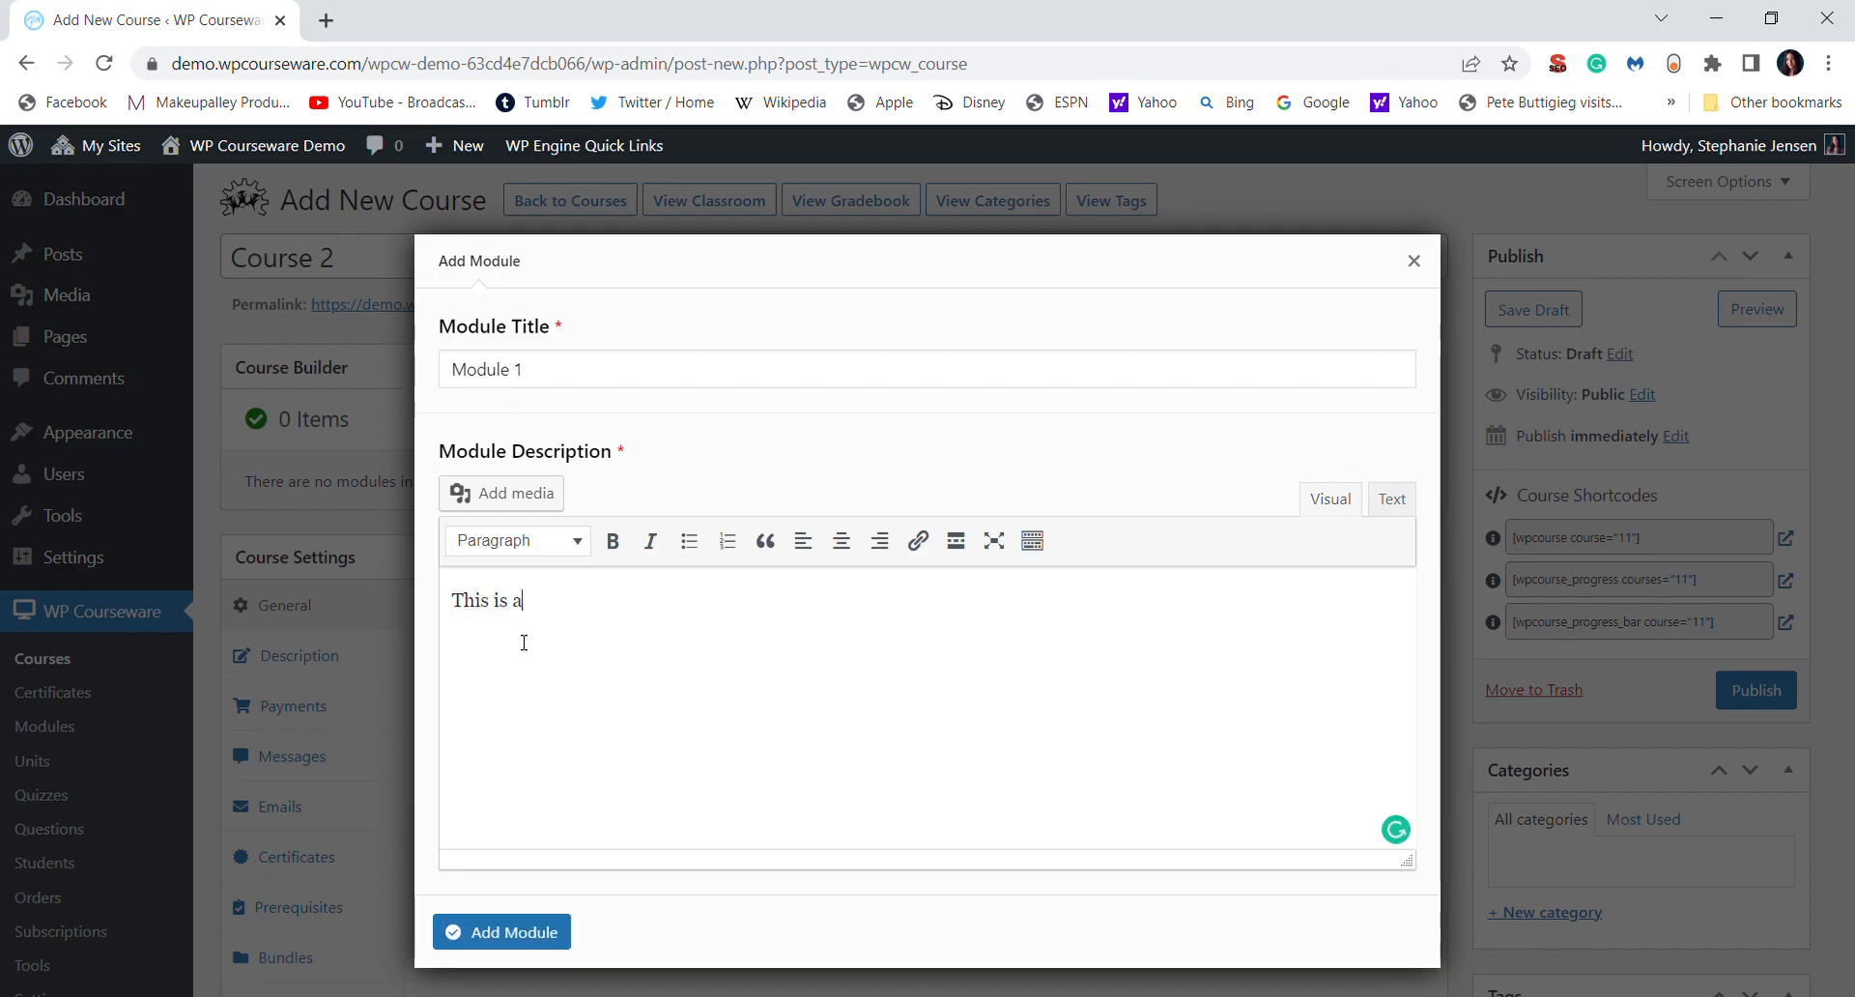
type("module.")
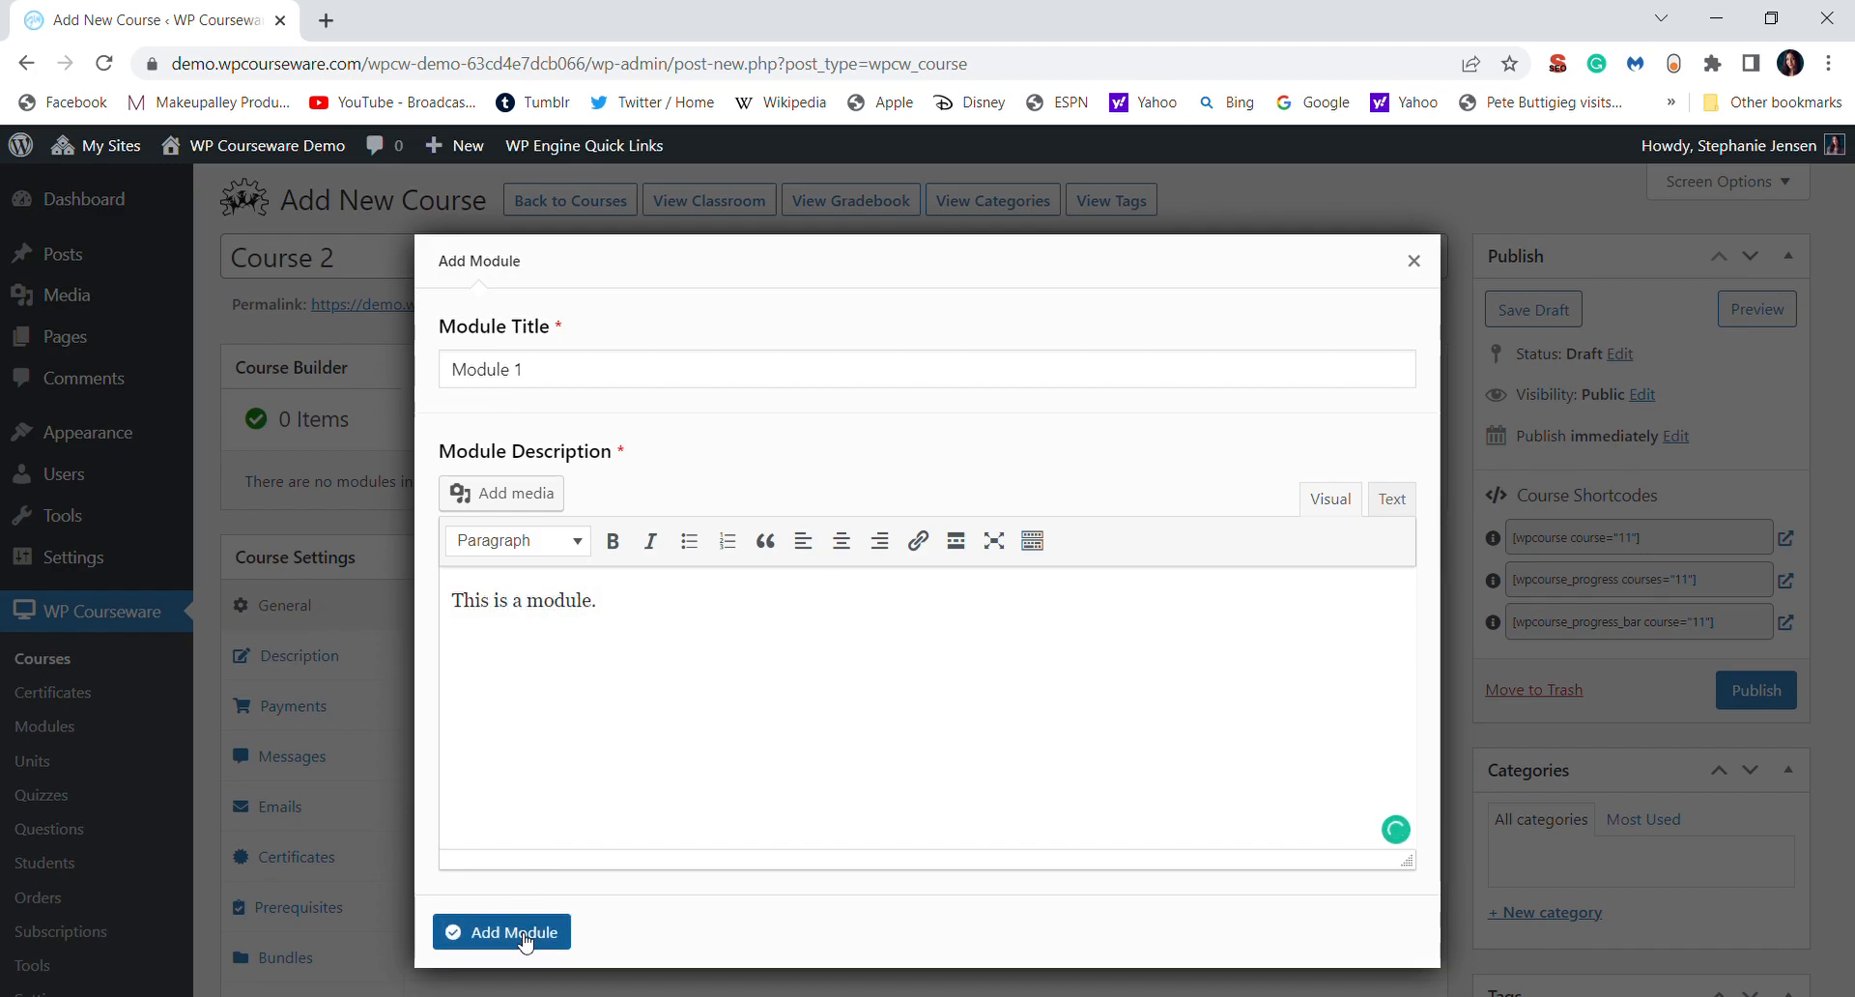
left_click(500, 931)
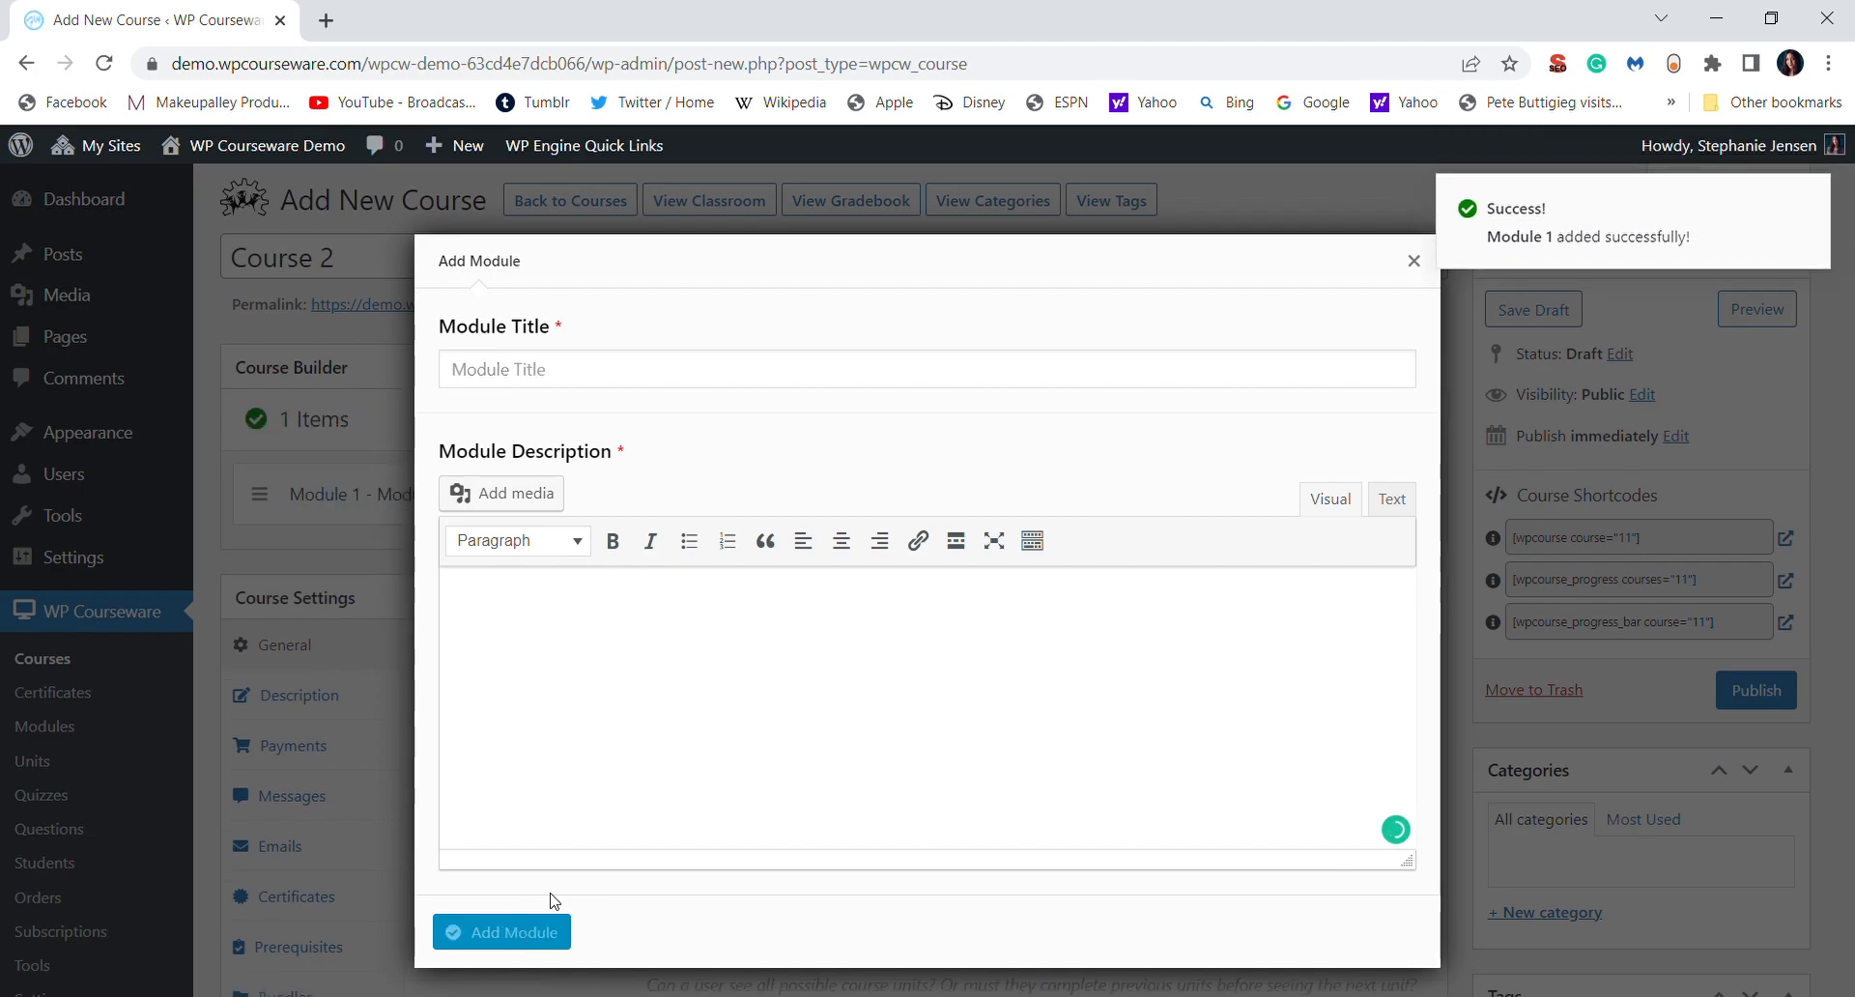
mouse_move(779, 468)
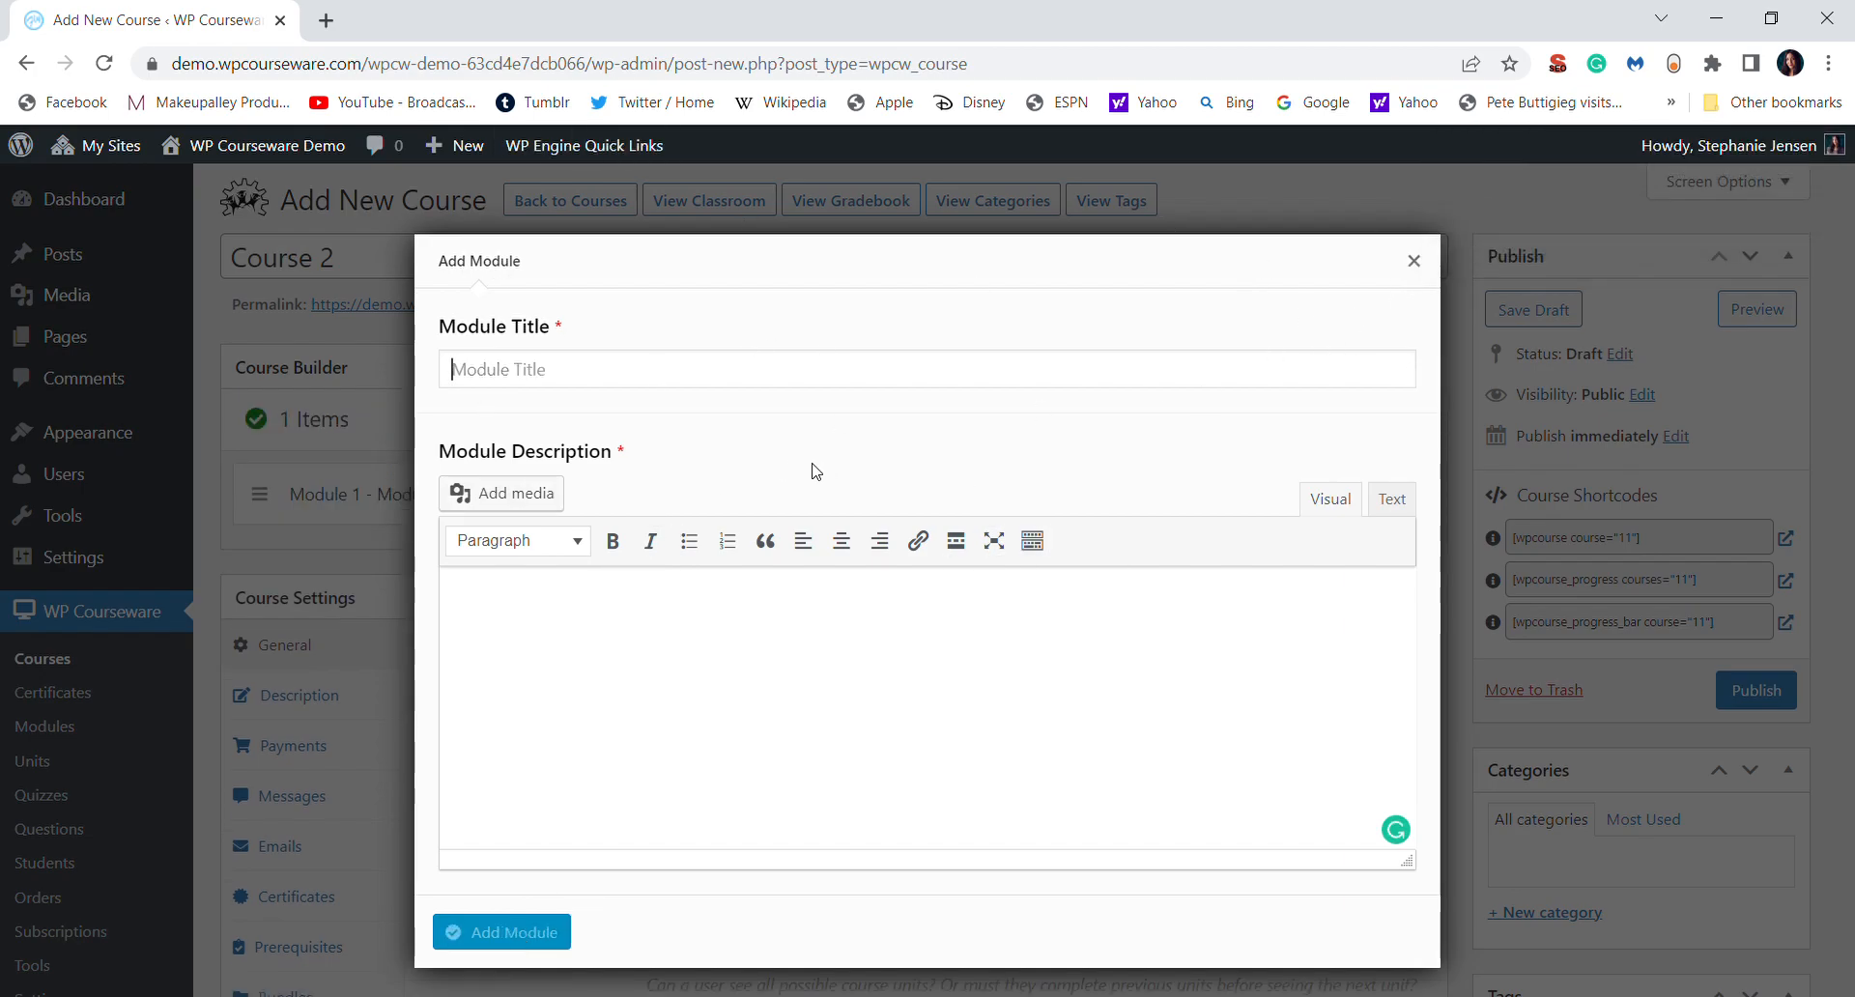
mouse_move(1132, 578)
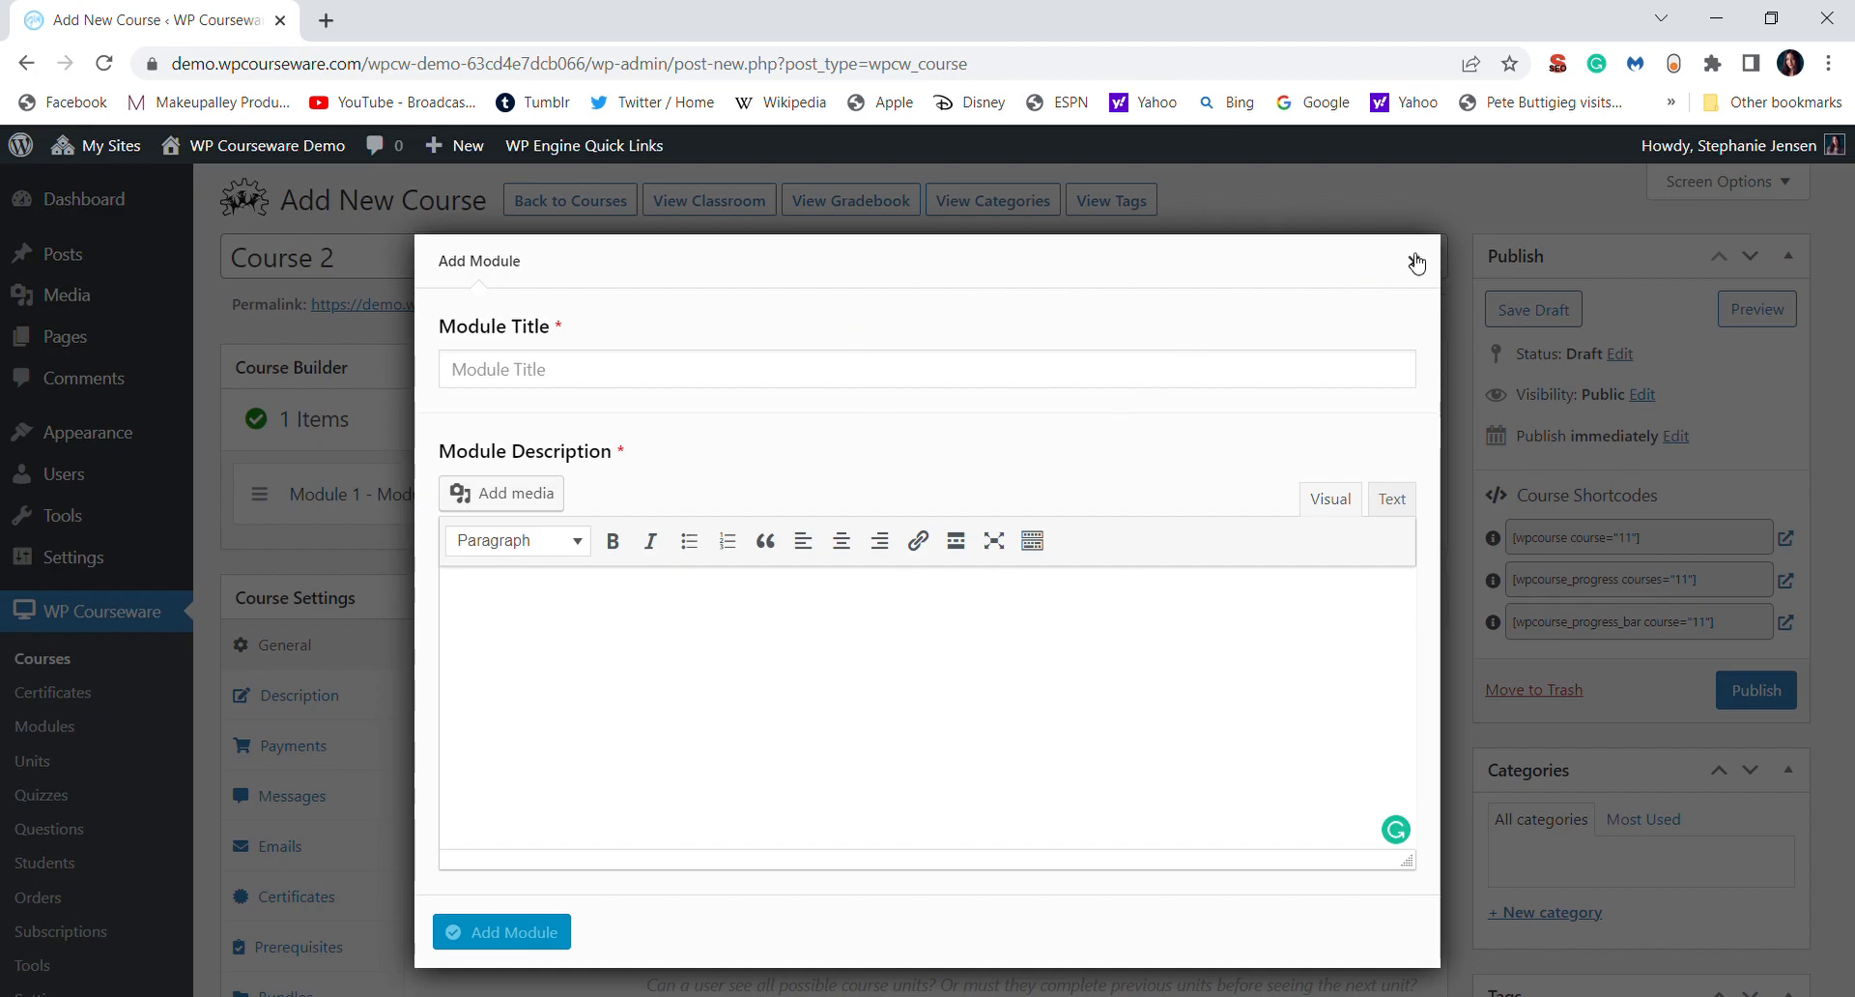
left_click(1416, 261)
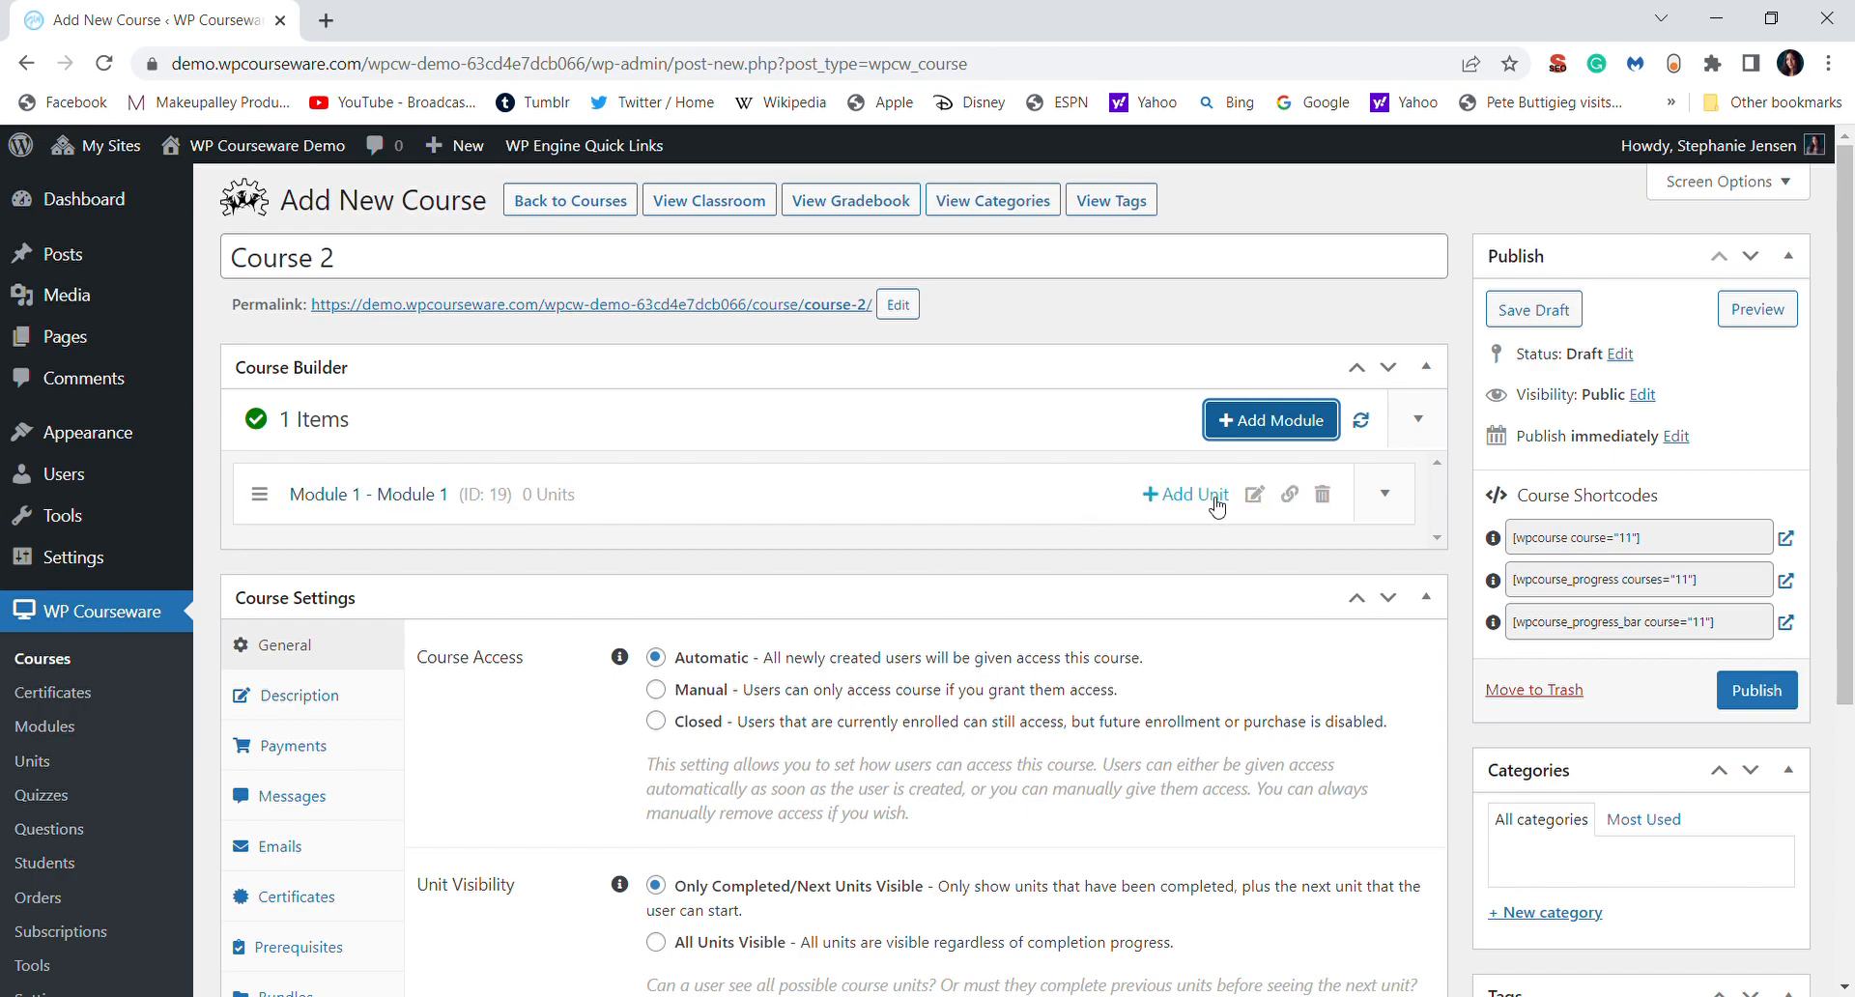
Add 'Unit 1' with body 'This is a unit.' to Module 1 and close the dialog.
left_click(1185, 495)
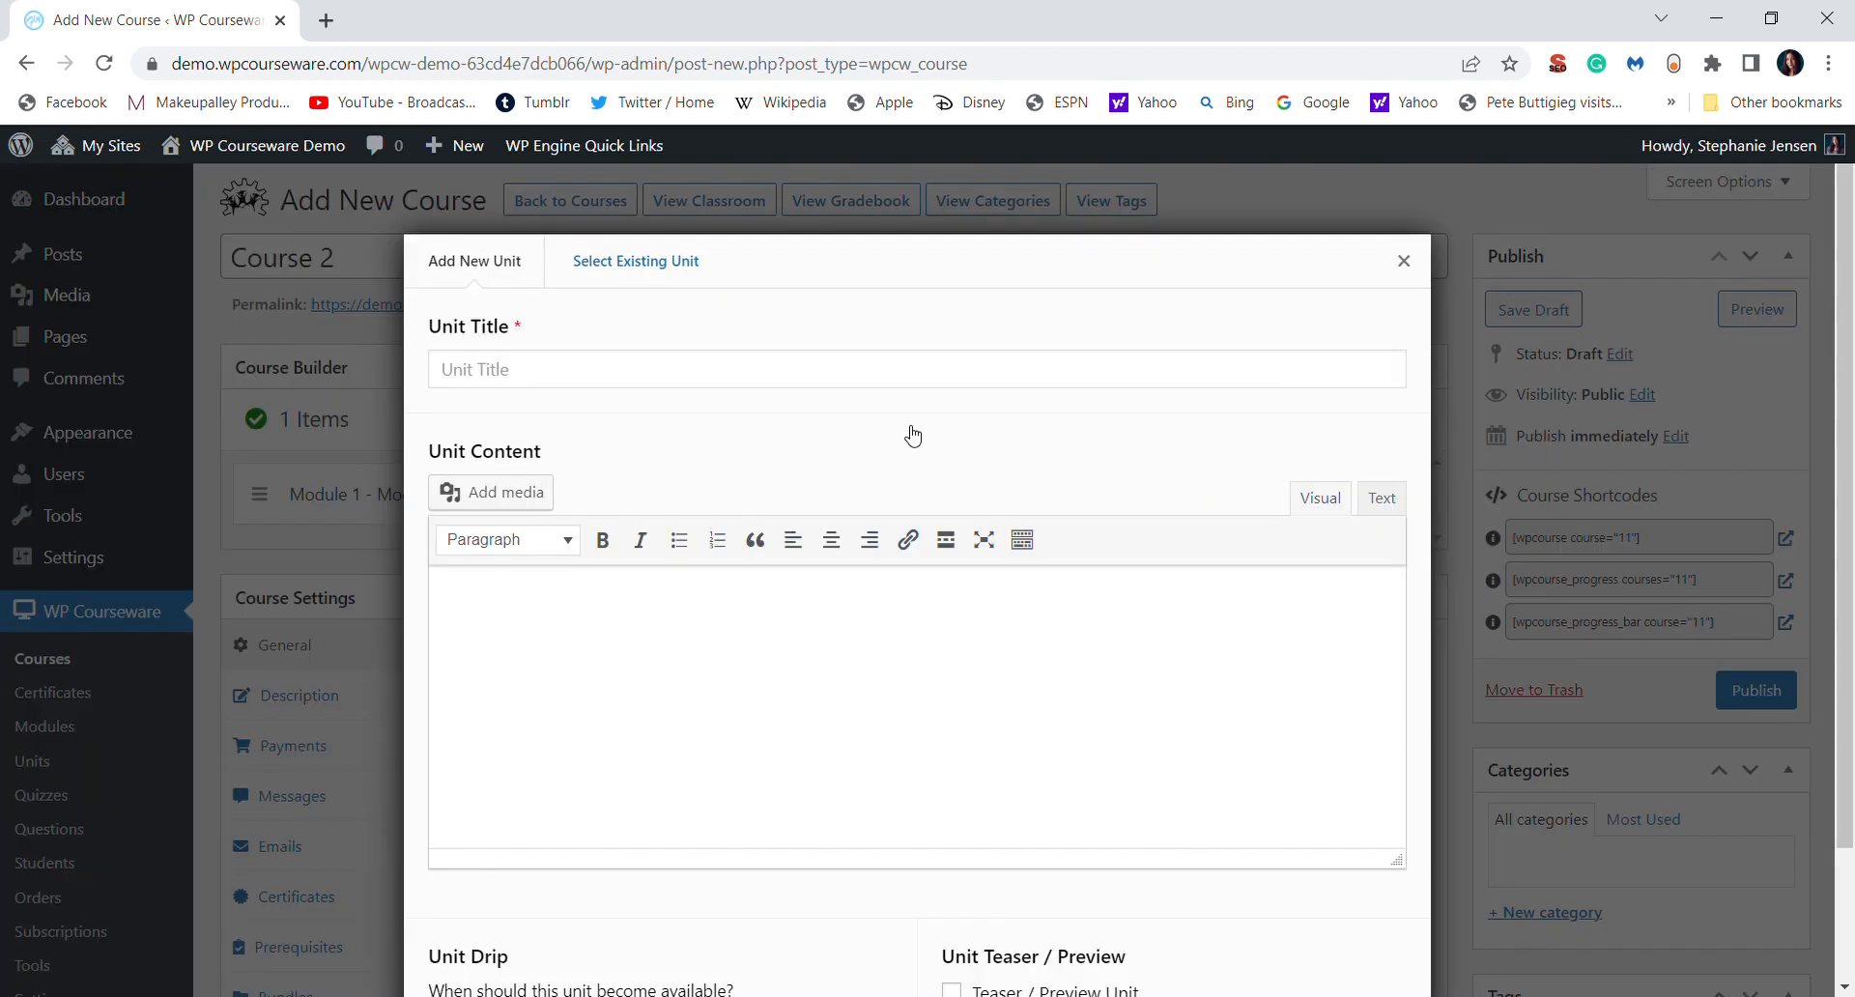
type("Unit 1")
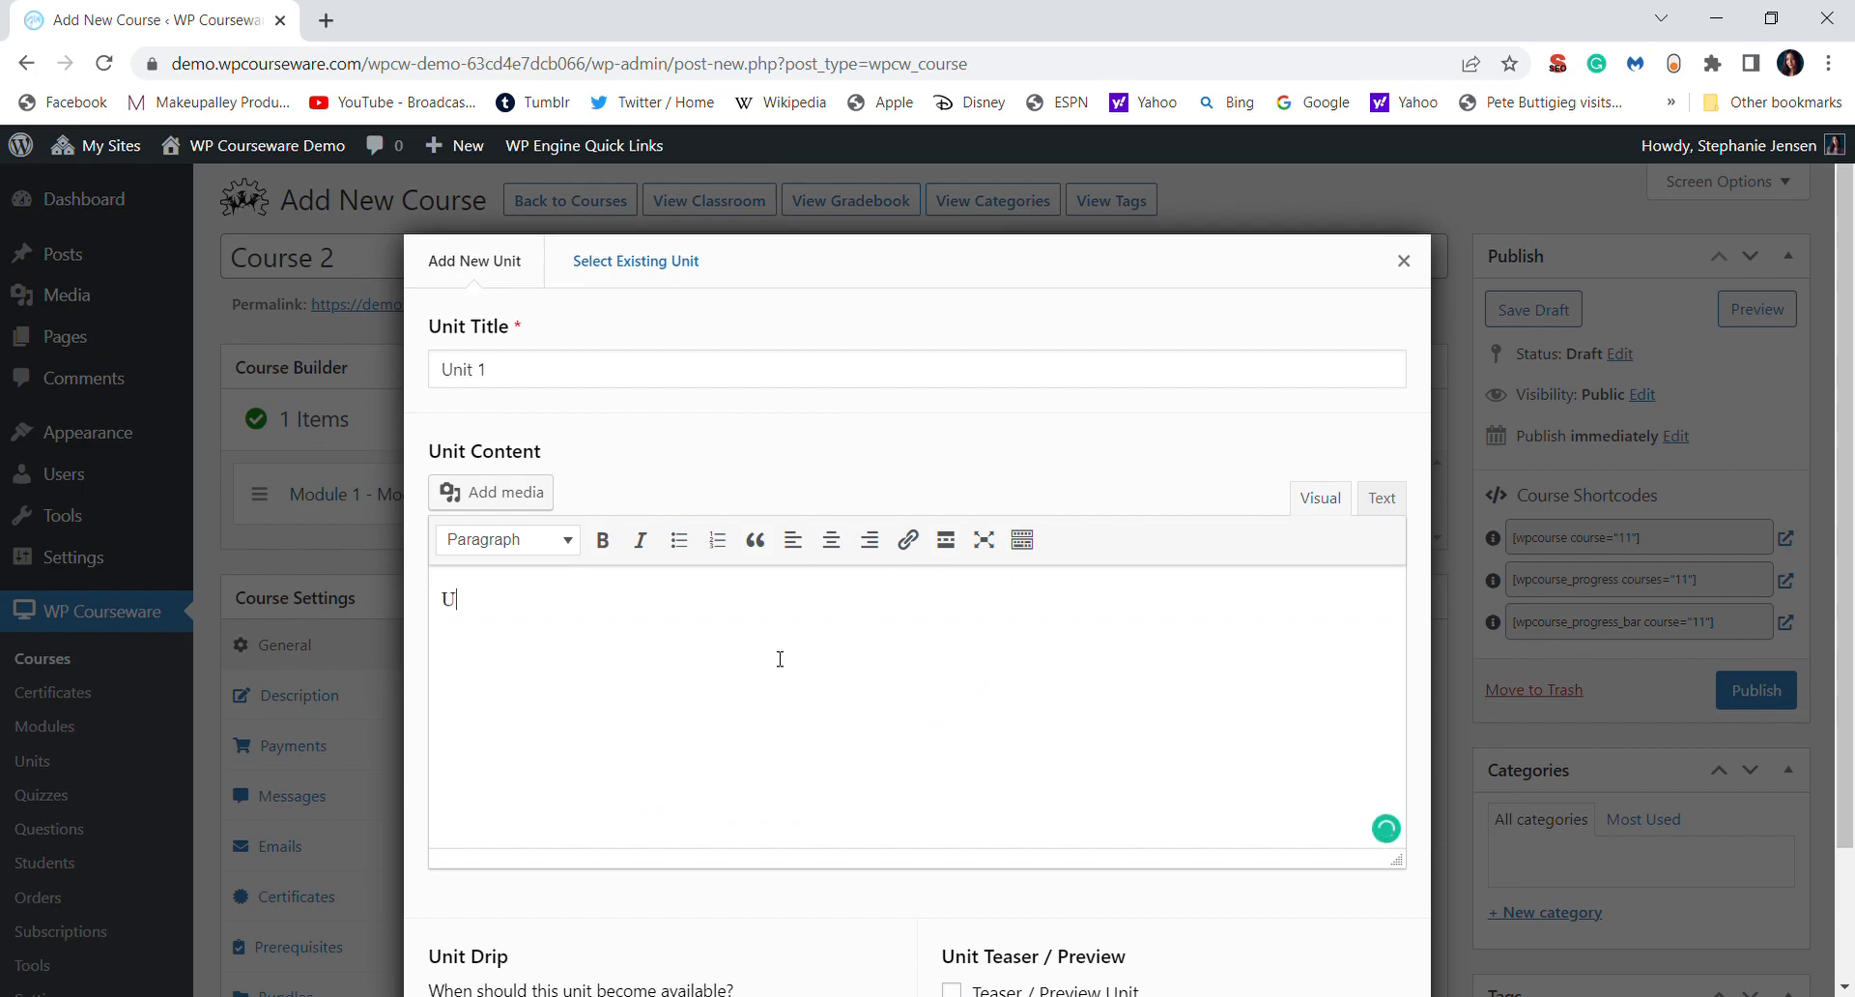
type("This is")
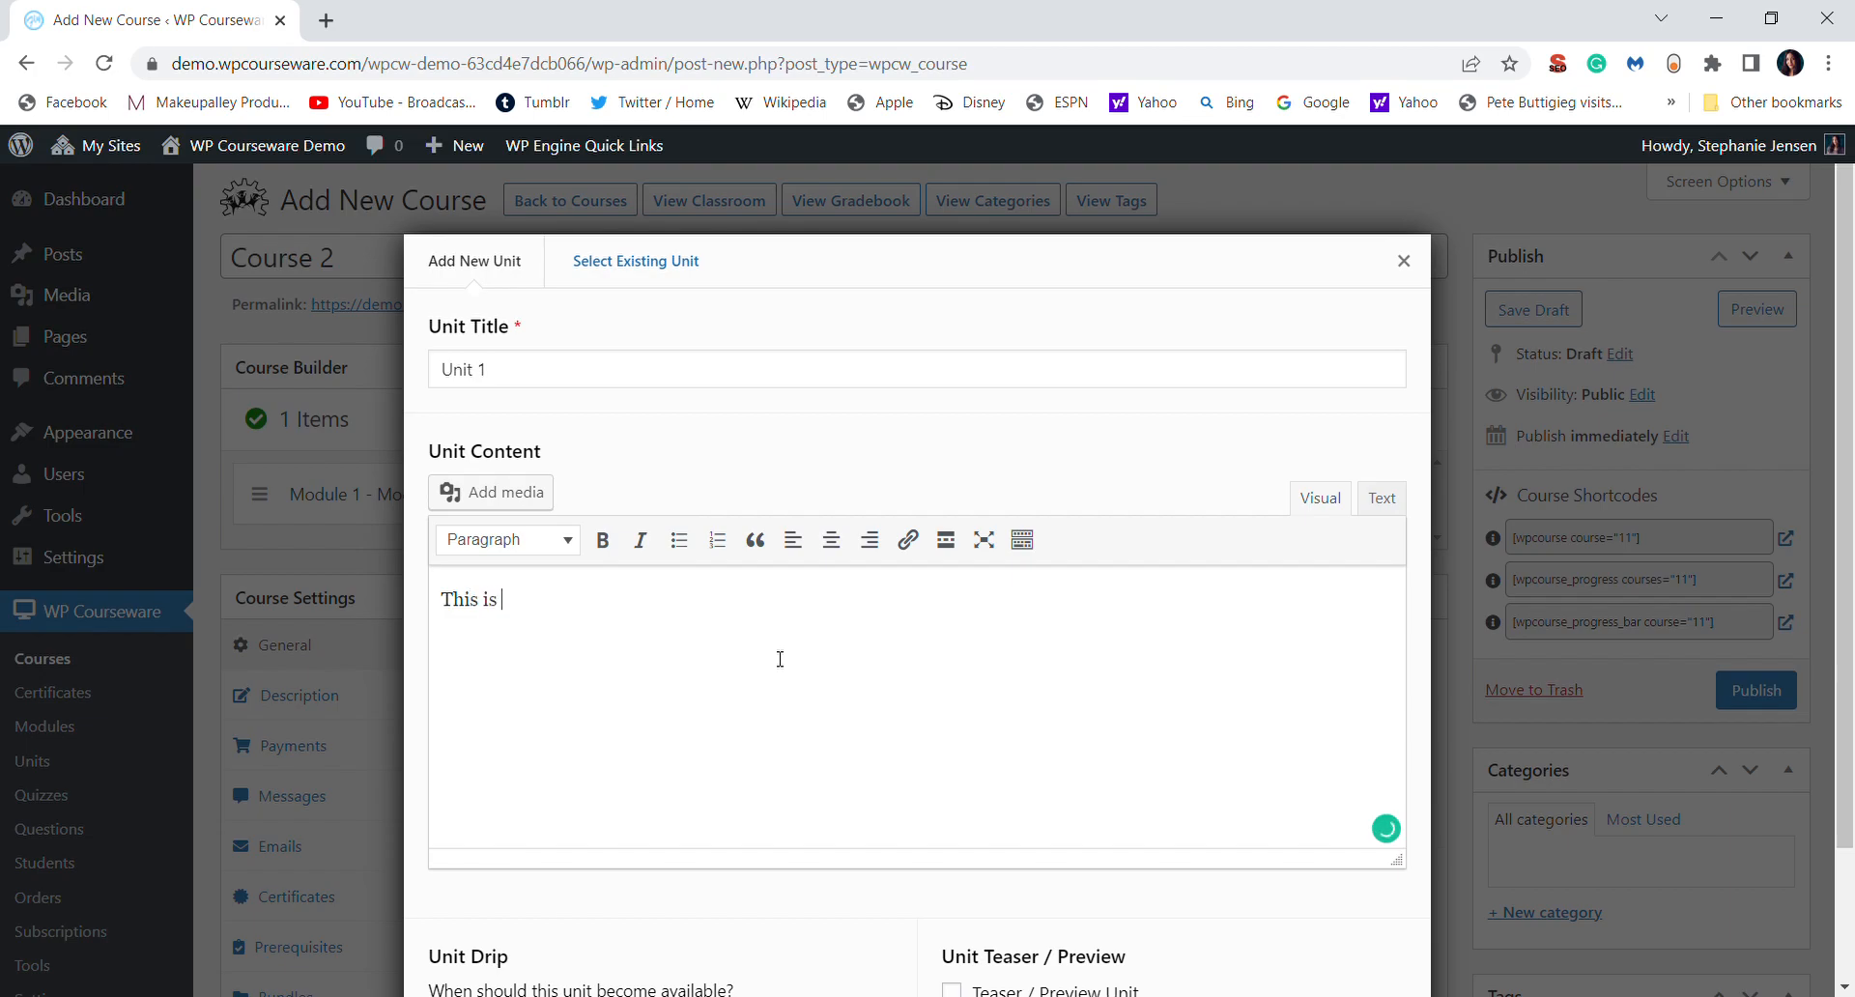
type("a unit.")
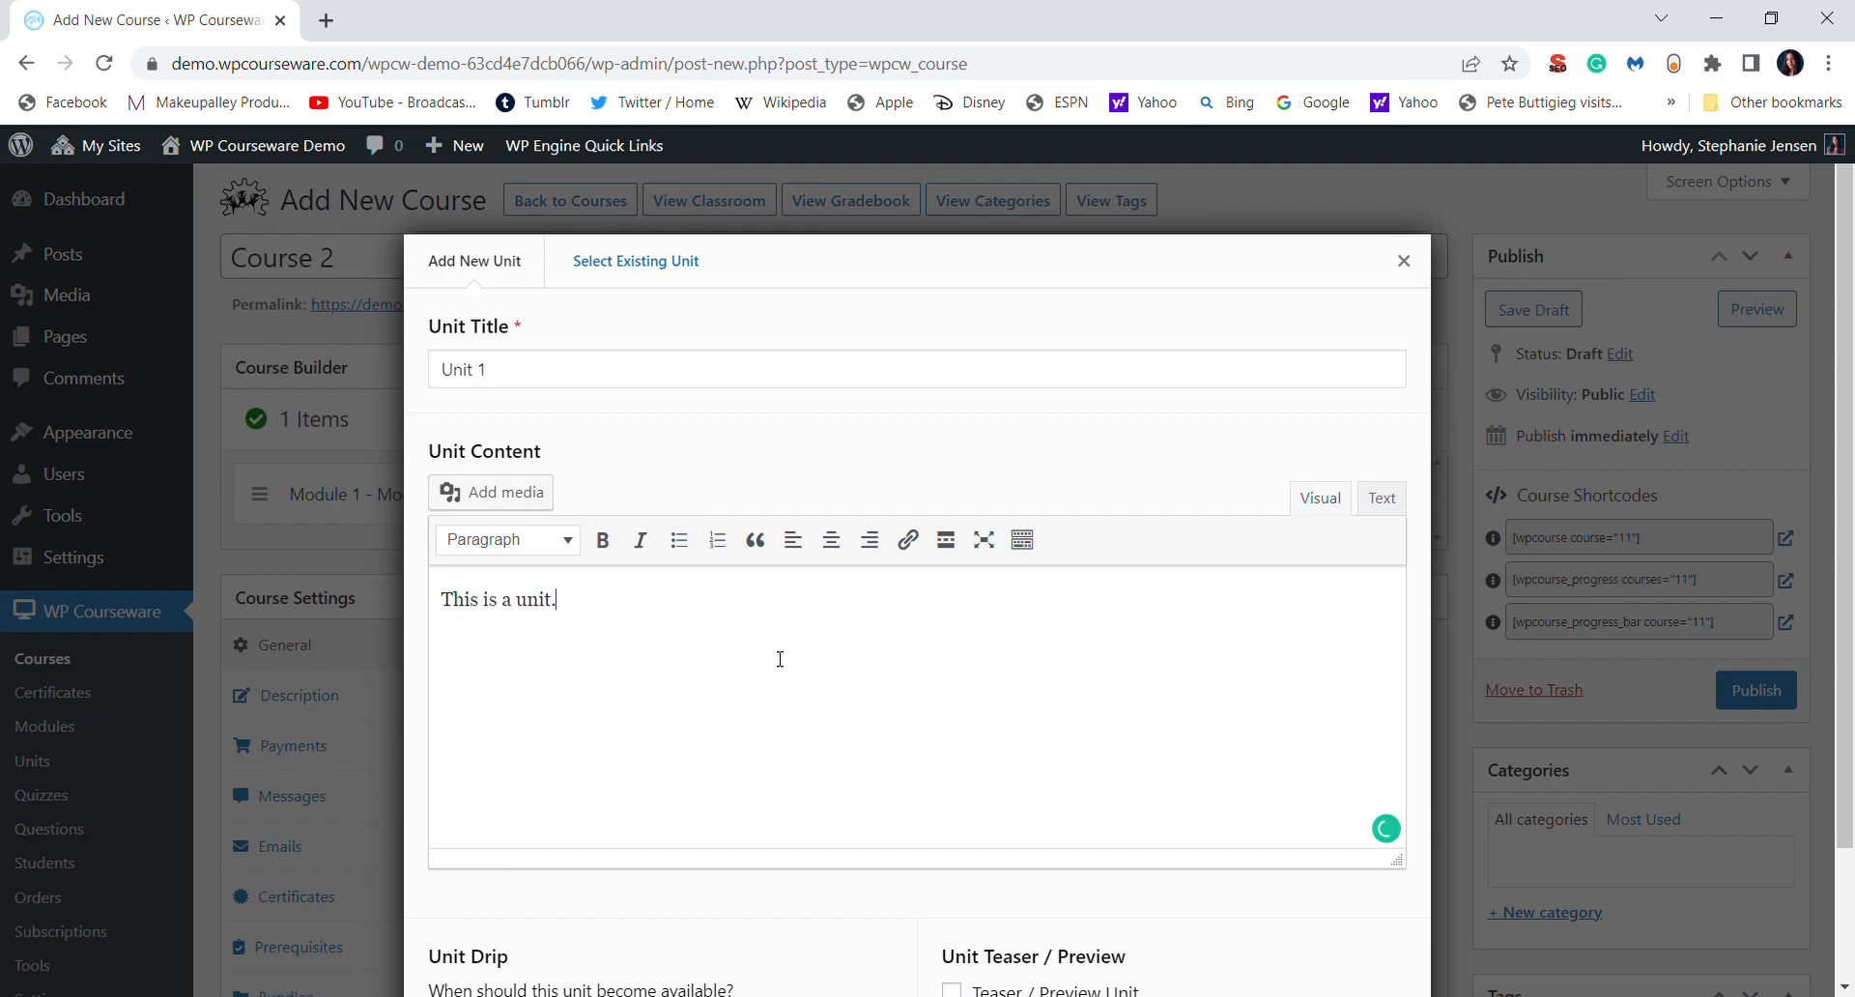
scroll("down", 3)
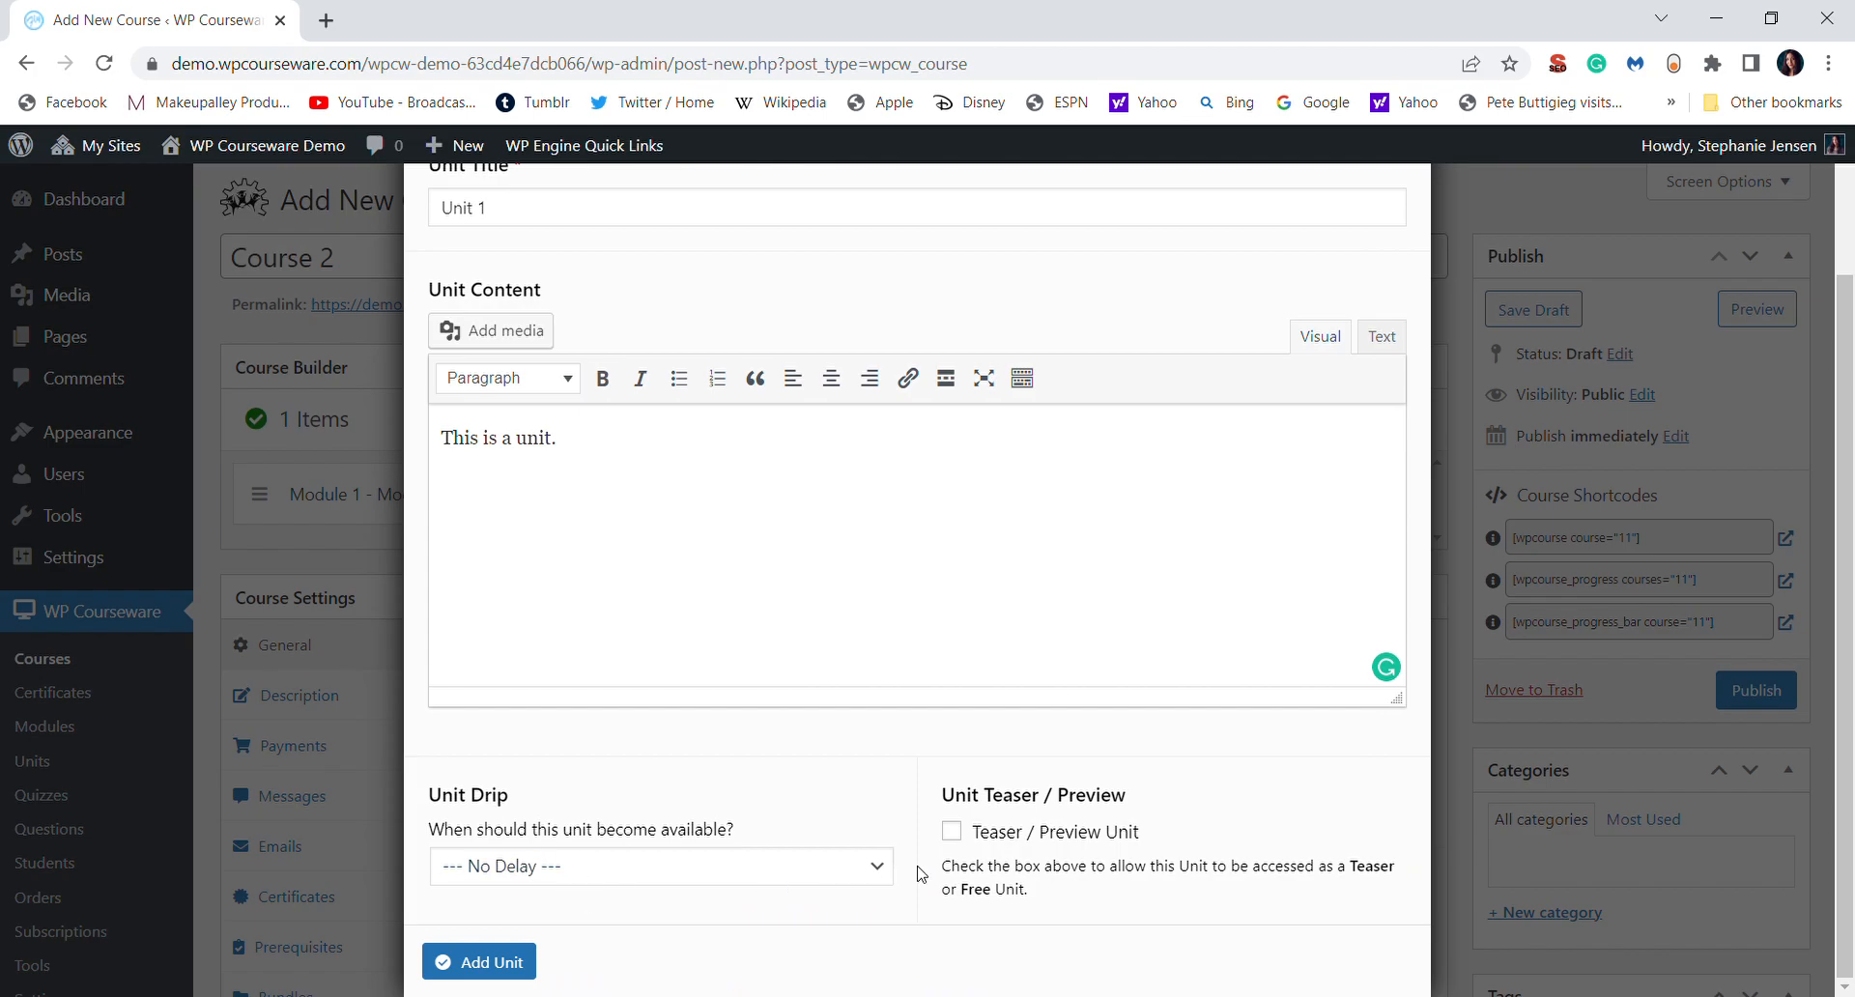
mouse_move(952, 831)
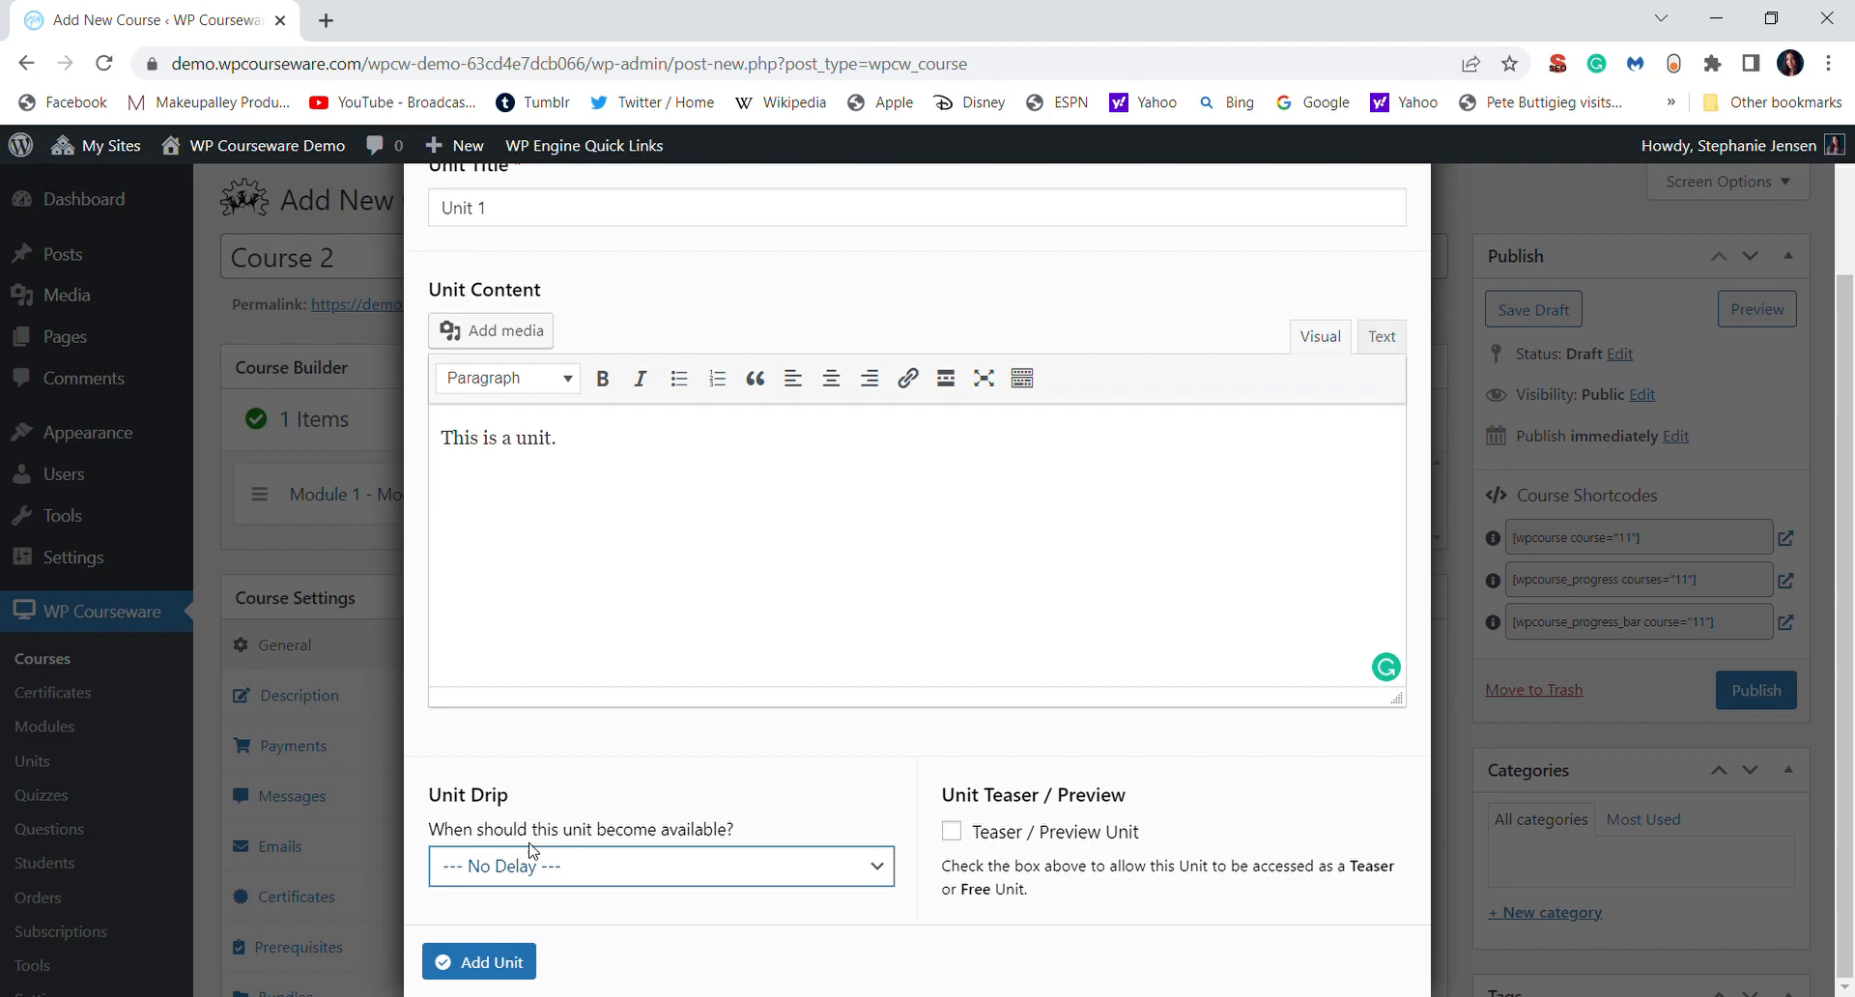
mouse_move(672, 775)
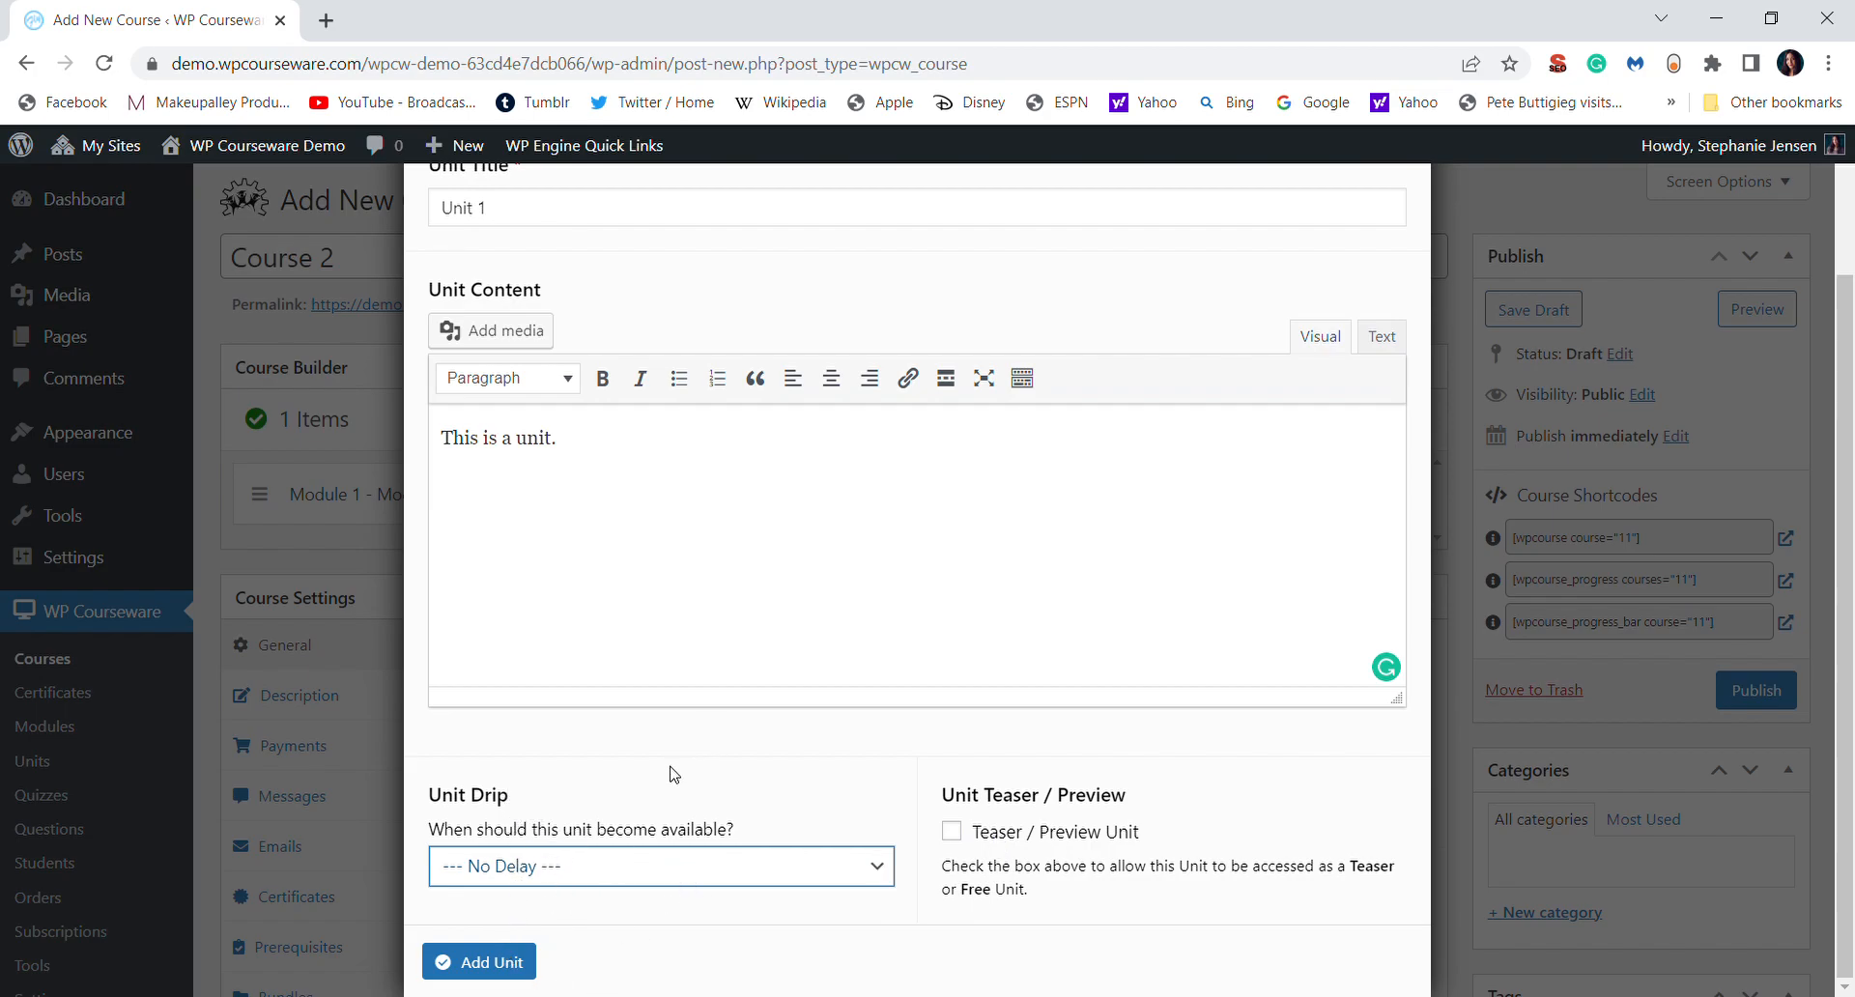
left_click(477, 960)
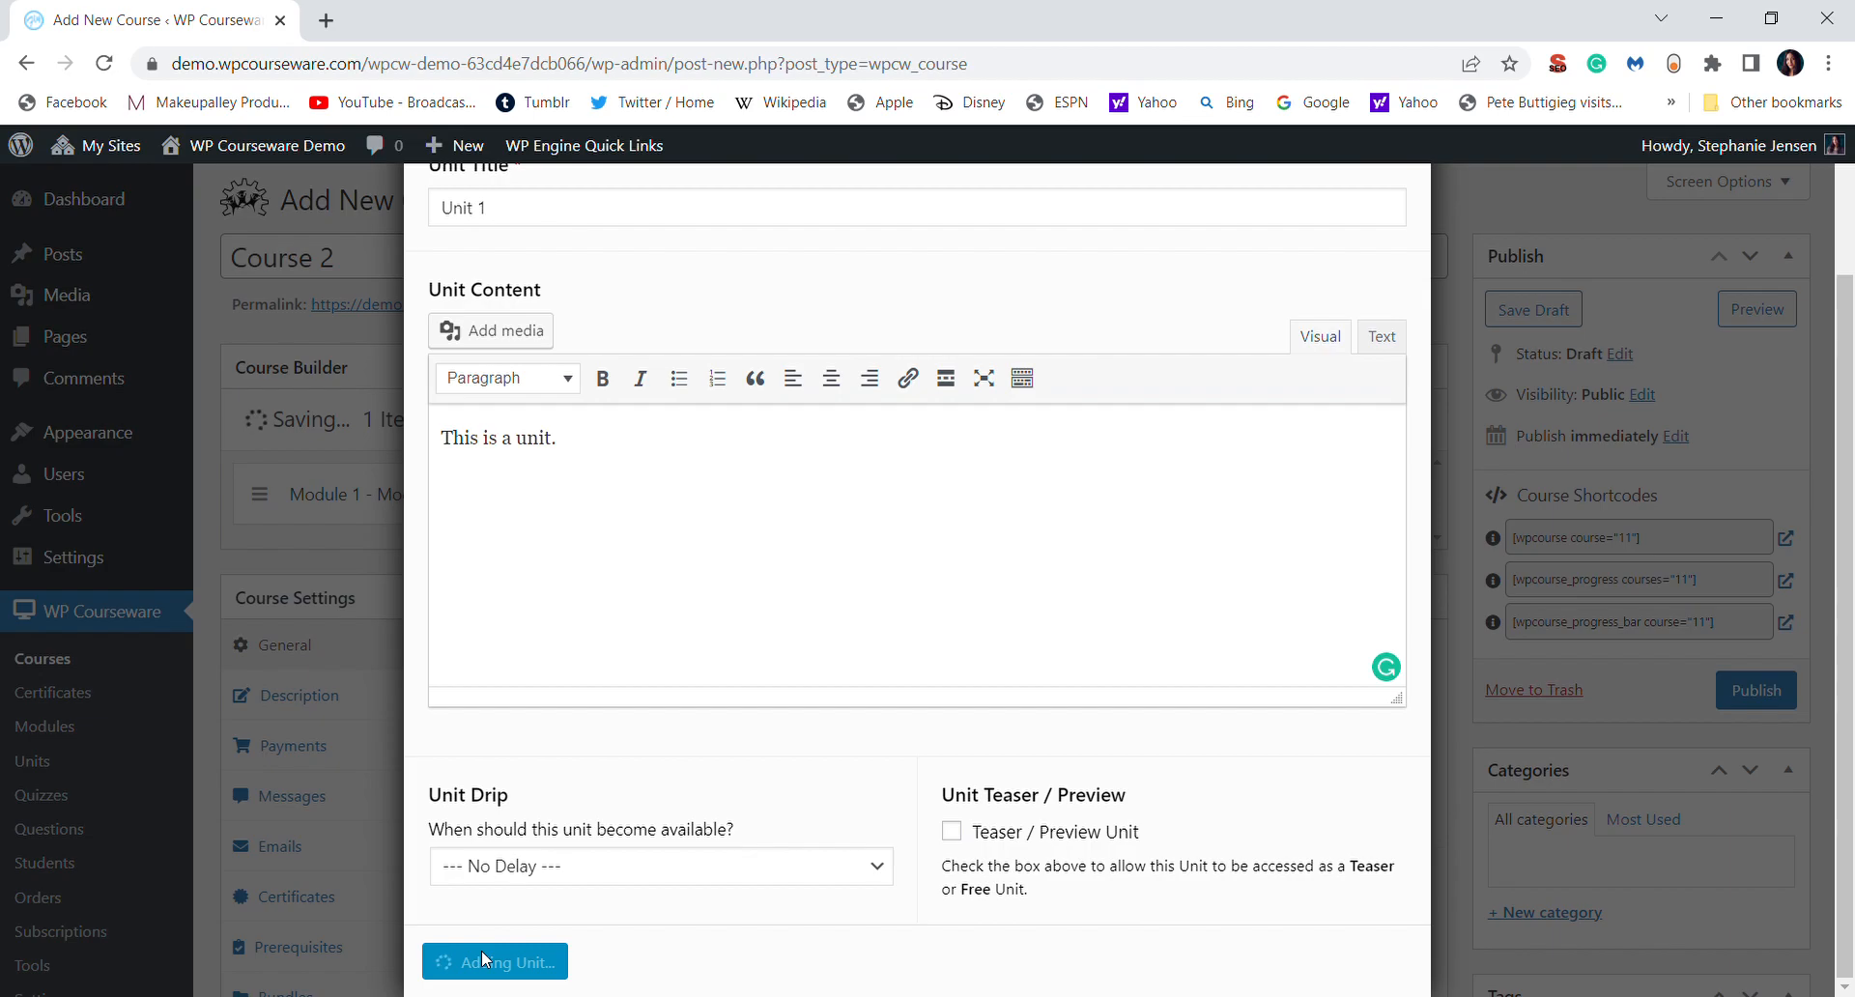
left_click(493, 960)
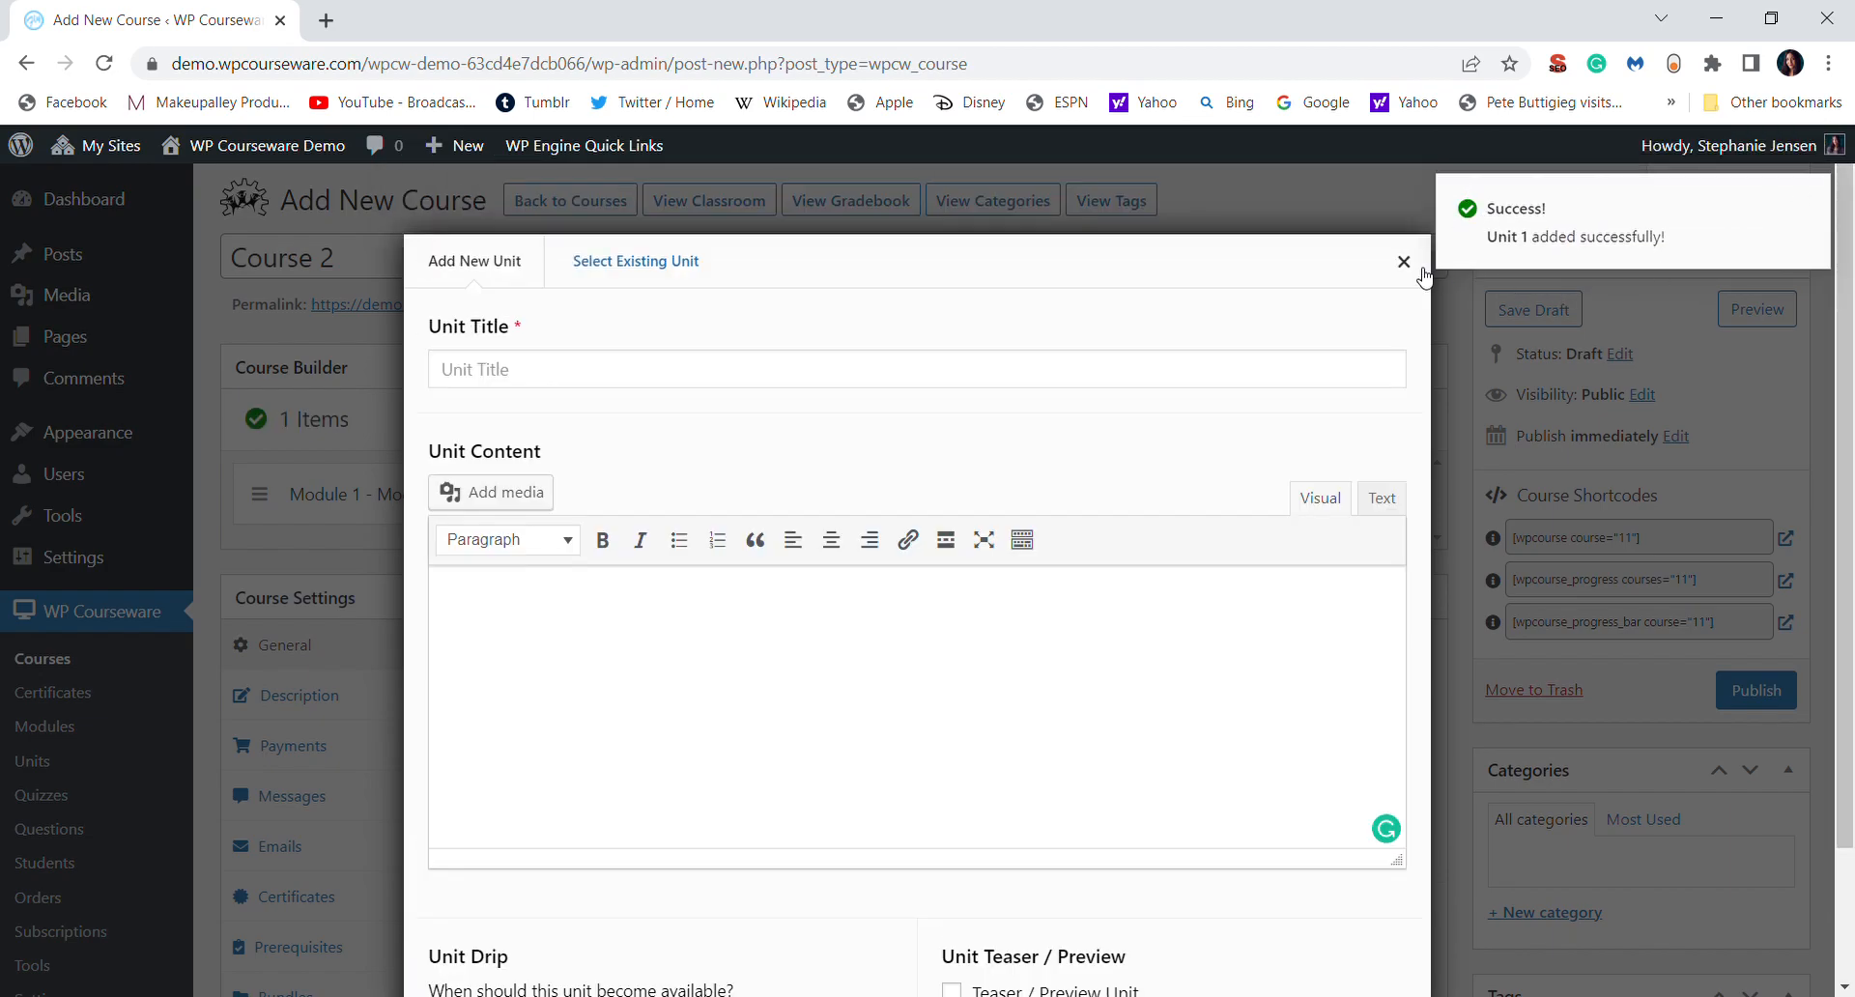
left_click(1405, 261)
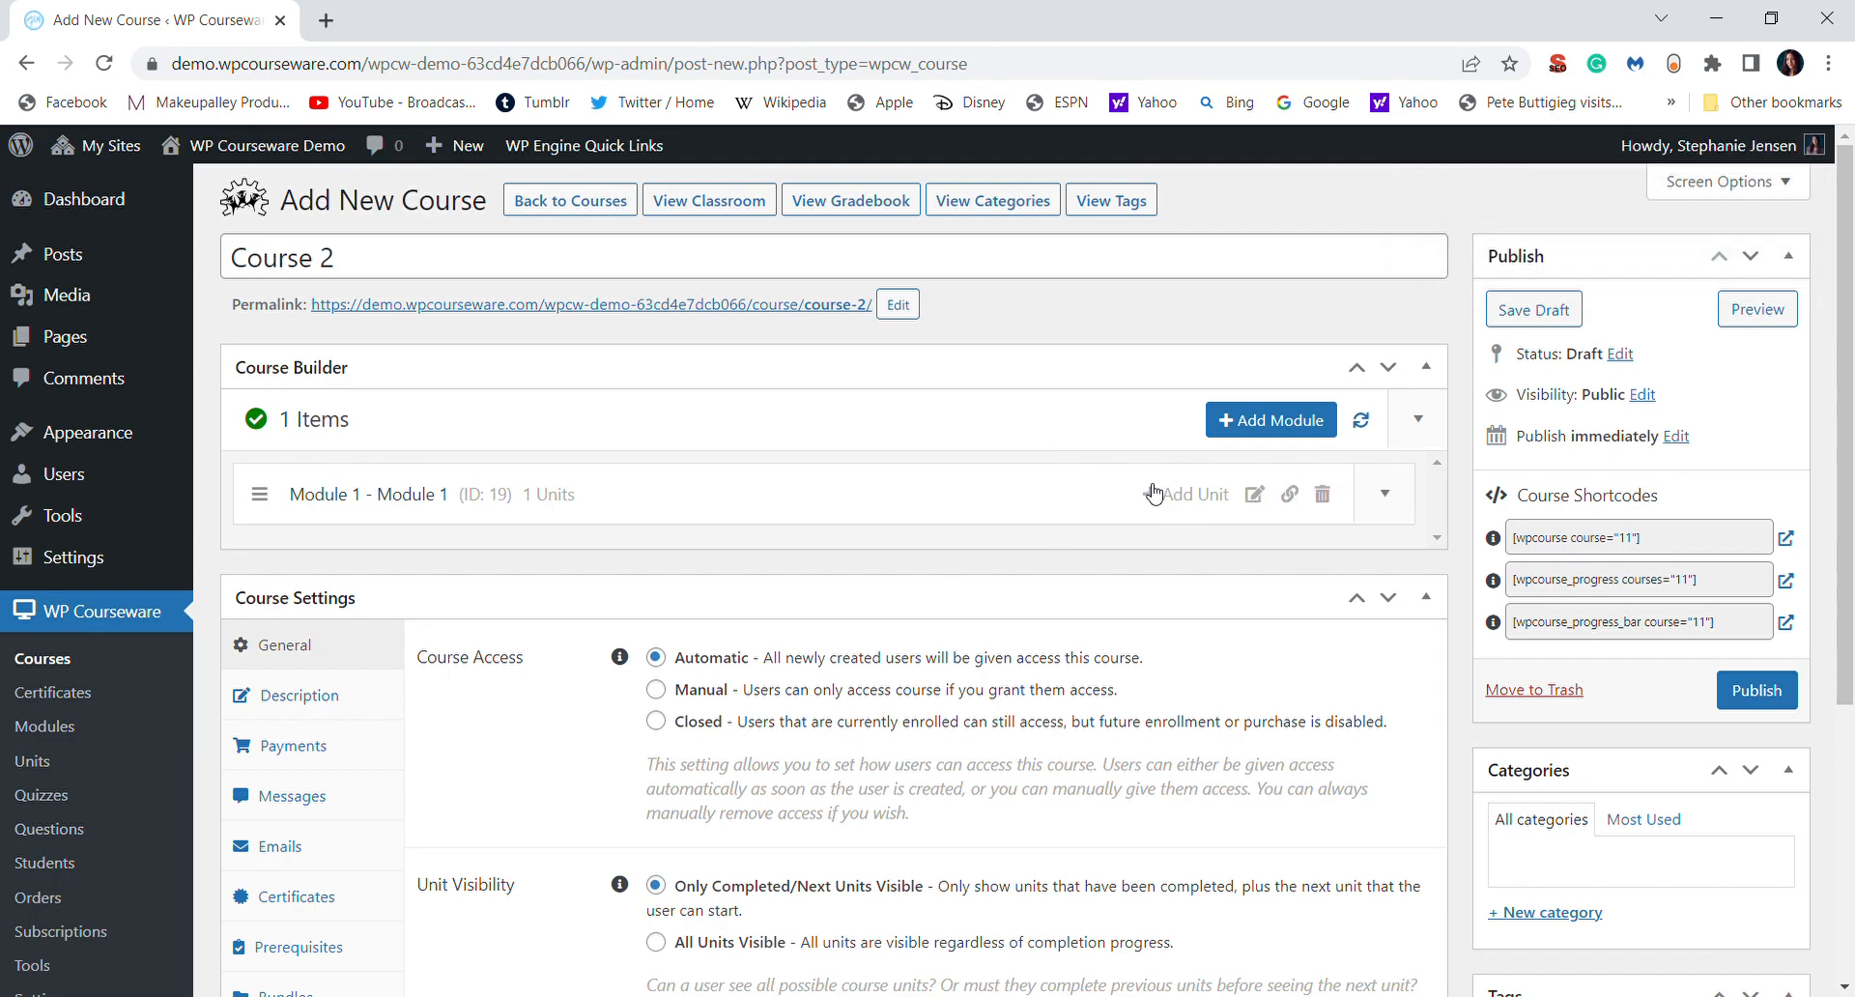
Add 'Quiz 1' described 'This is a quiz.' to Unit 1.
left_click(1383, 493)
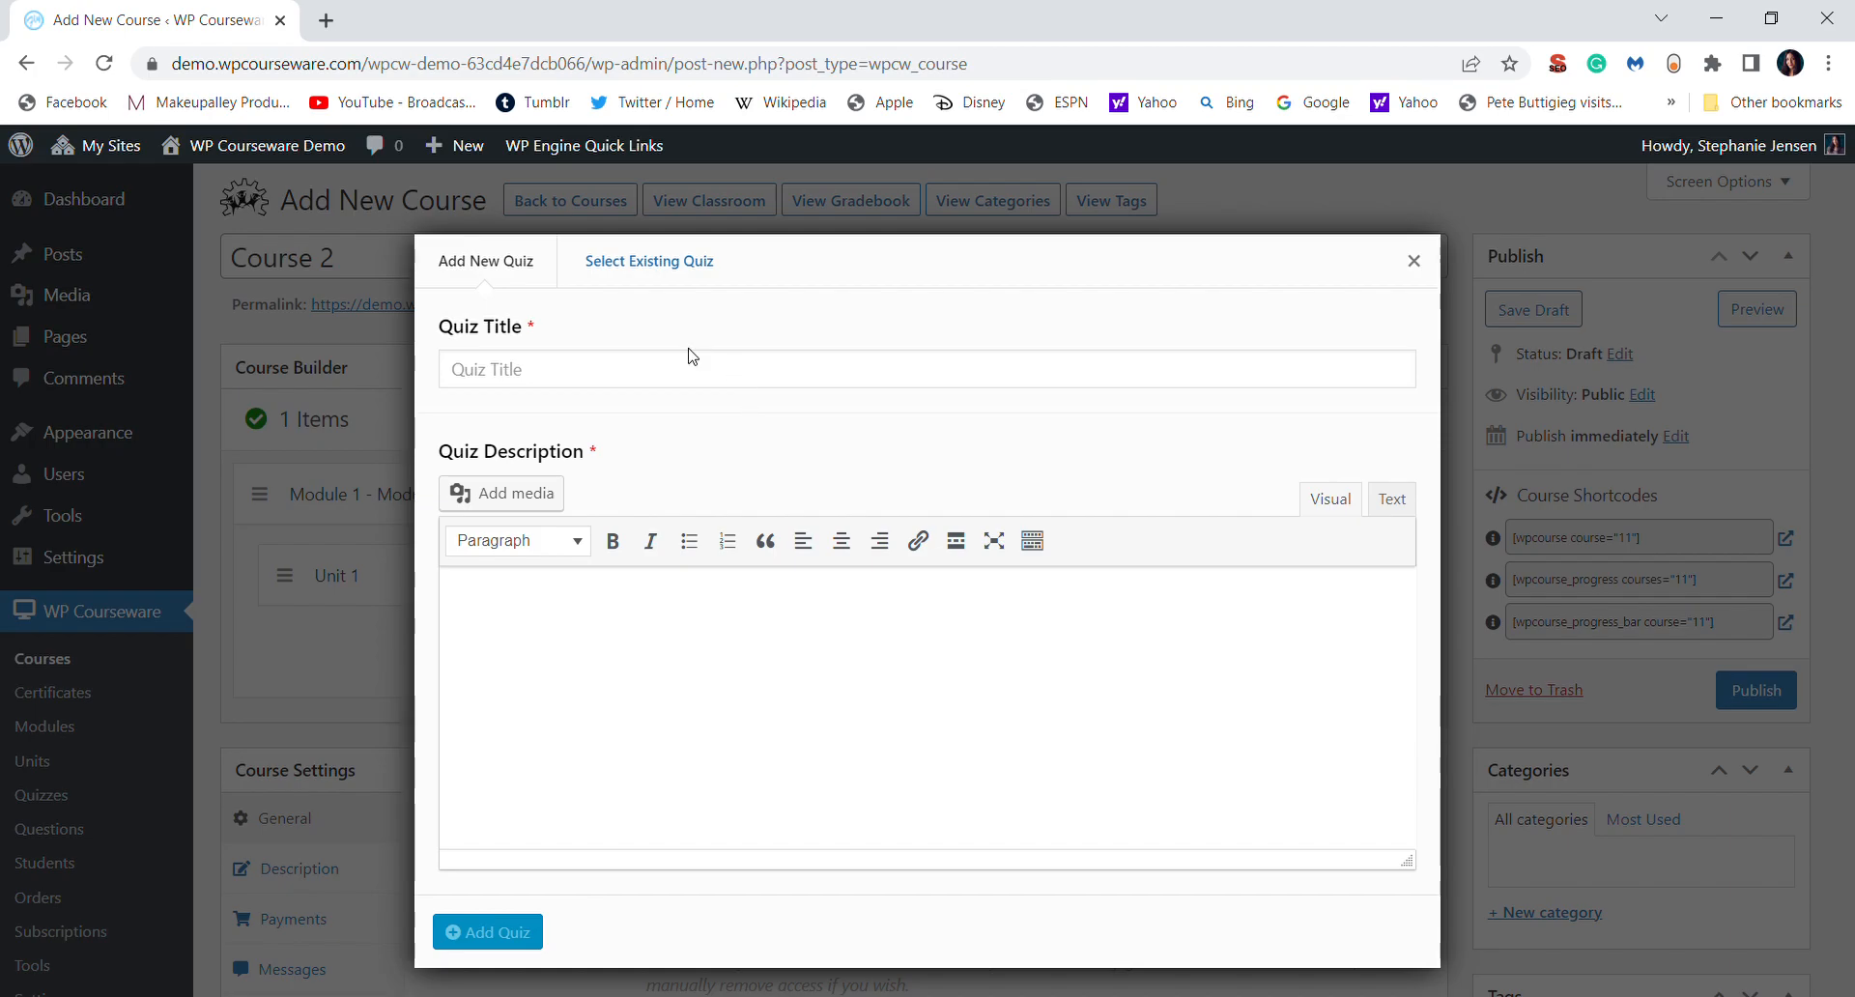
type("Quiz 1")
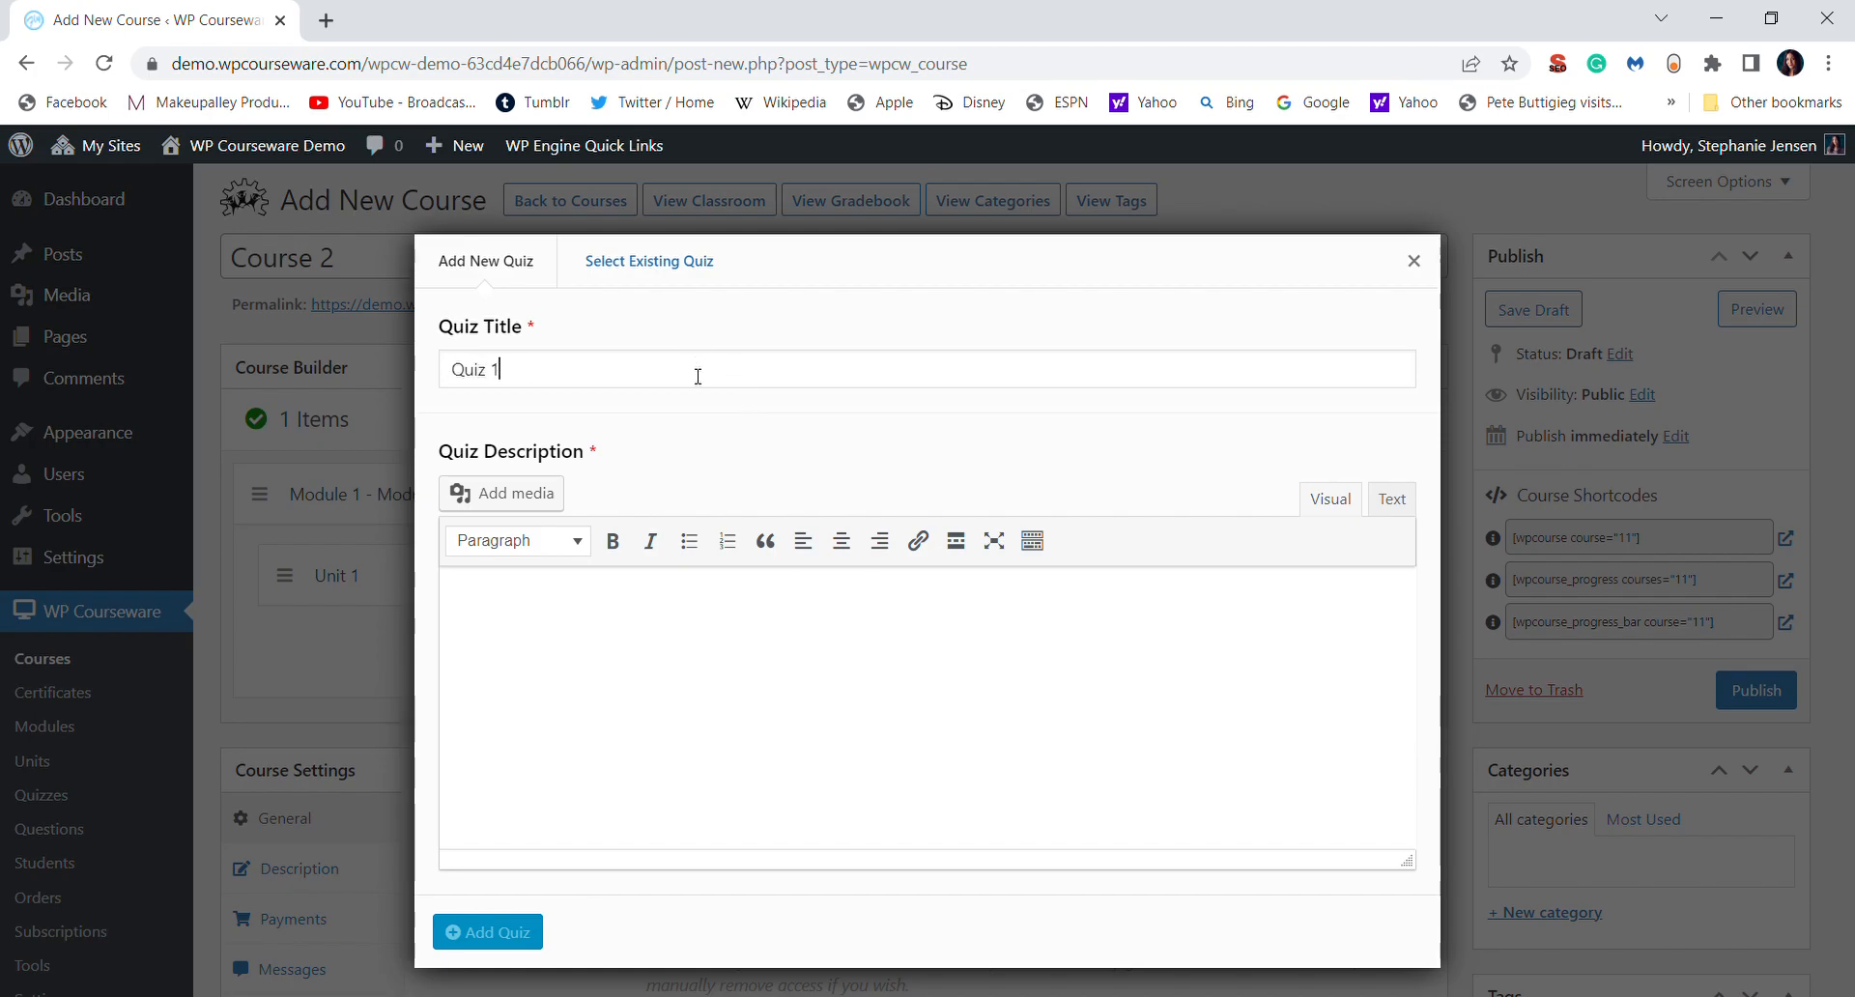
type("This is a quiz.")
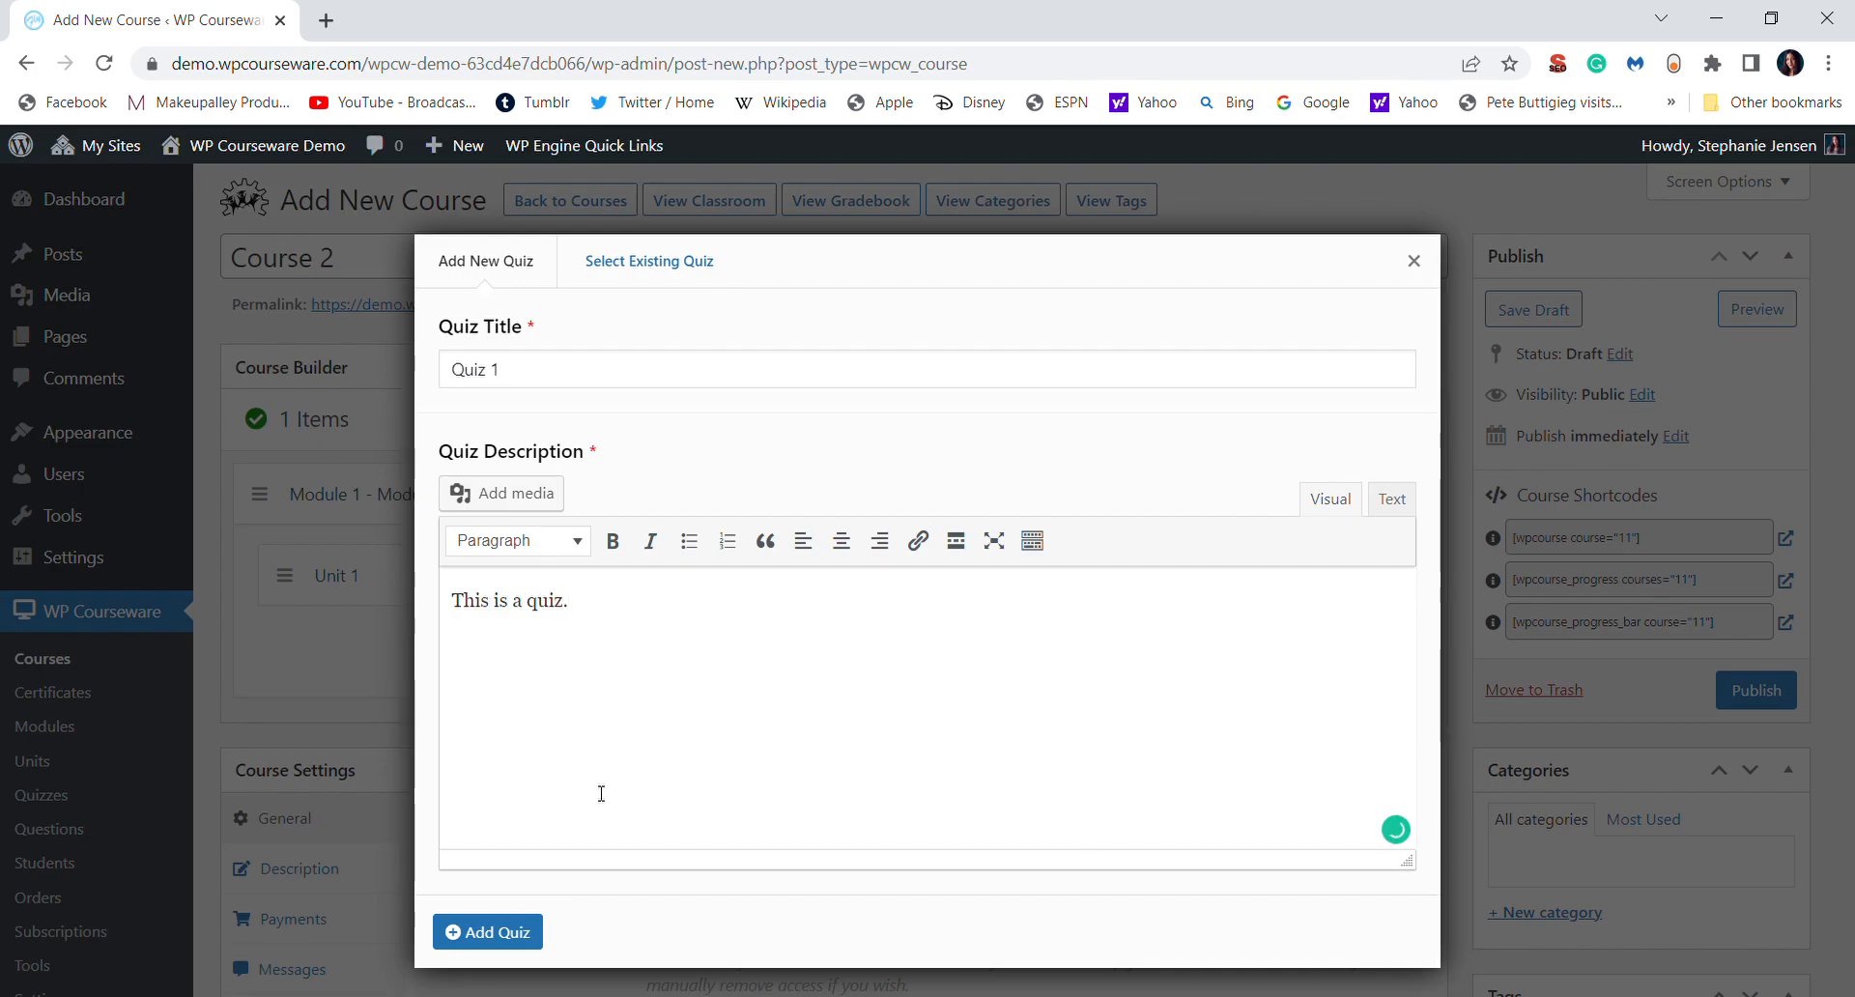
left_click(487, 931)
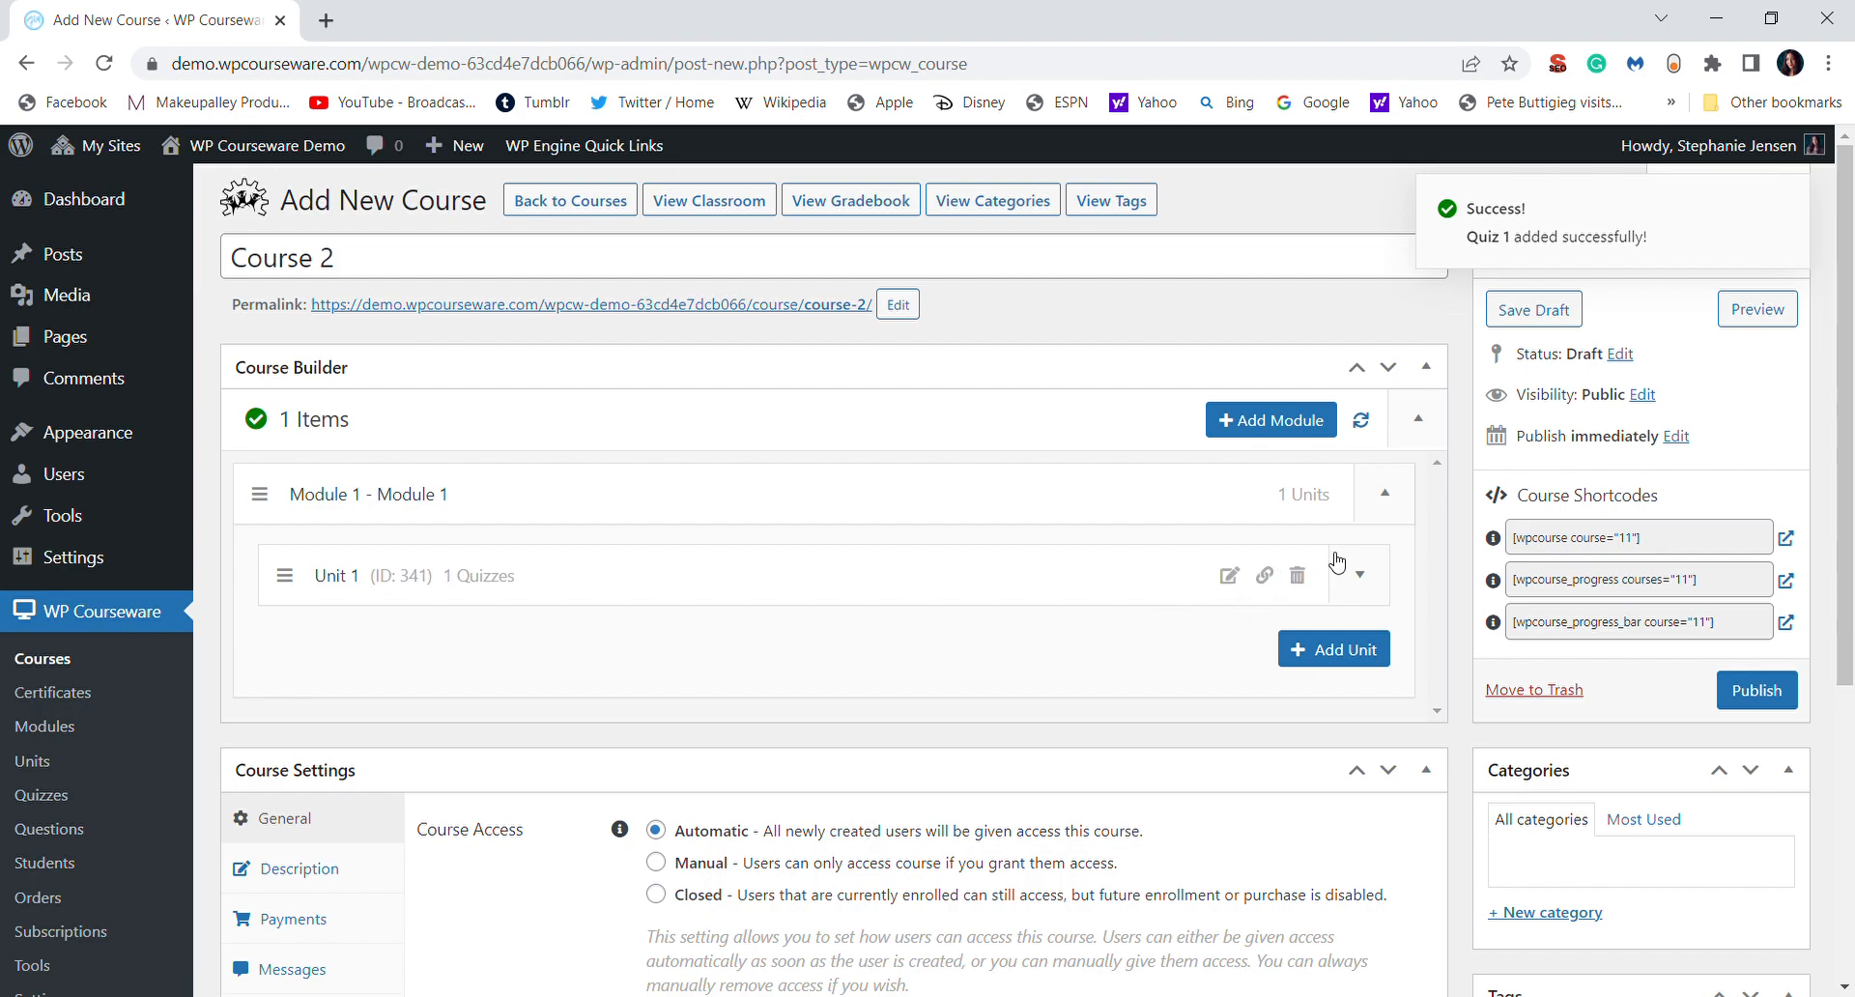
Expand Unit 1 to show Quiz 1, view its edit form, and close it unchanged.
left_click(1357, 574)
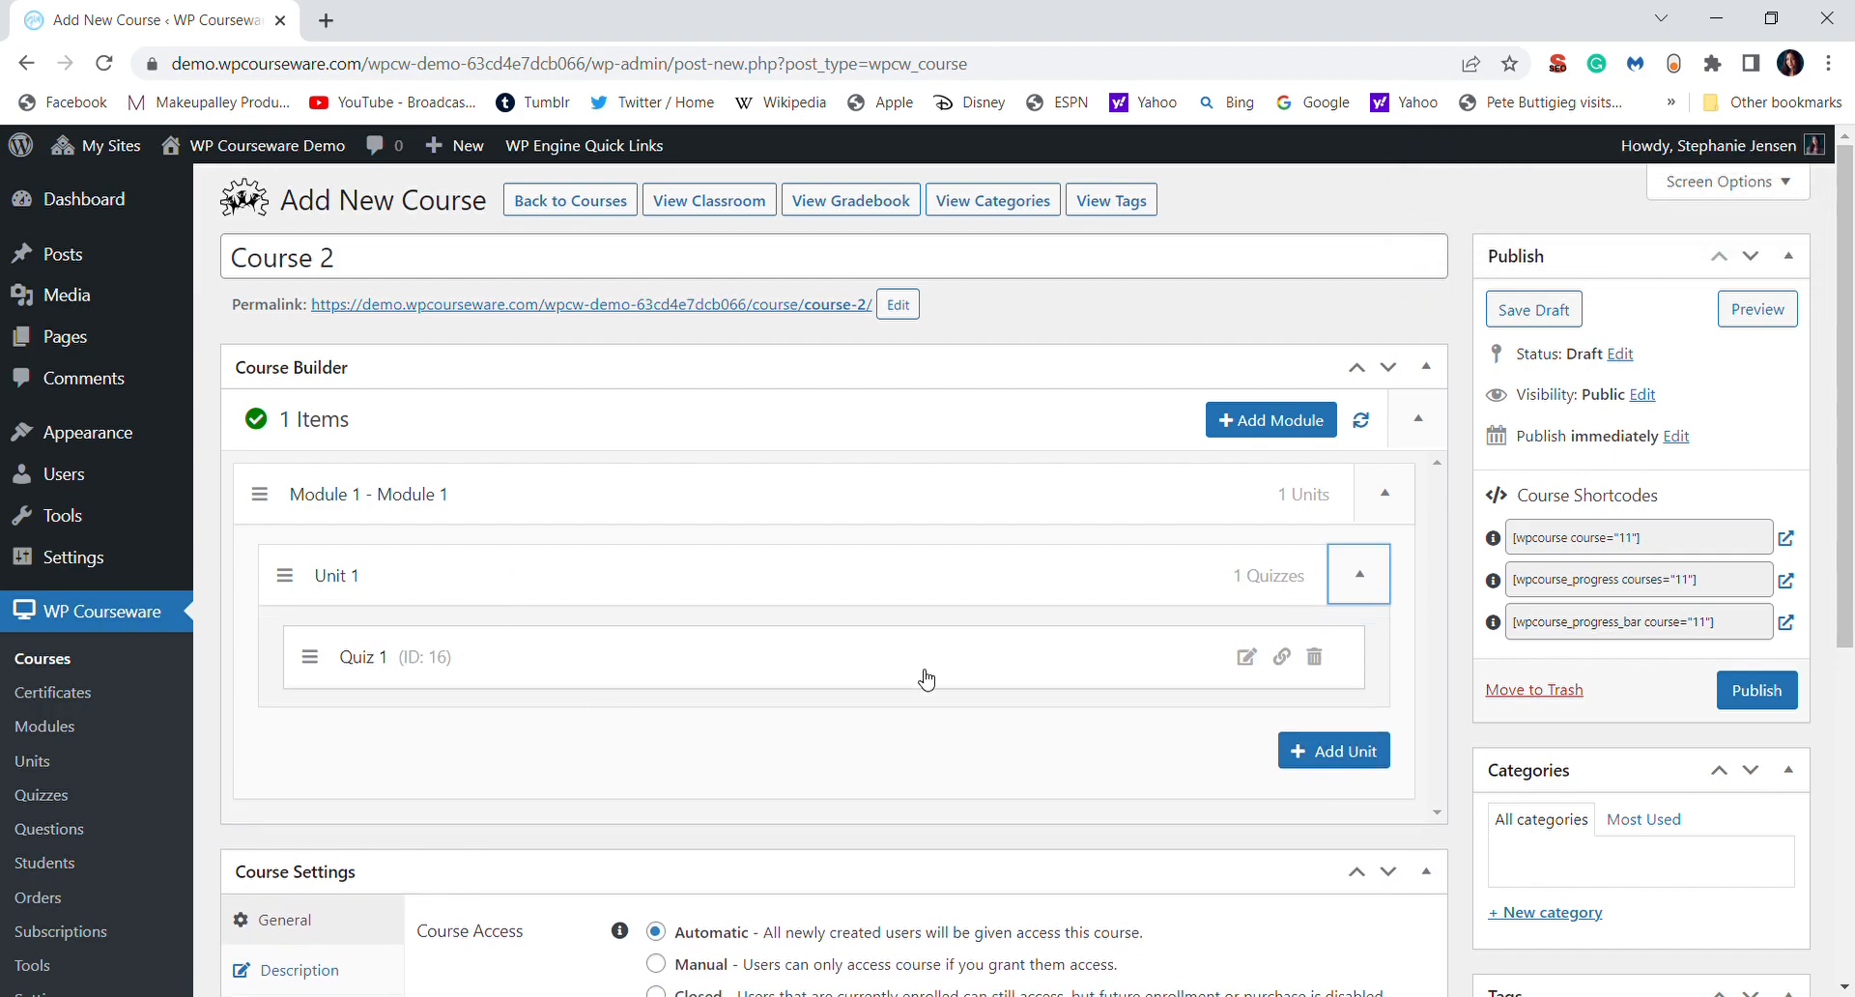
mouse_move(429, 691)
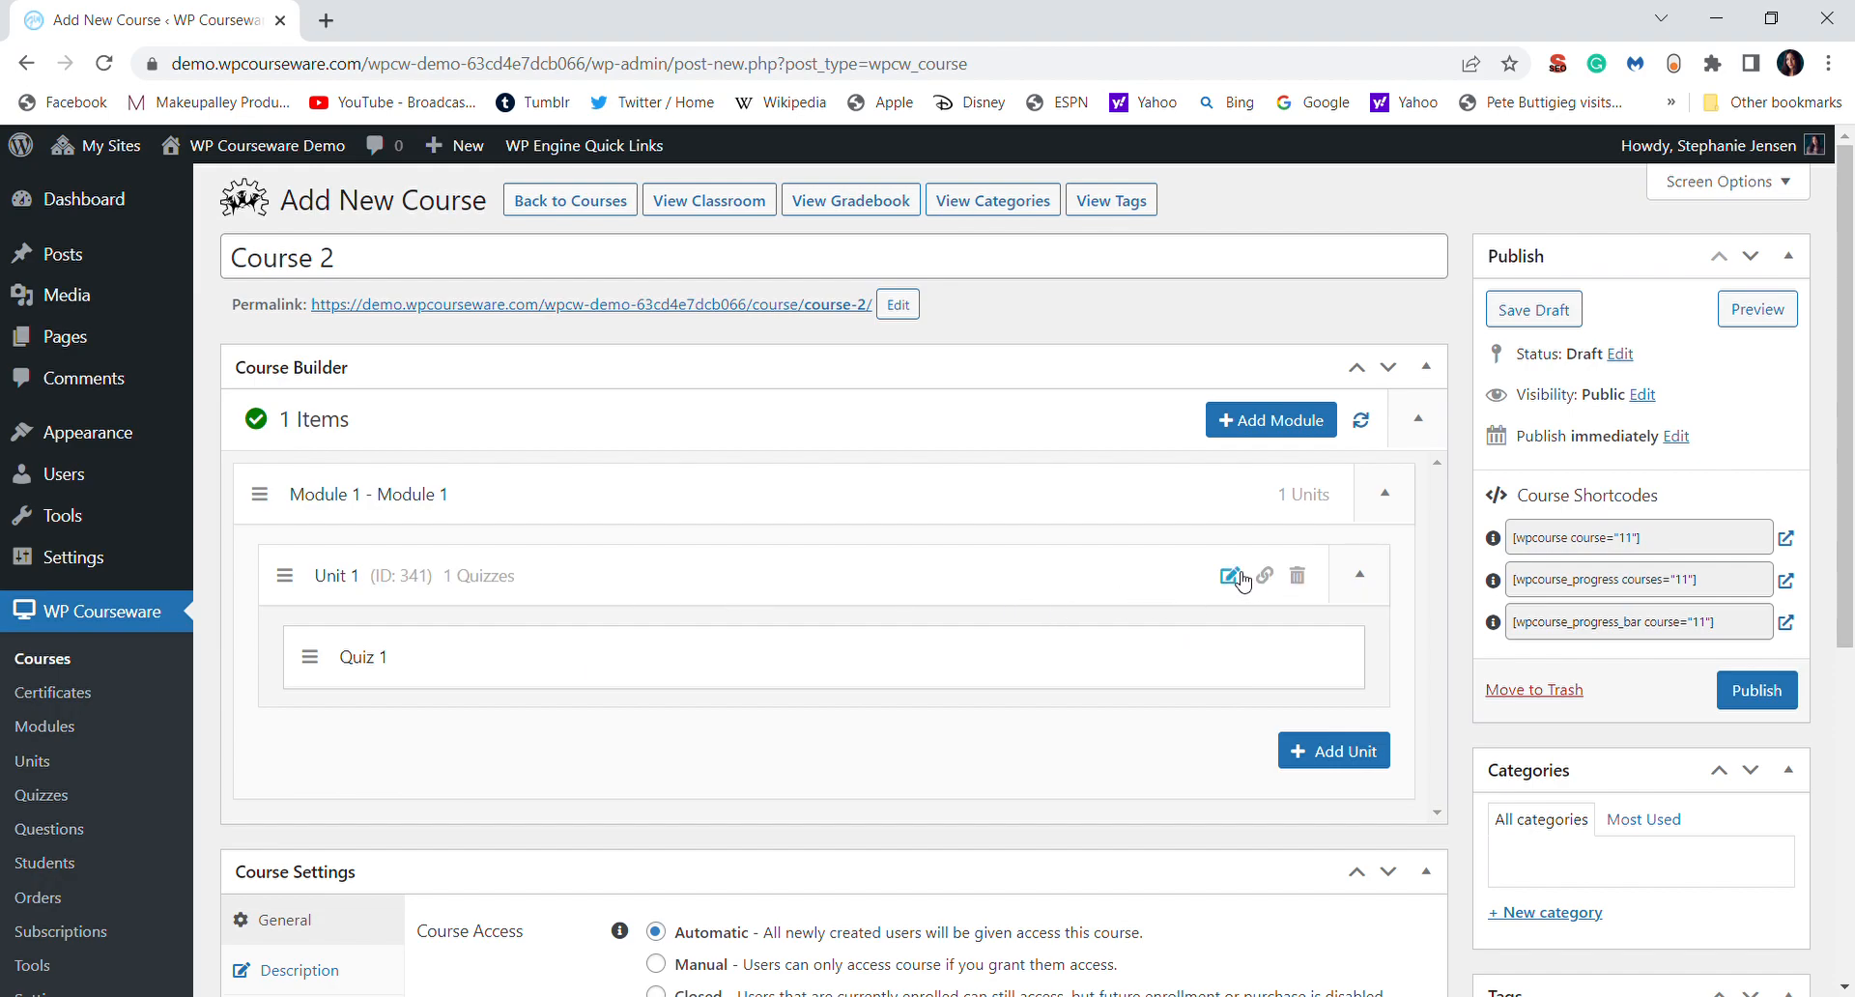
left_click(1230, 576)
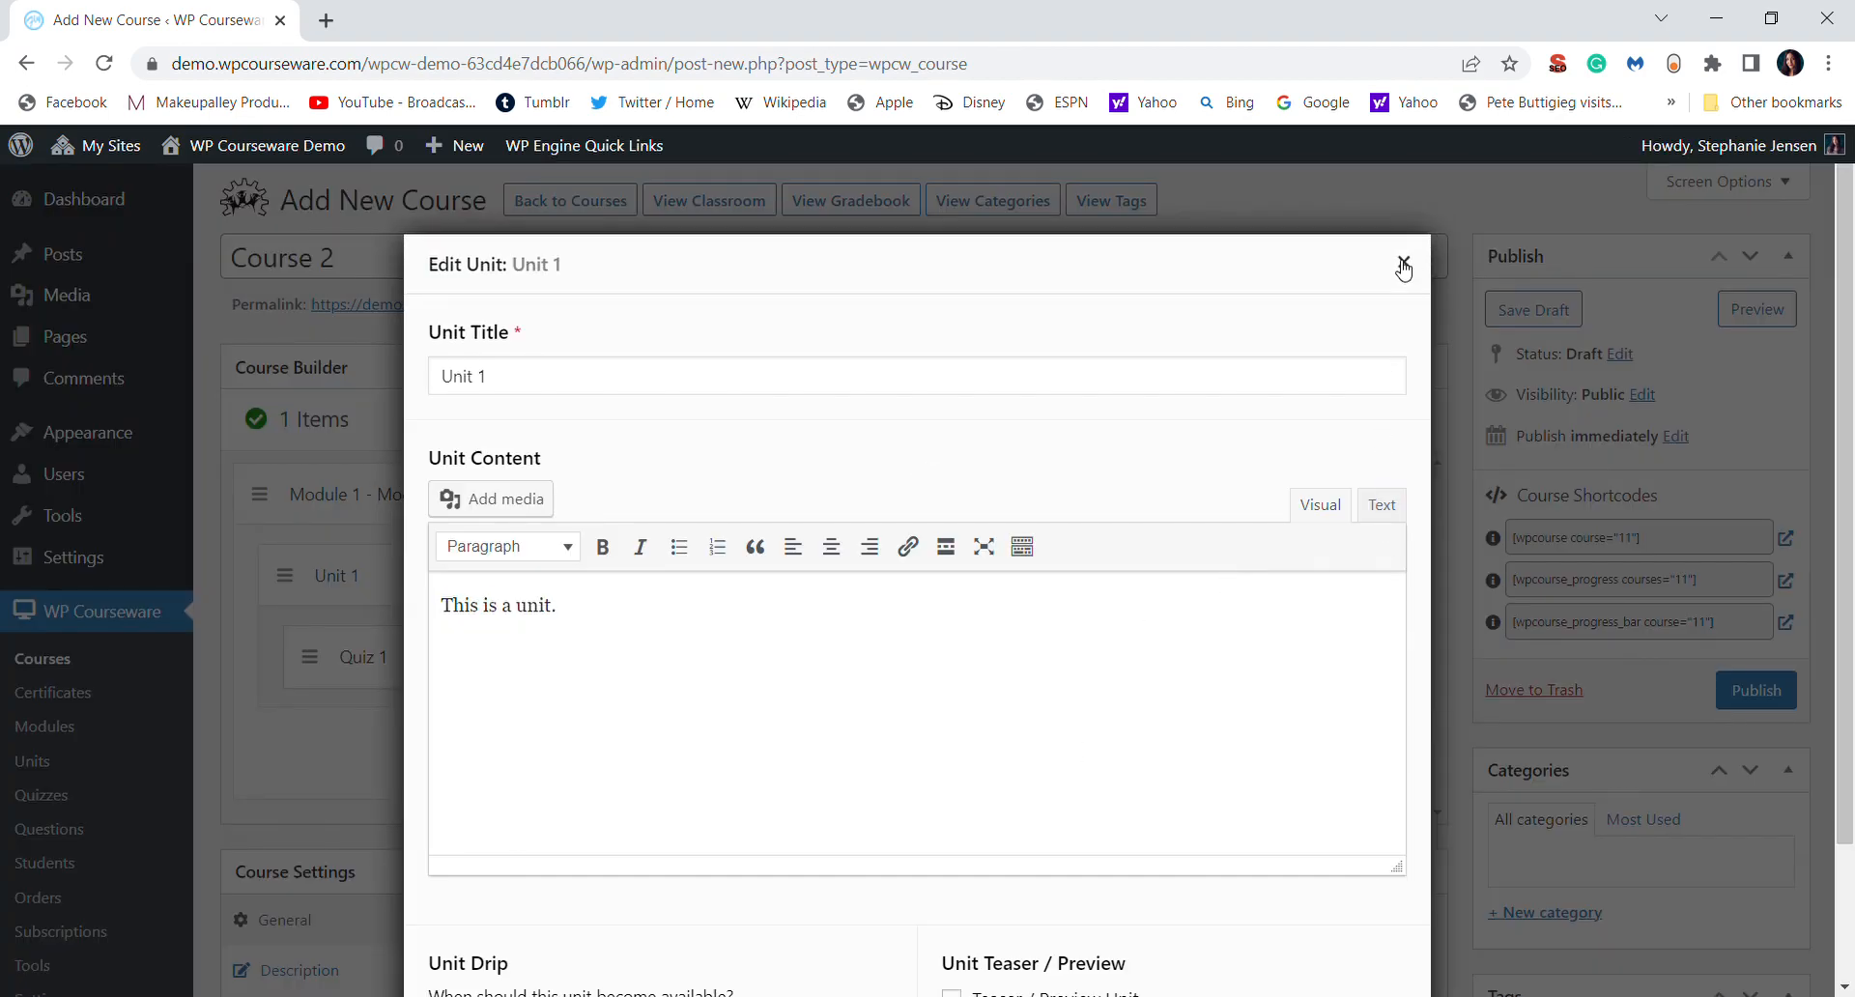
left_click(1403, 264)
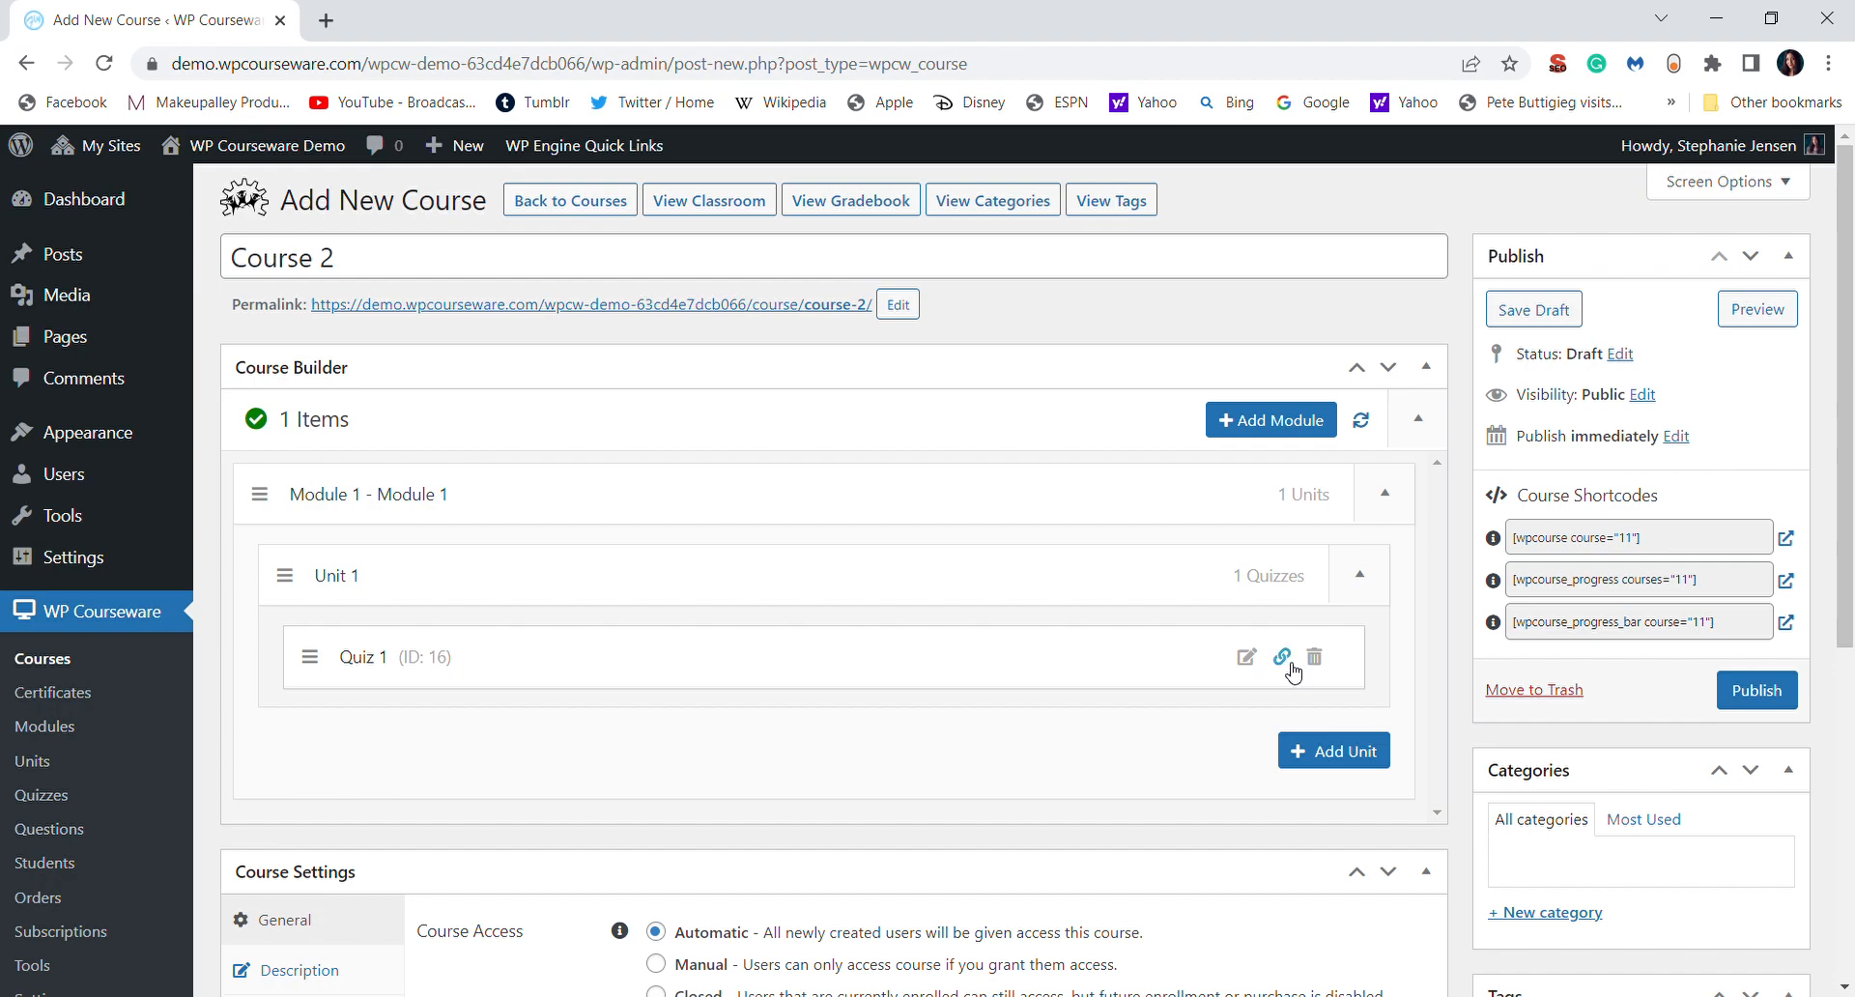
left_click(1244, 657)
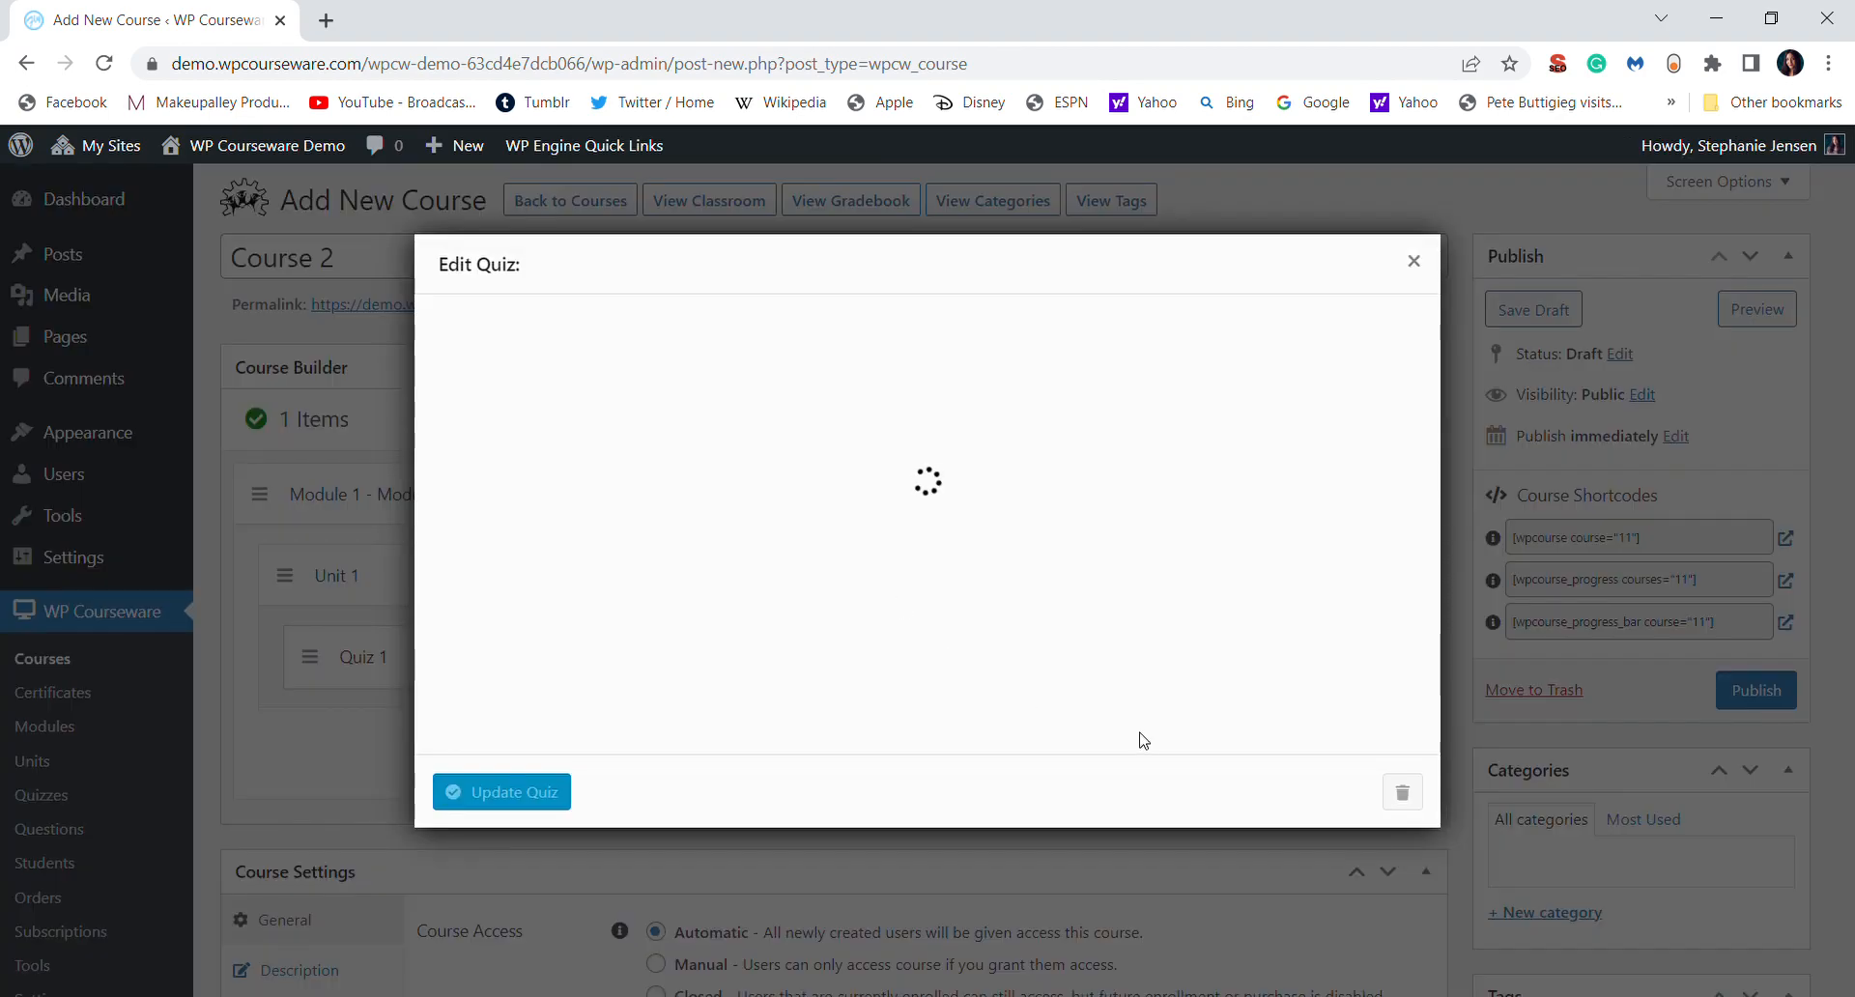
mouse_move(1099, 863)
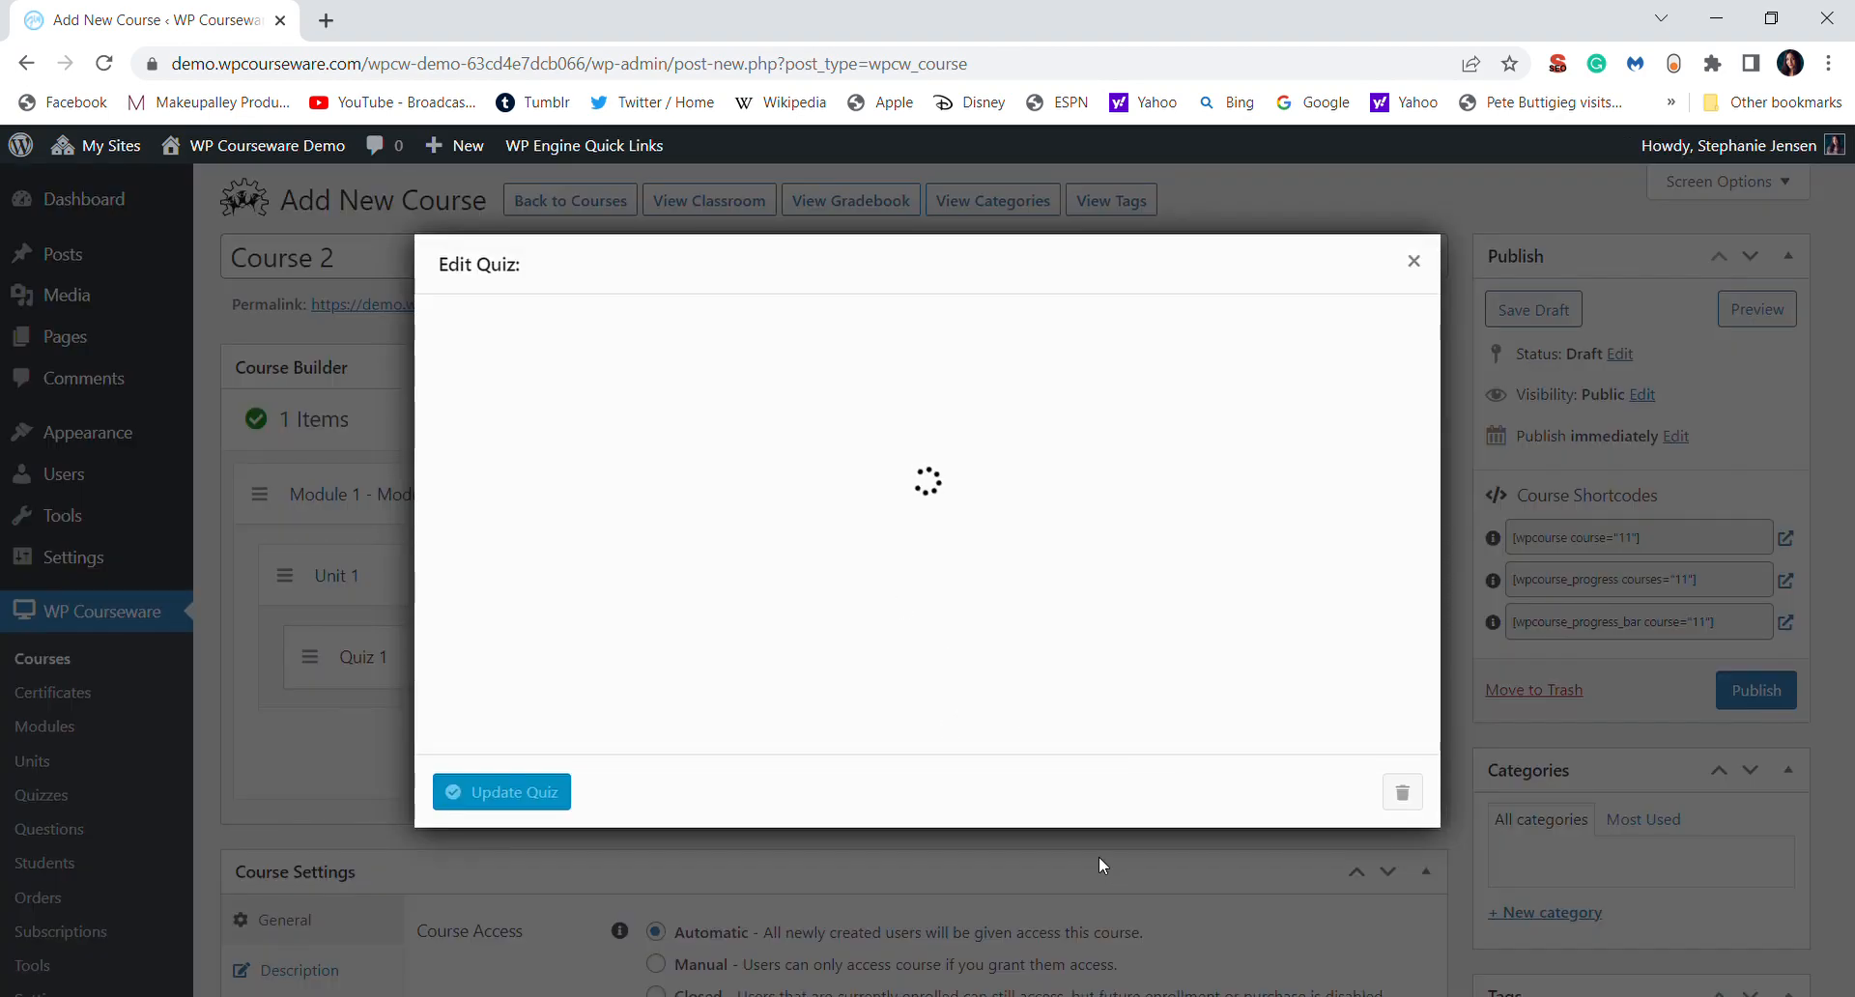
mouse_move(814, 498)
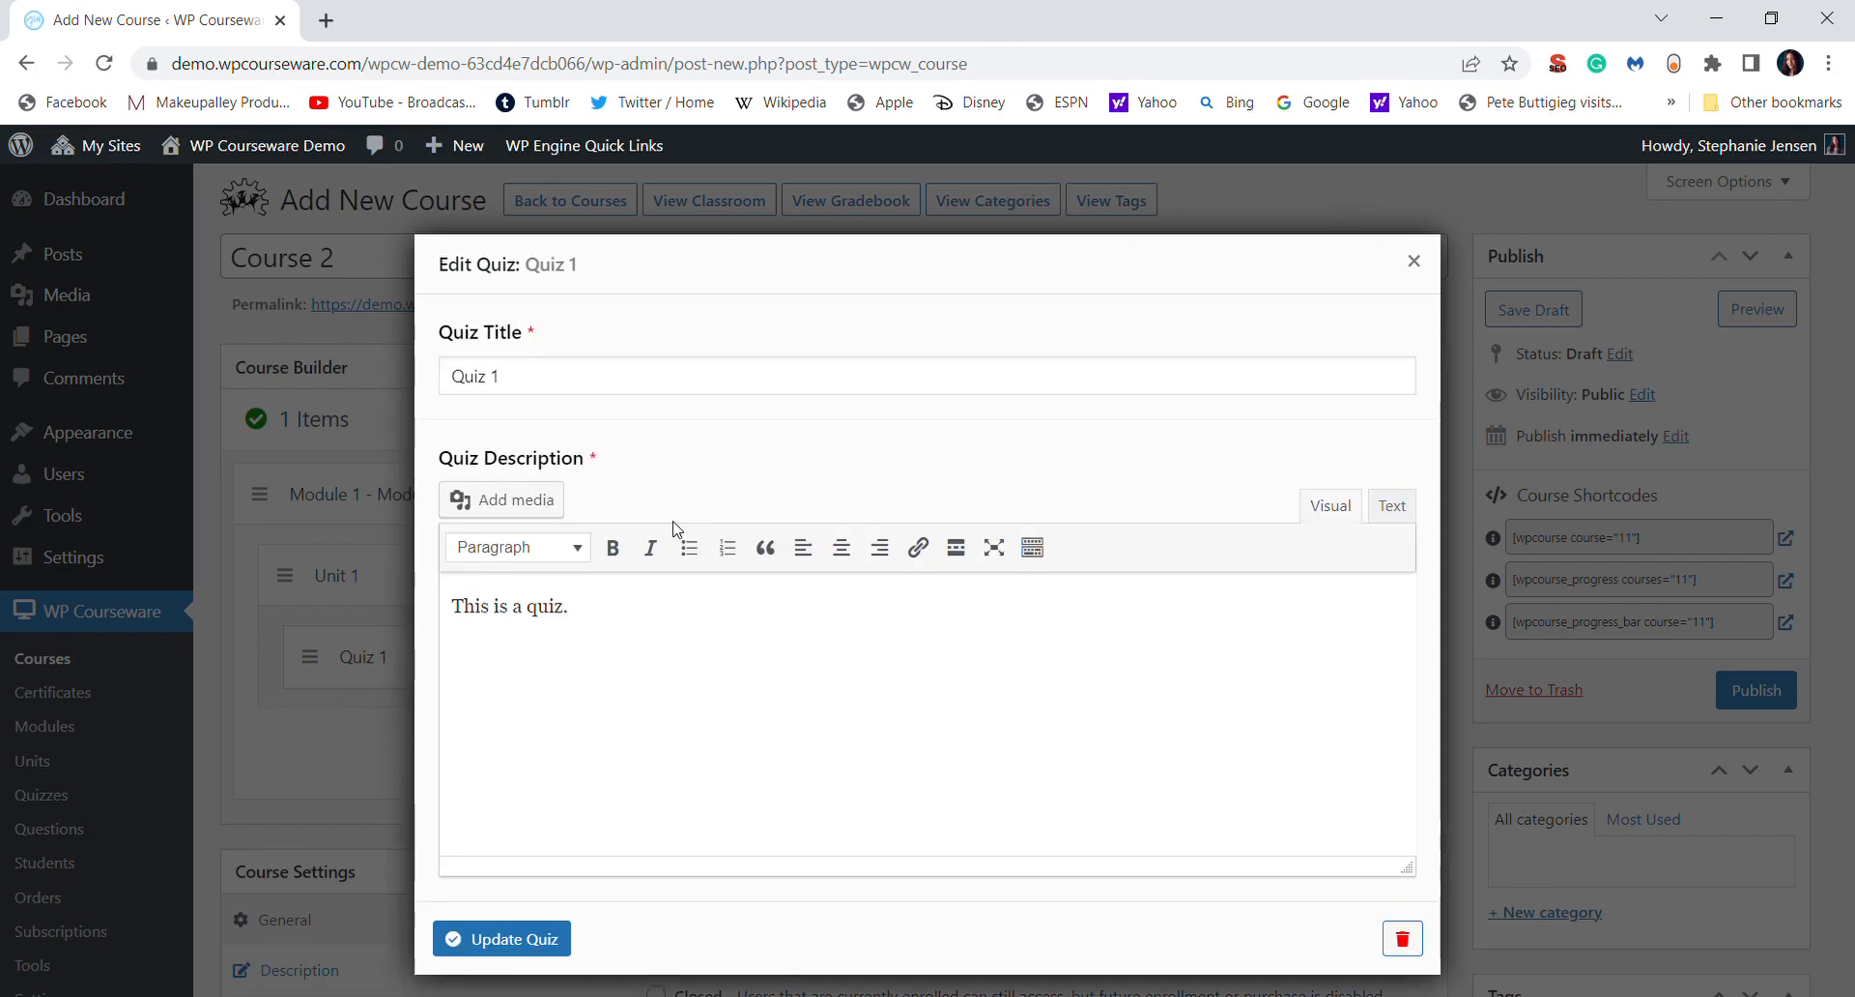
left_click(500, 498)
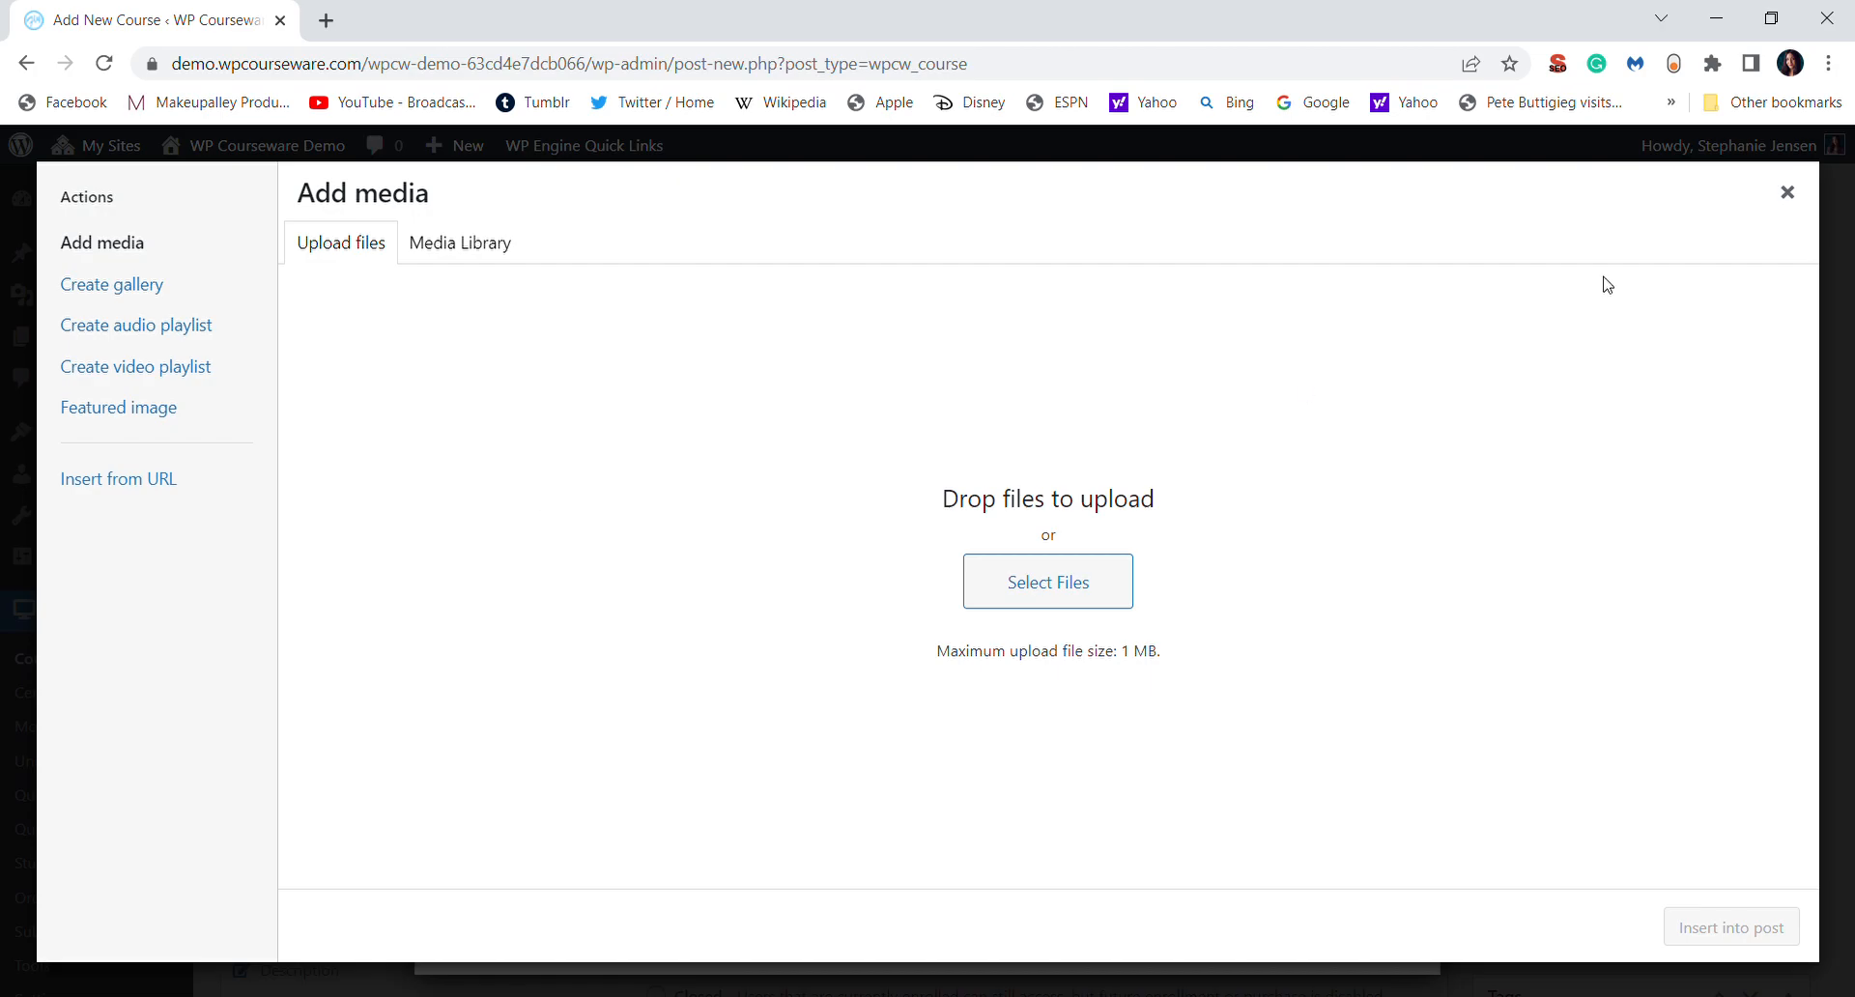
mouse_move(135, 367)
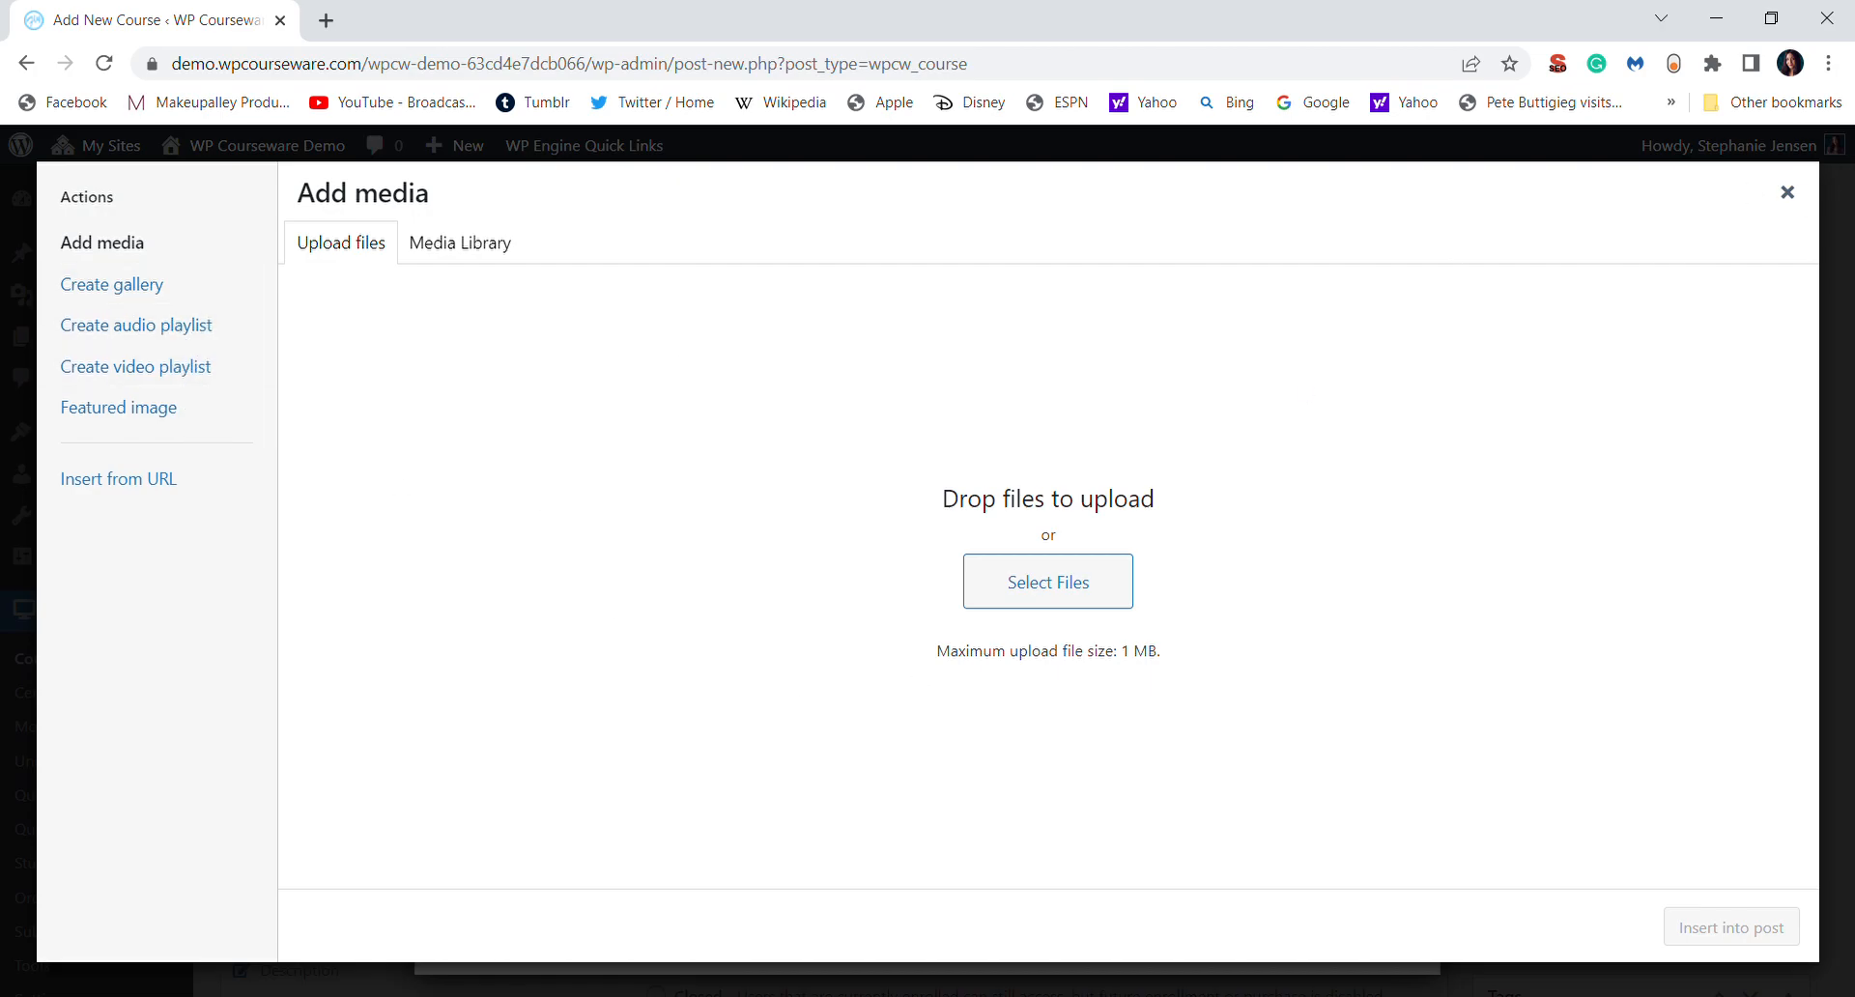
left_click(1785, 193)
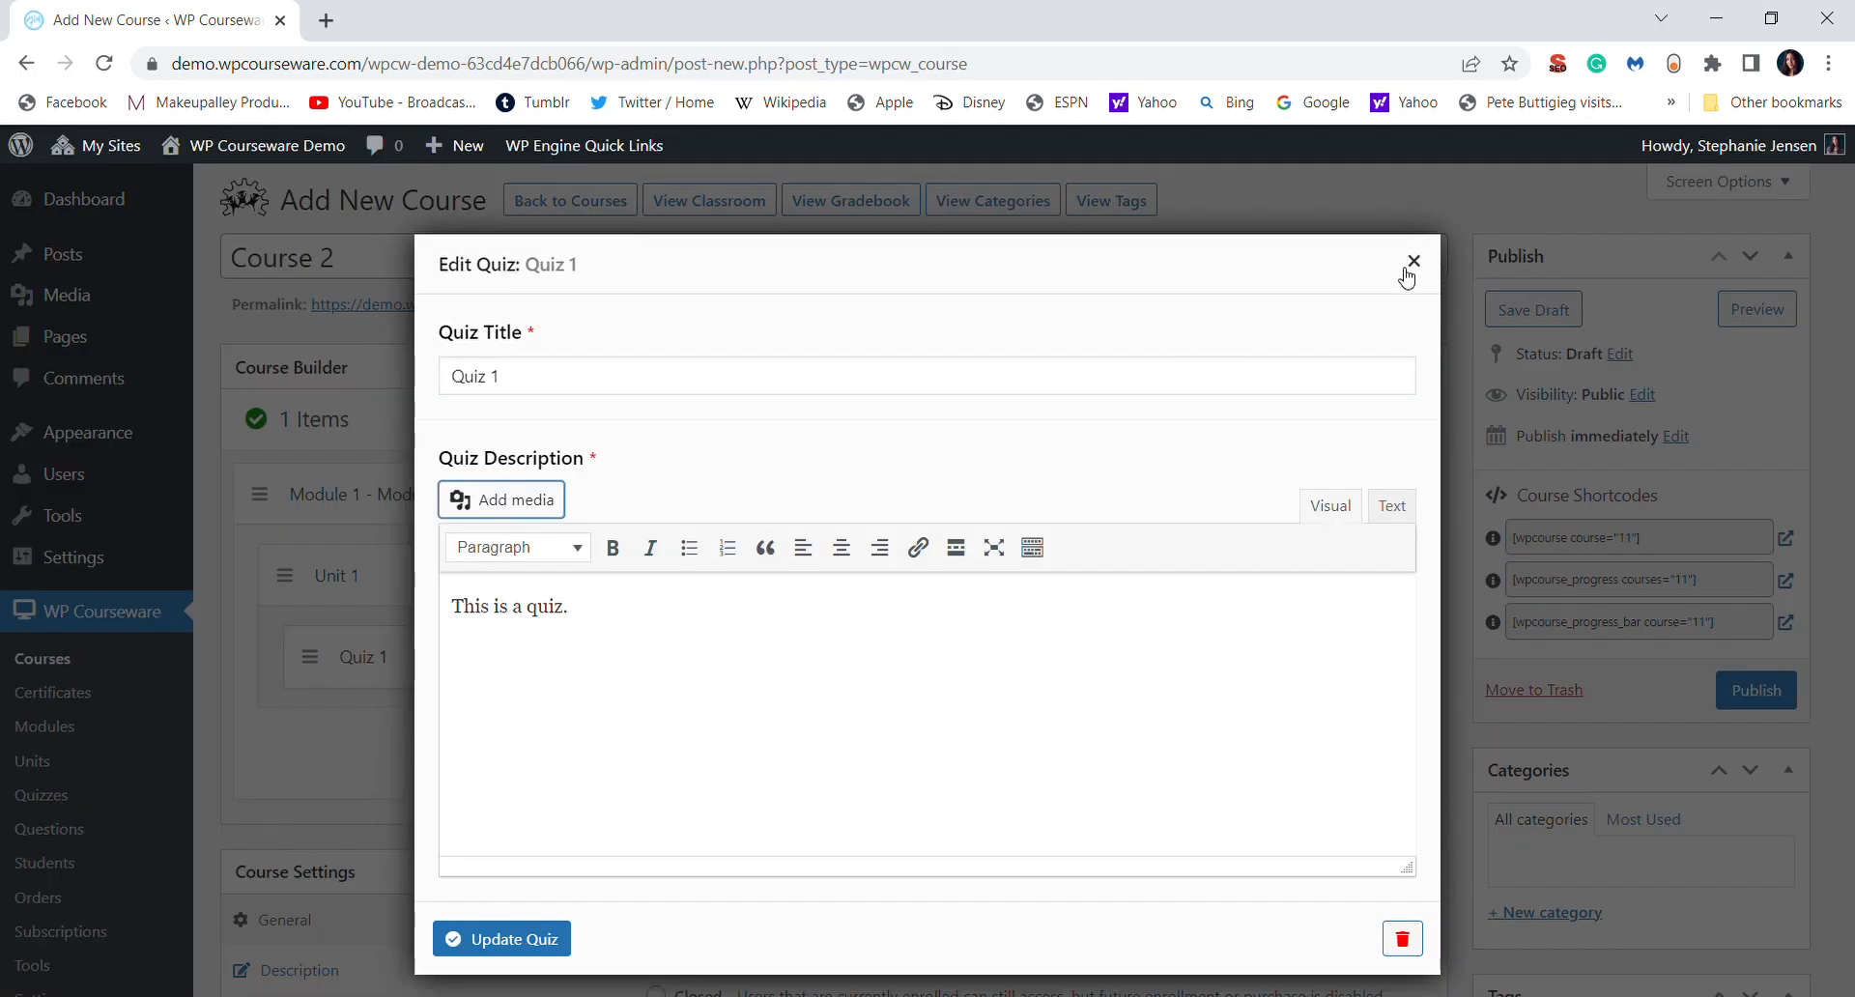
left_click(1412, 261)
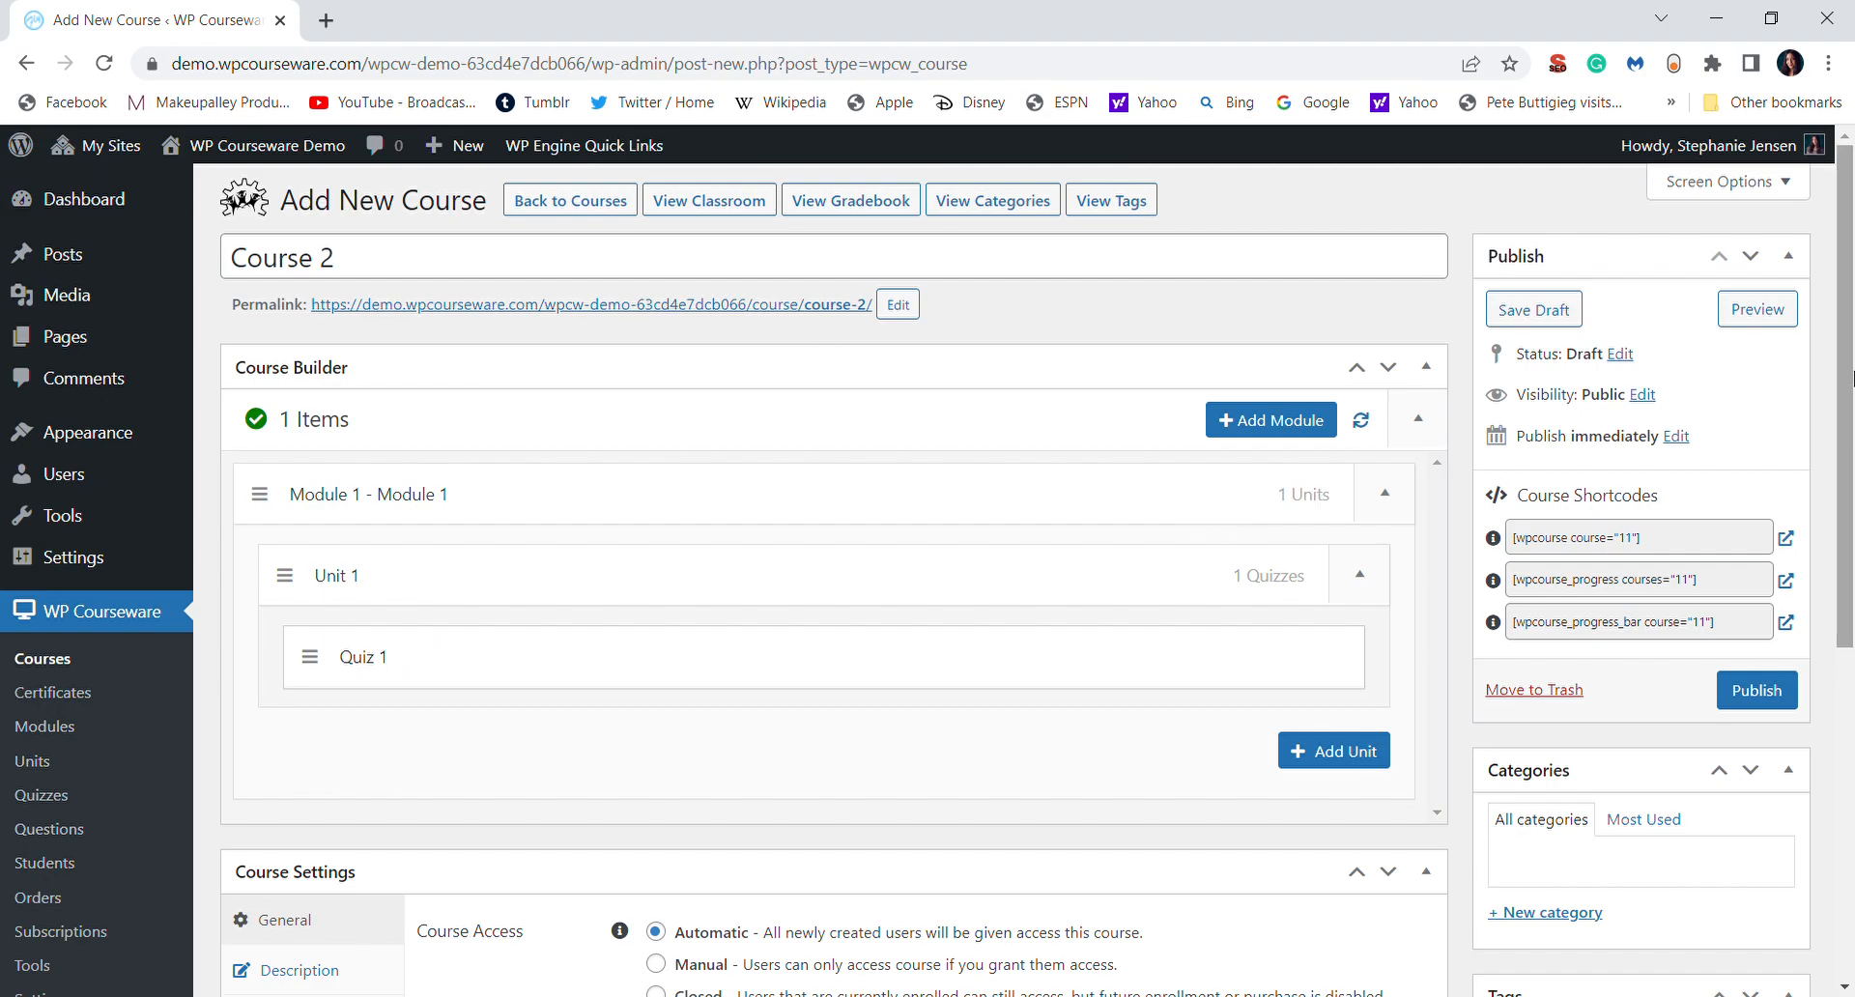
Browse Course 2's settings tabs, viewing Payments (free) and ending on Prerequisites.
scroll("down", 3)
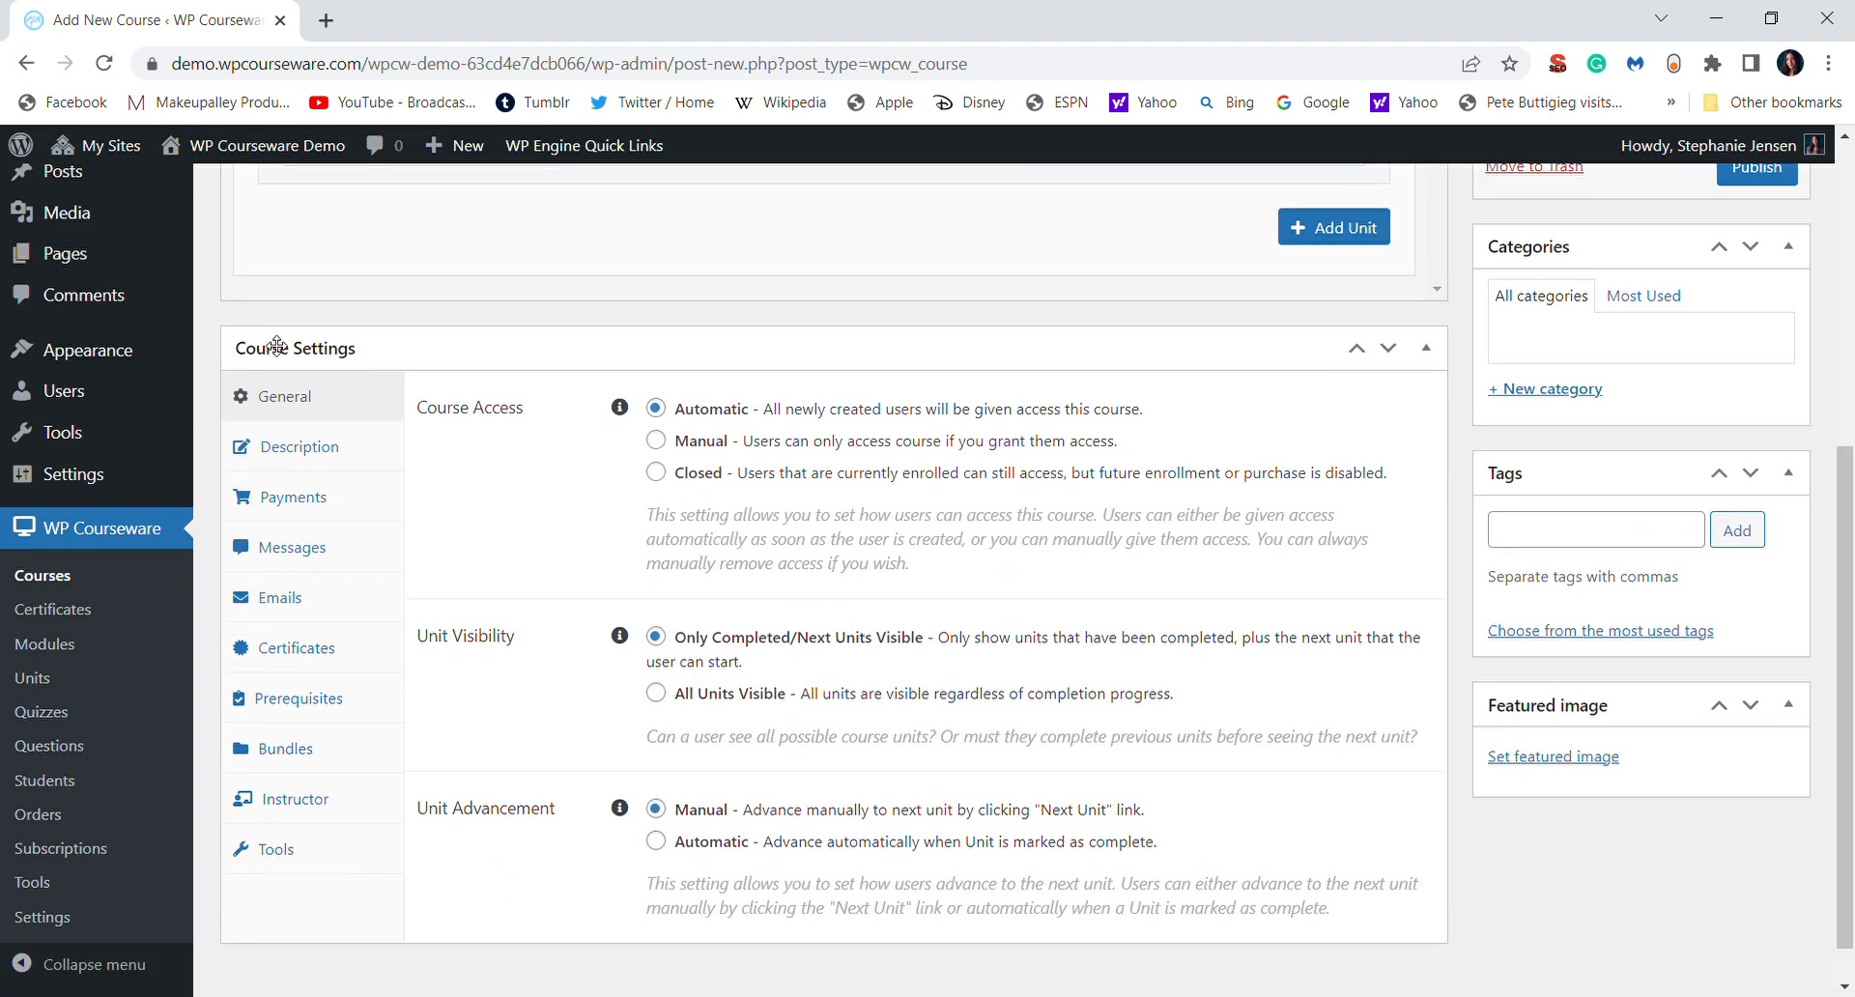
mouse_move(388, 520)
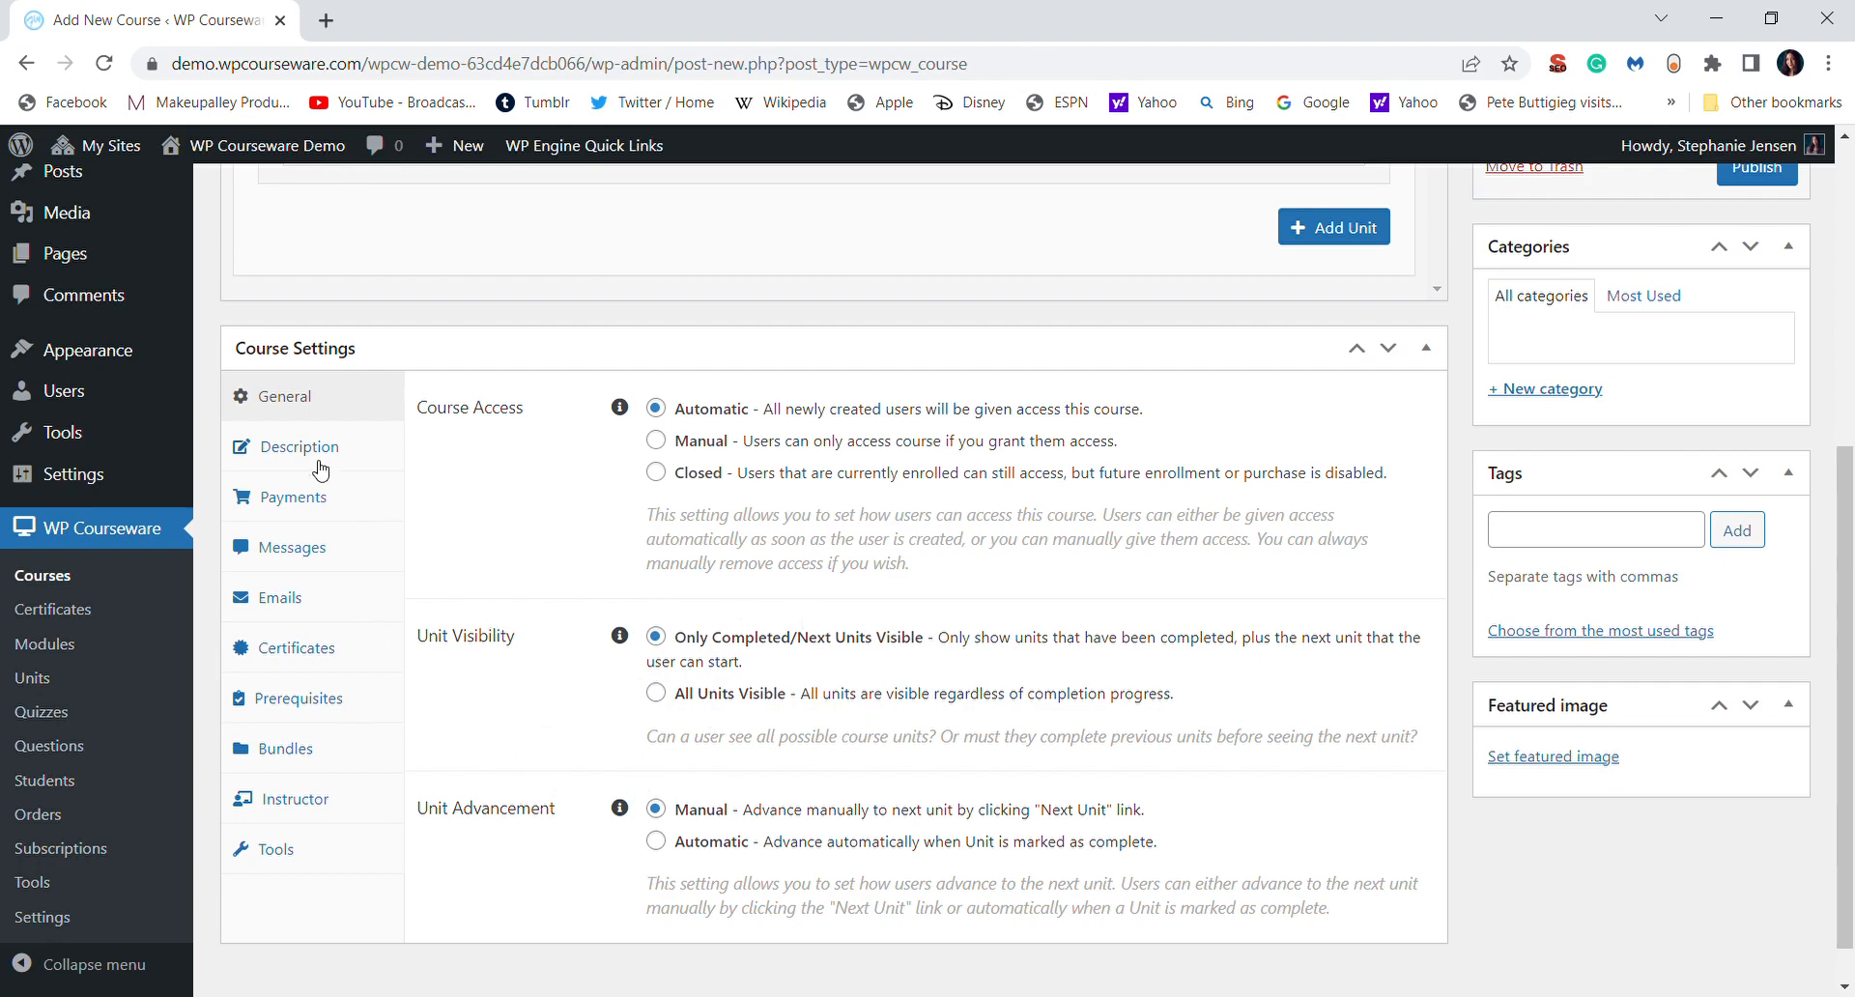
left_click(292, 496)
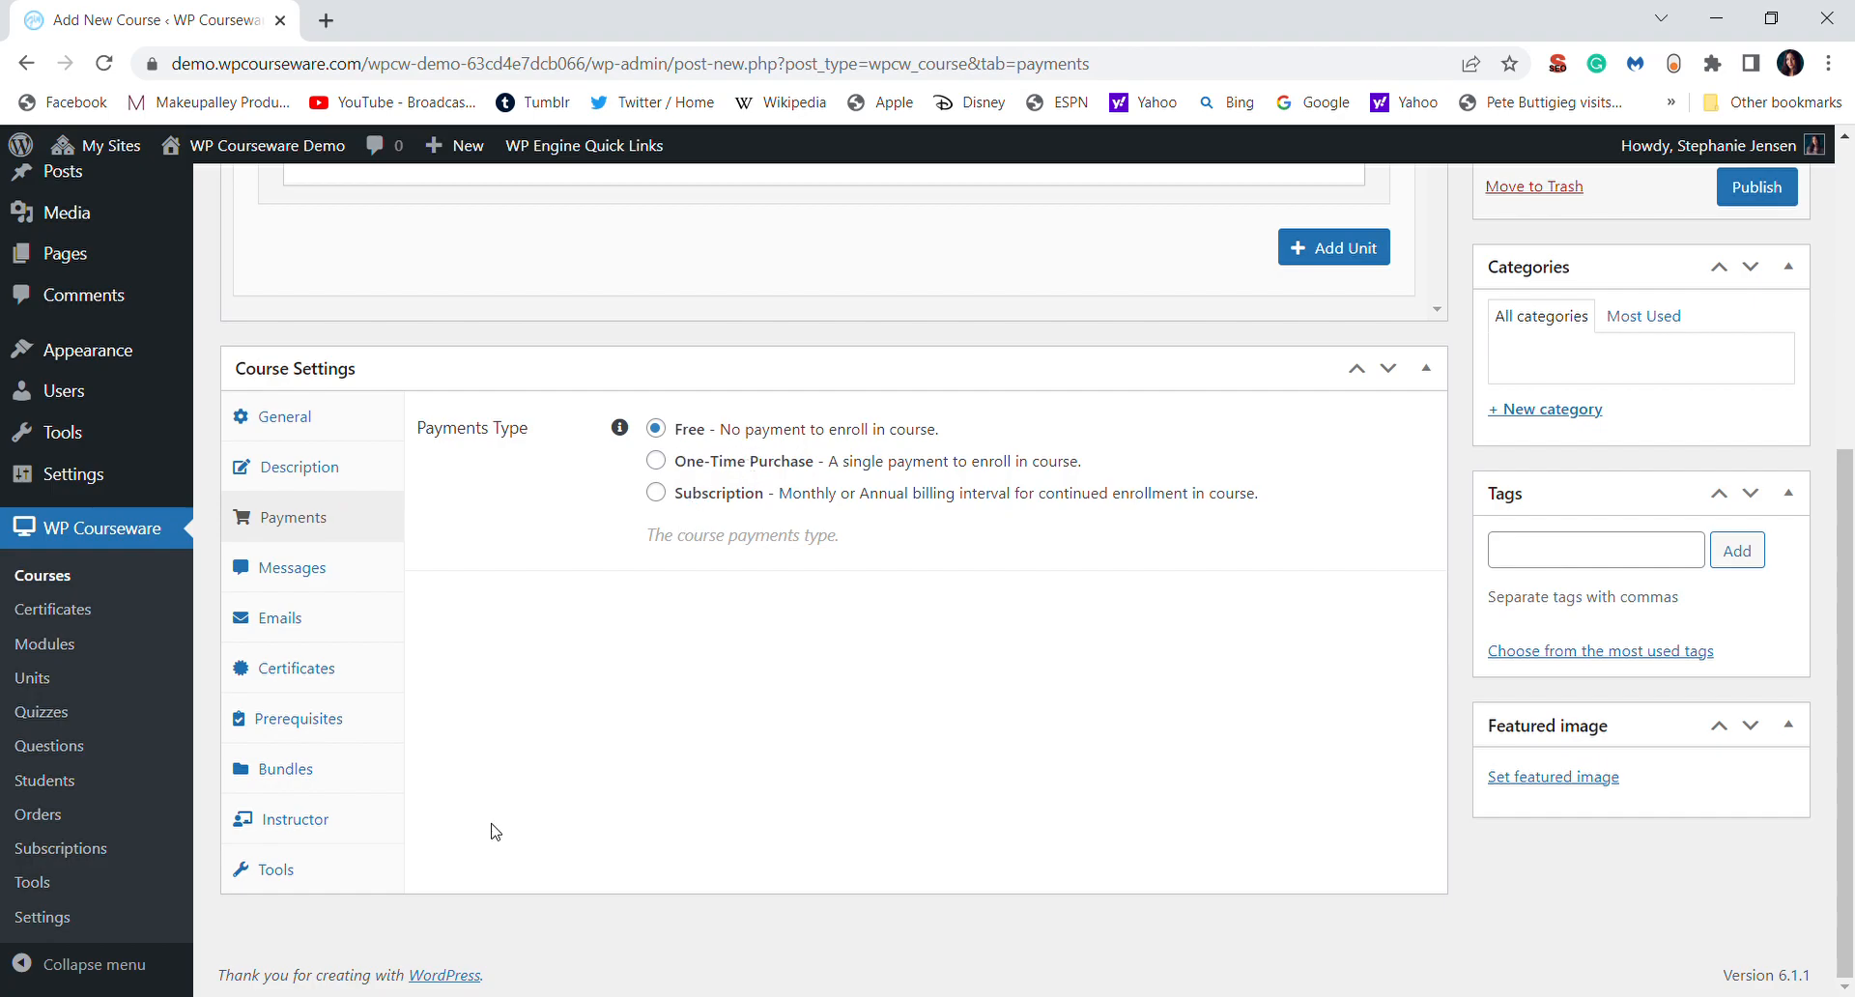
mouse_move(304, 644)
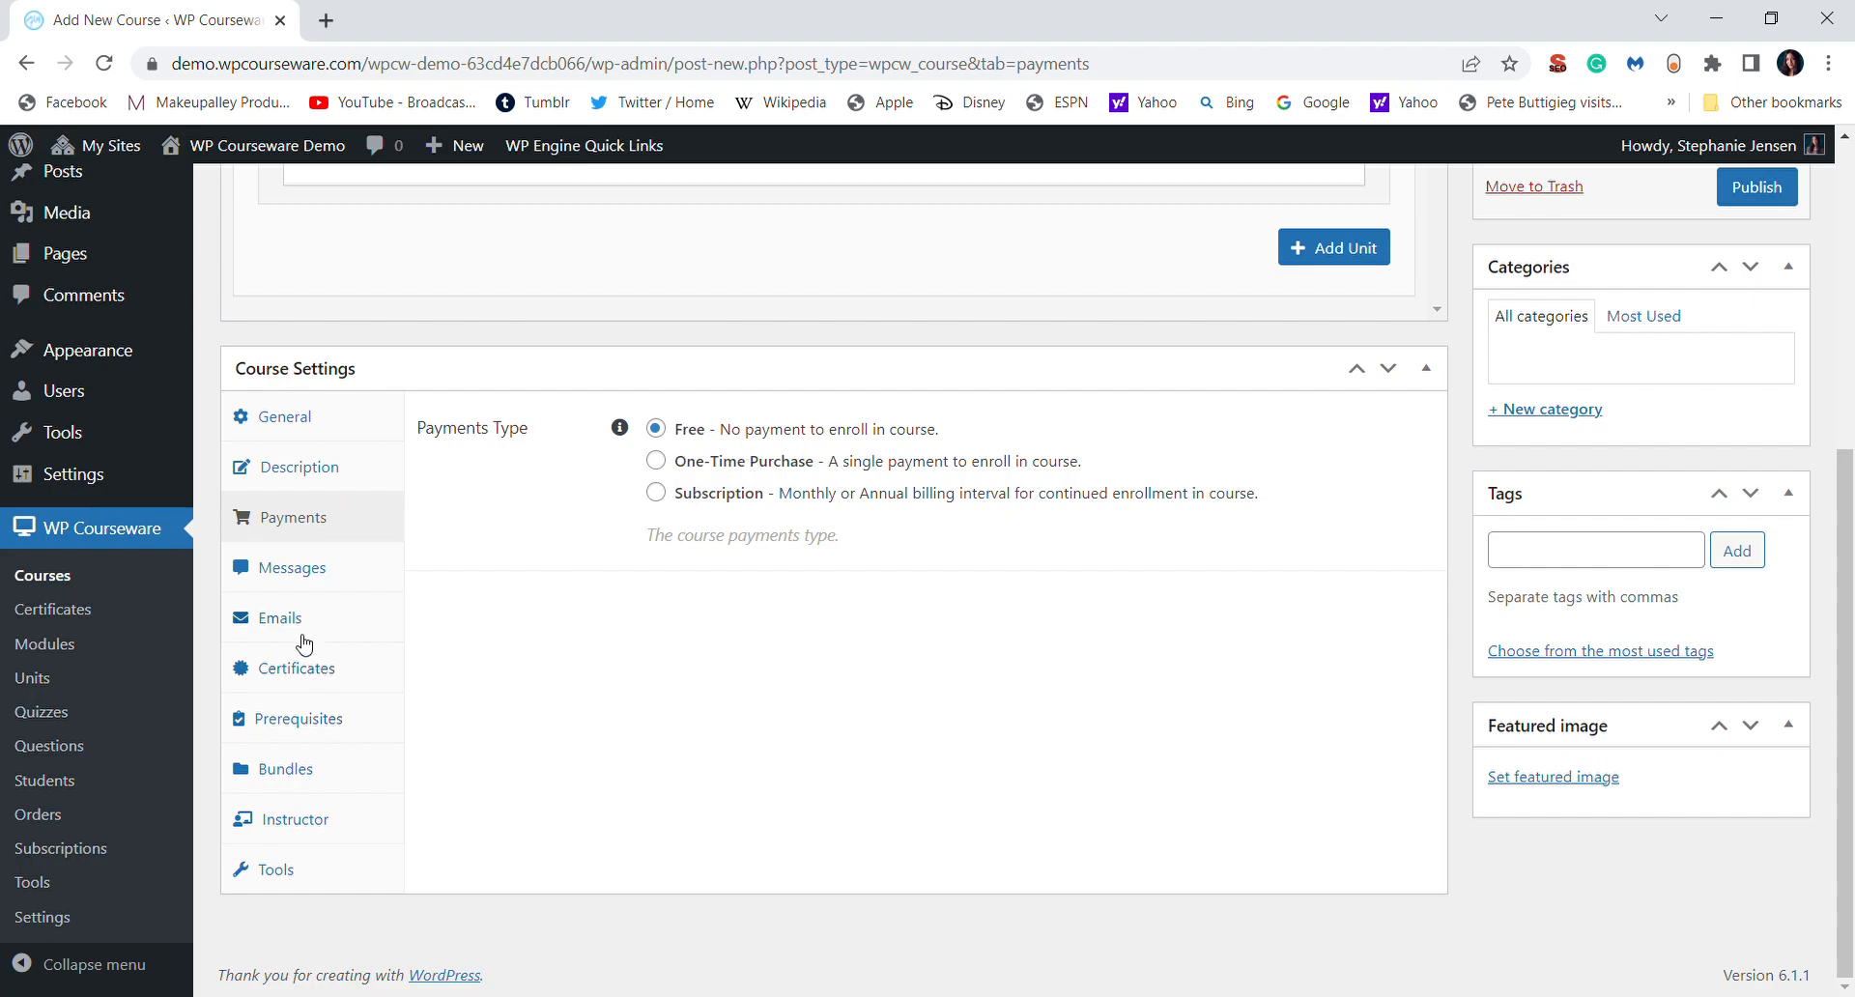
left_click(297, 719)
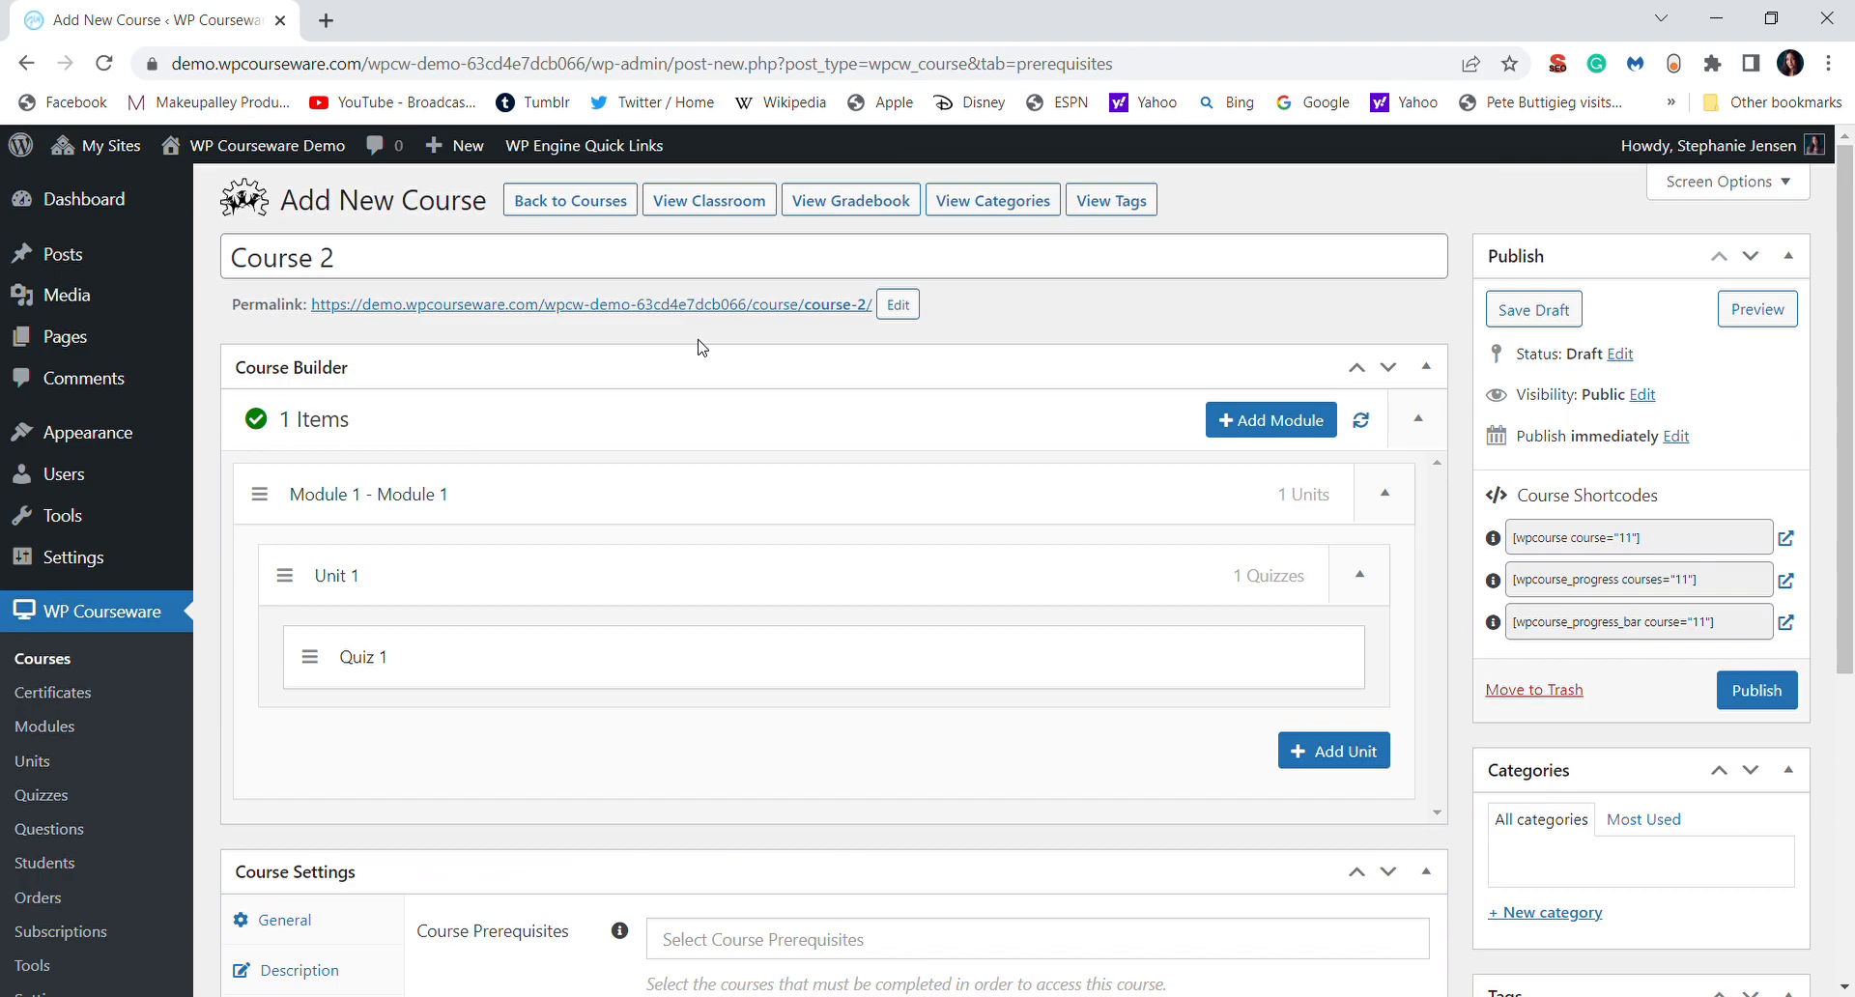
mouse_move(680, 533)
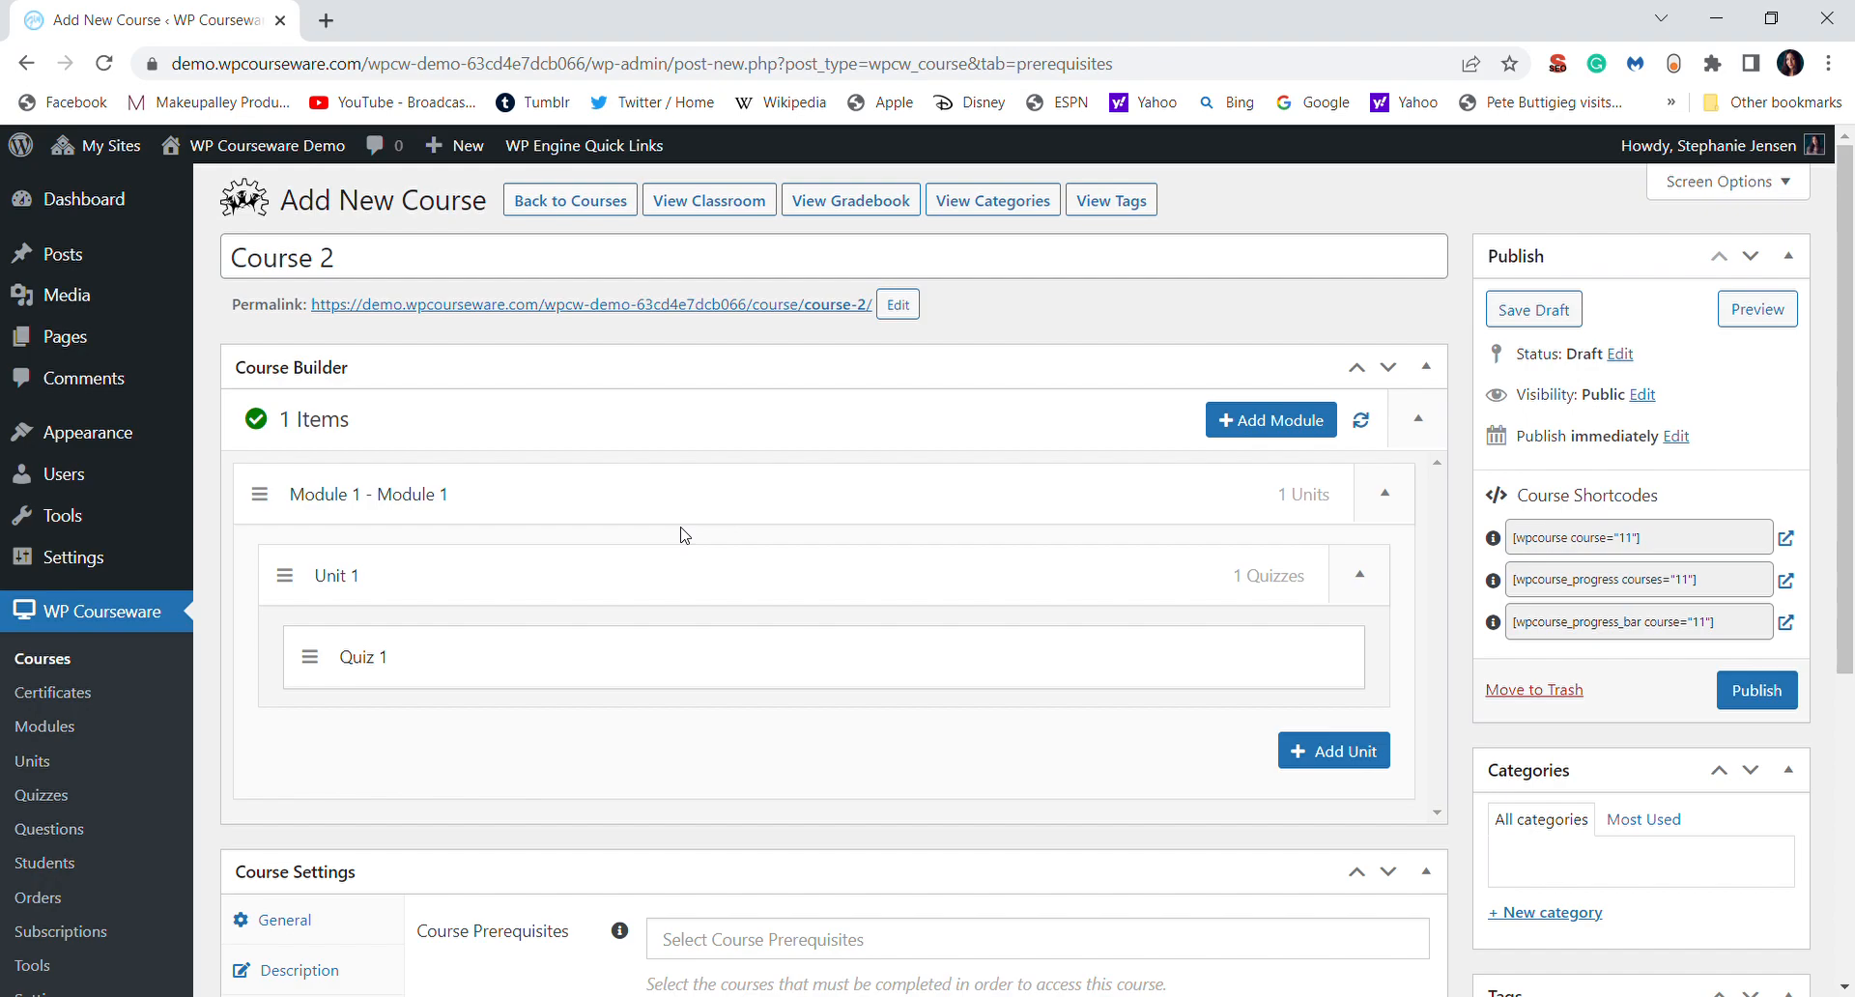
mouse_move(544, 425)
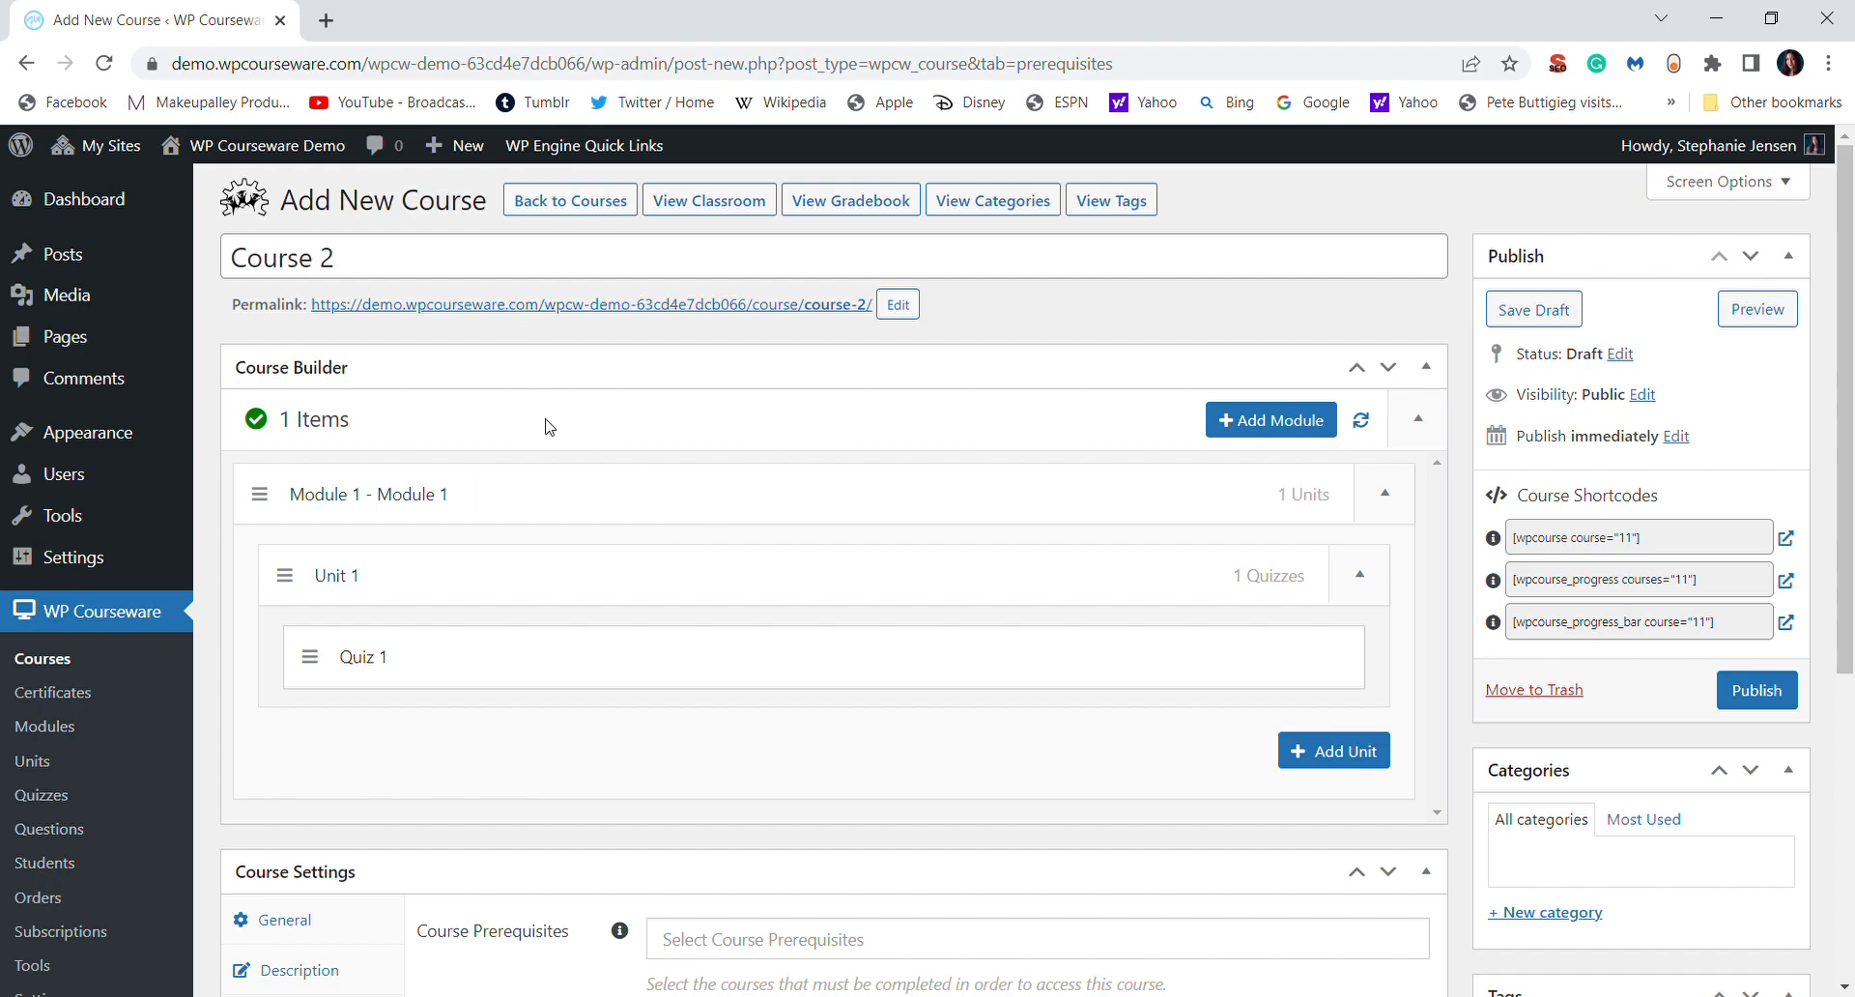
mouse_move(508, 403)
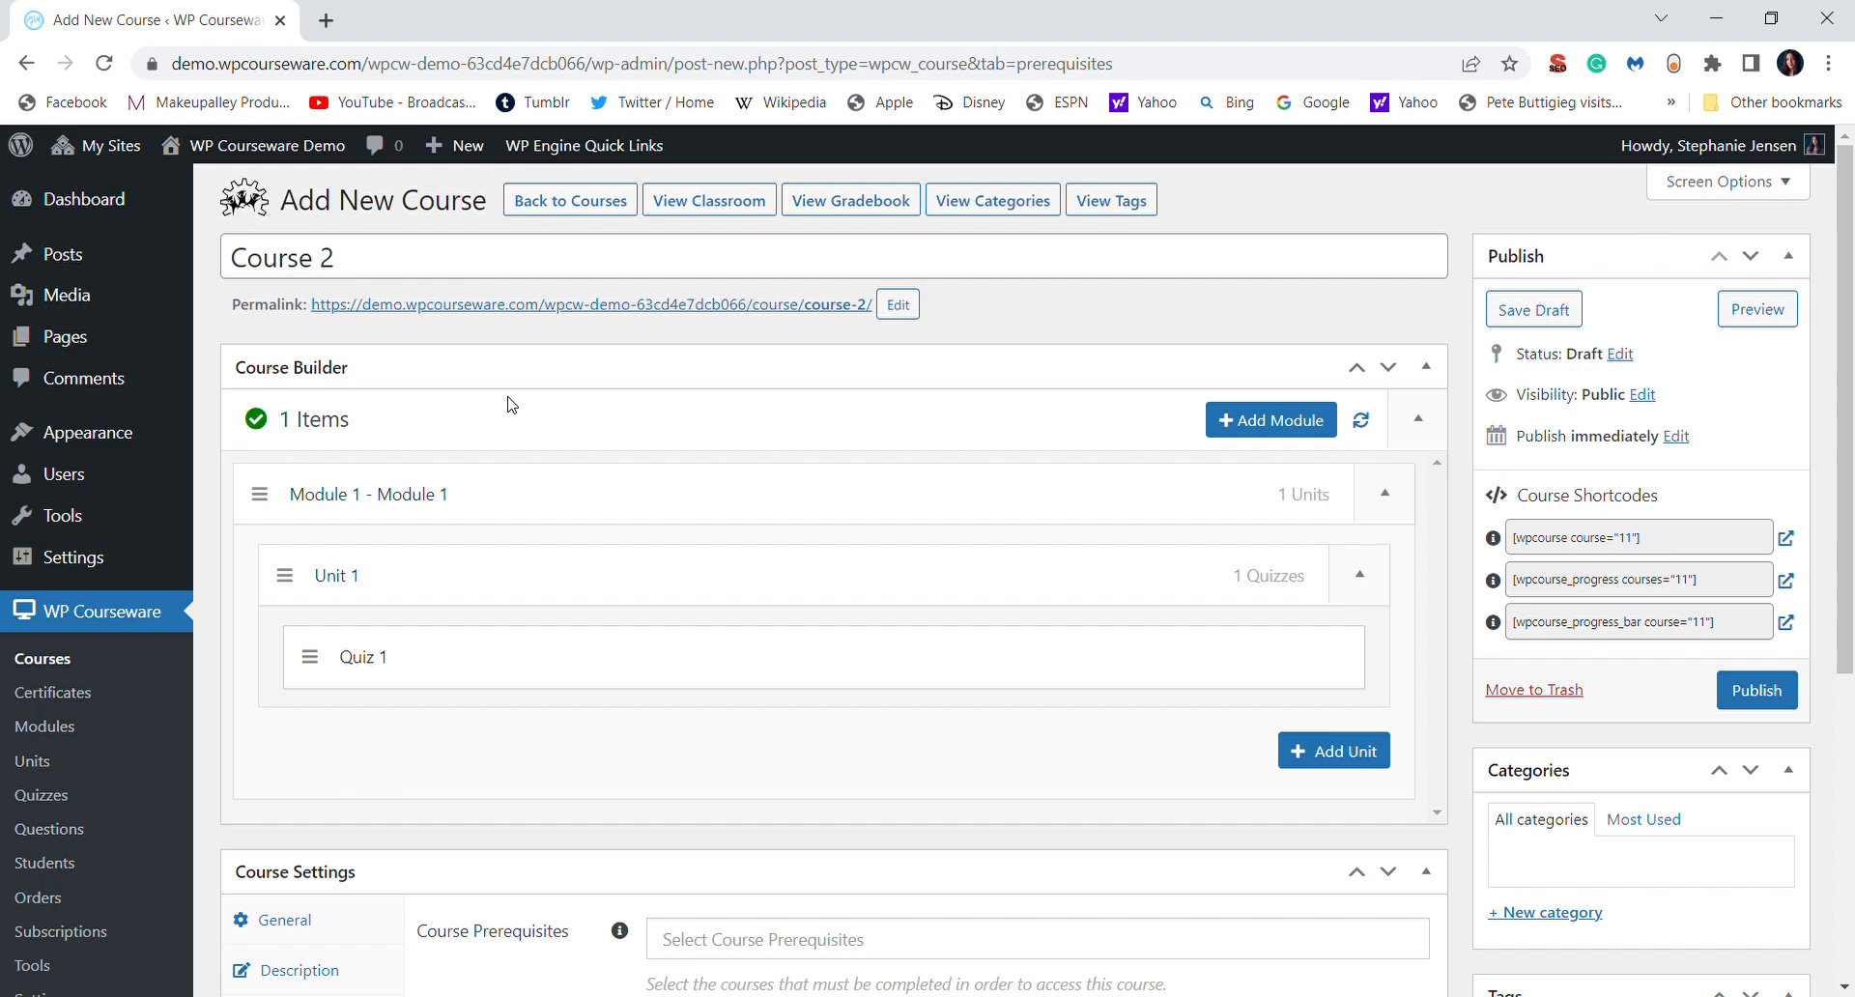
mouse_move(645, 657)
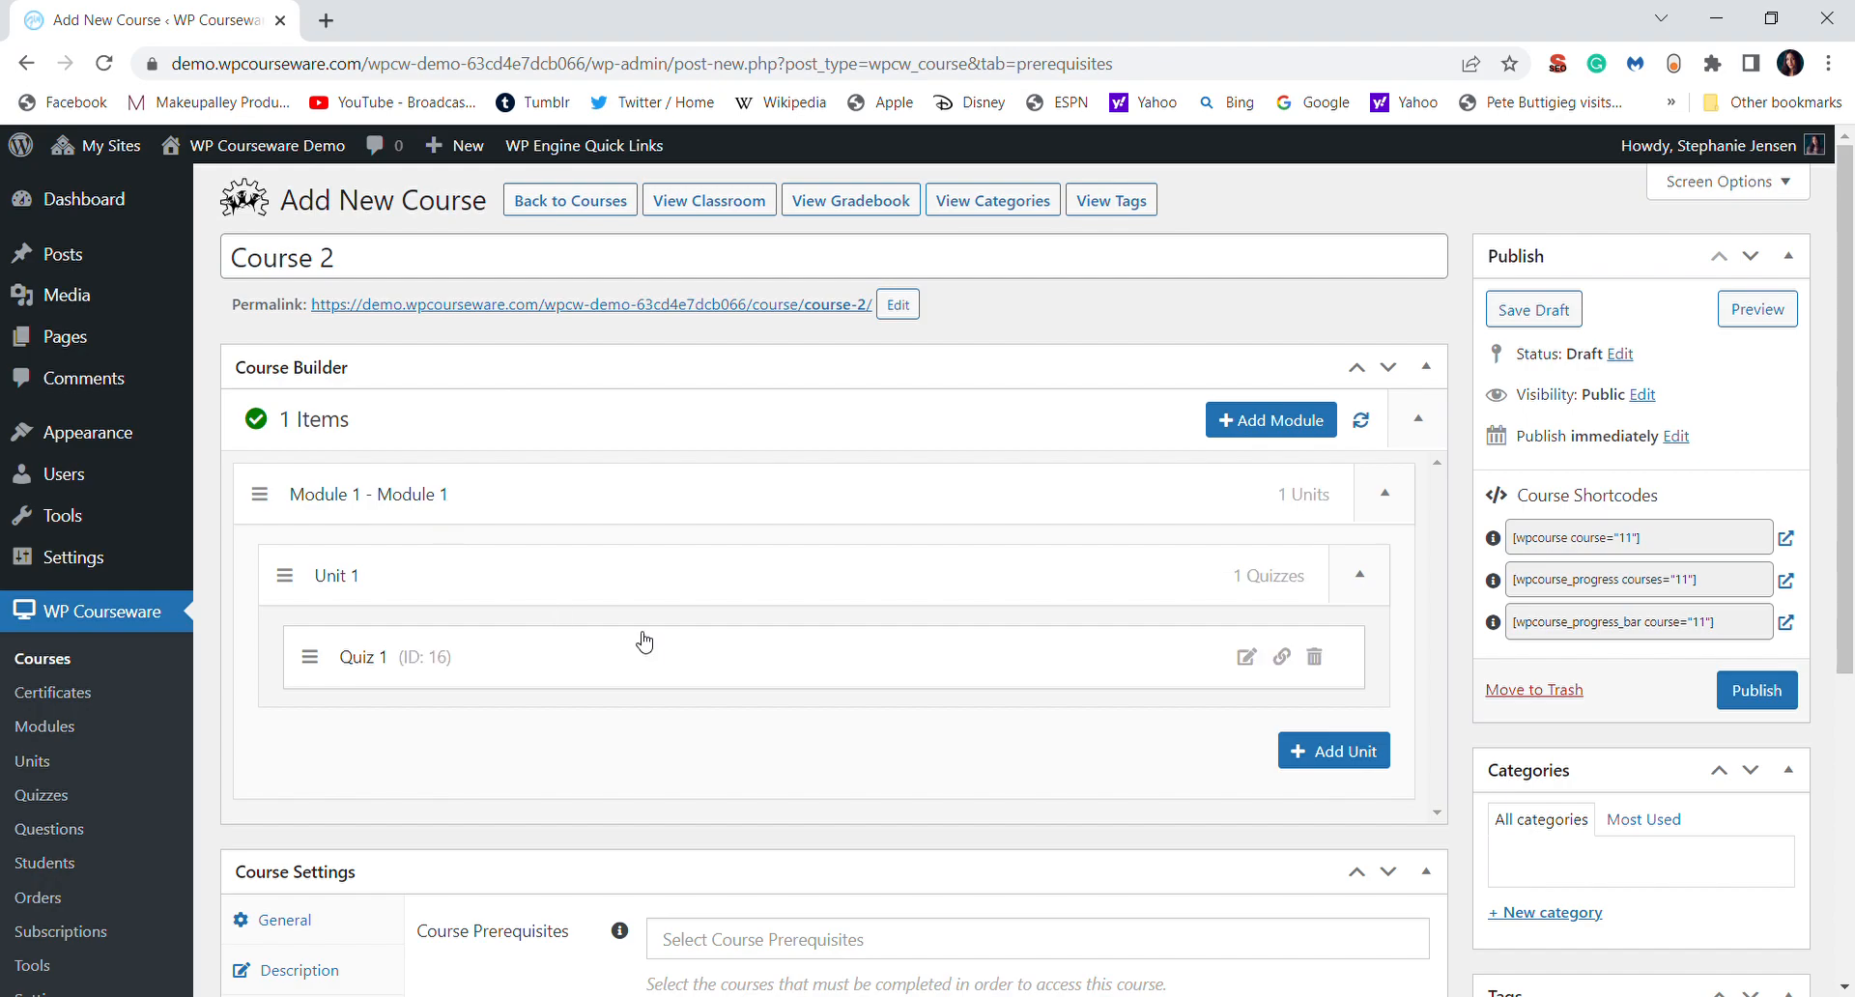